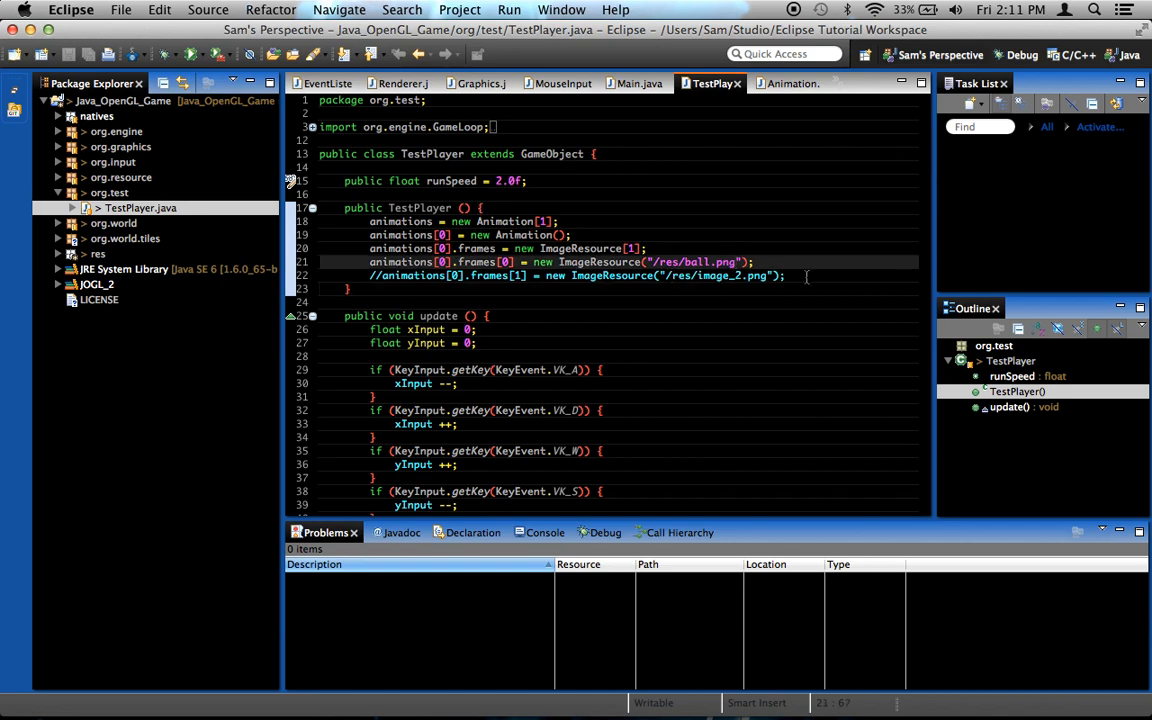
- Expand the res folder in Package Explorer to show its image files
left_click(807, 275)
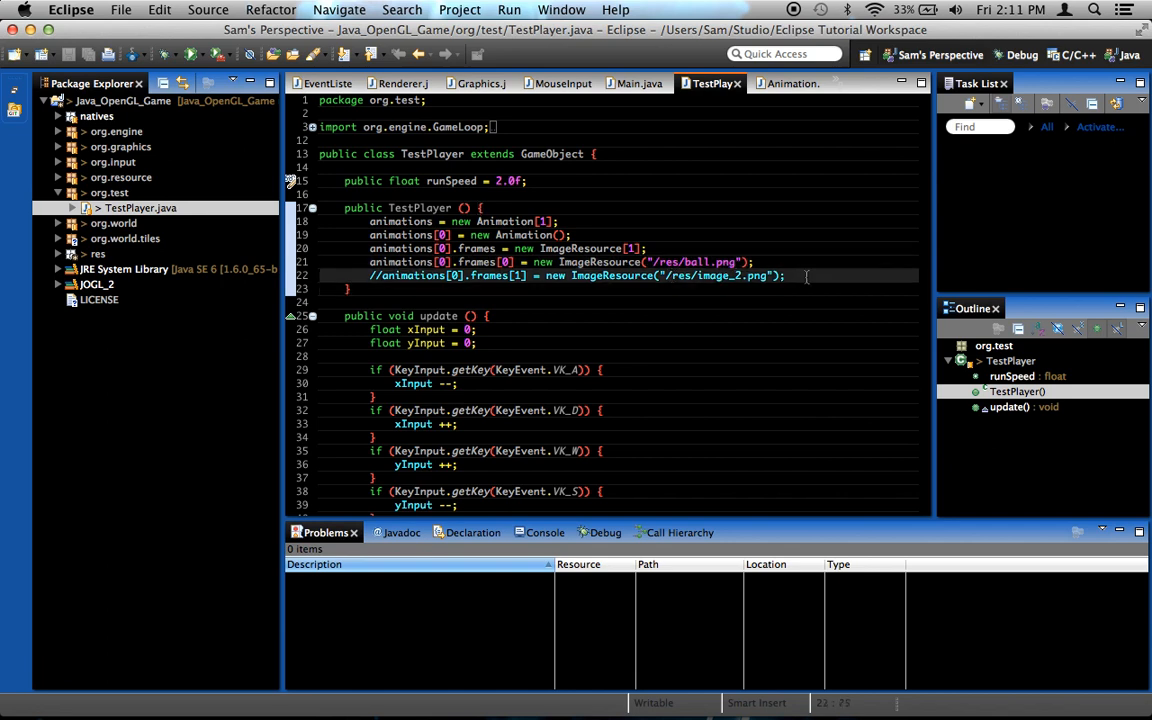
left_click(755, 262)
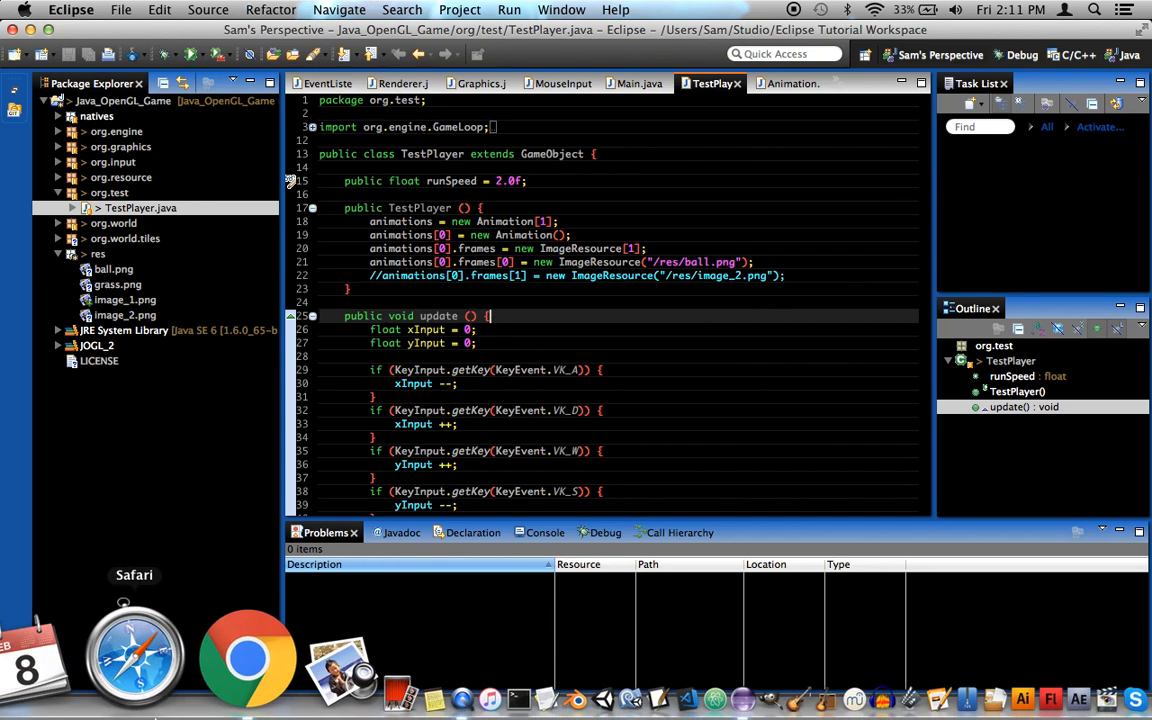
- Switch to the OpenGameArt survivor page in Chrome and scroll down to its Animations list
left_click(247, 655)
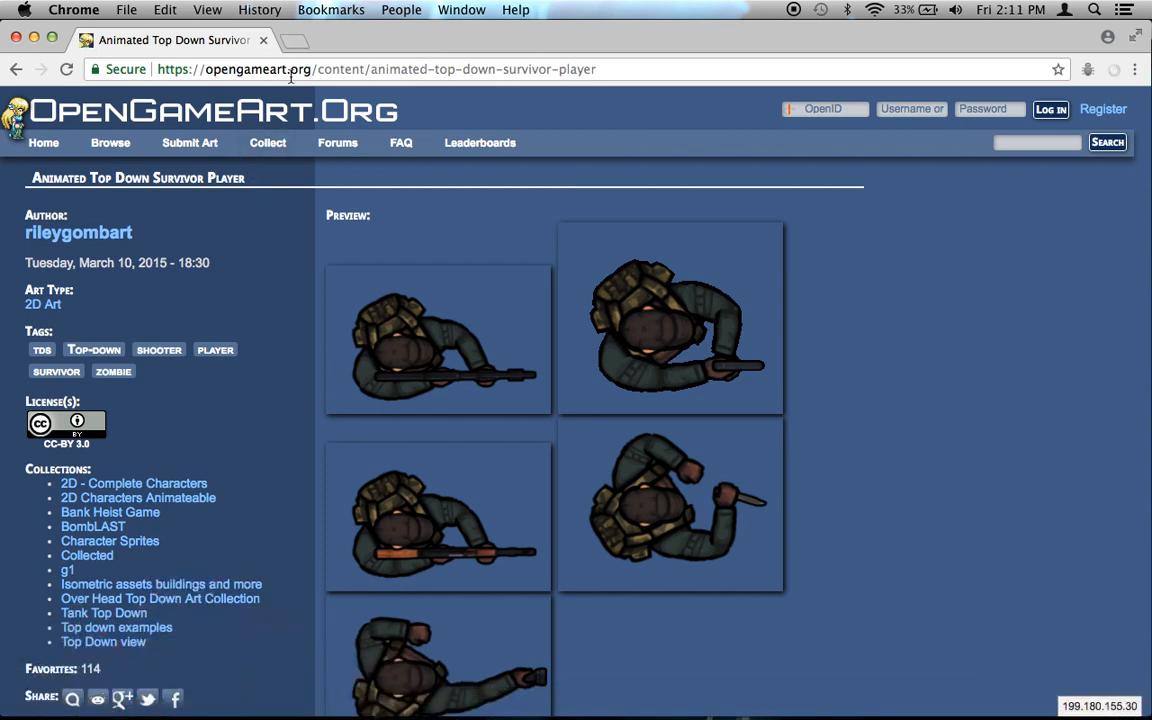
left_click(550, 68)
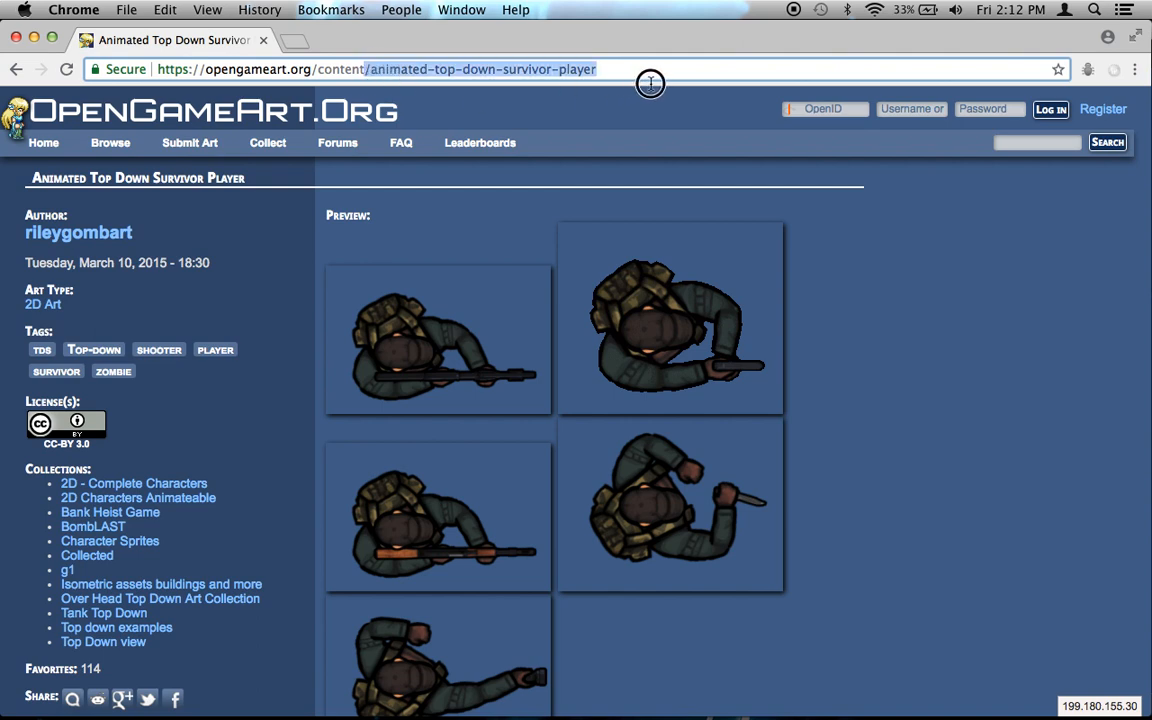
left_click(625, 69)
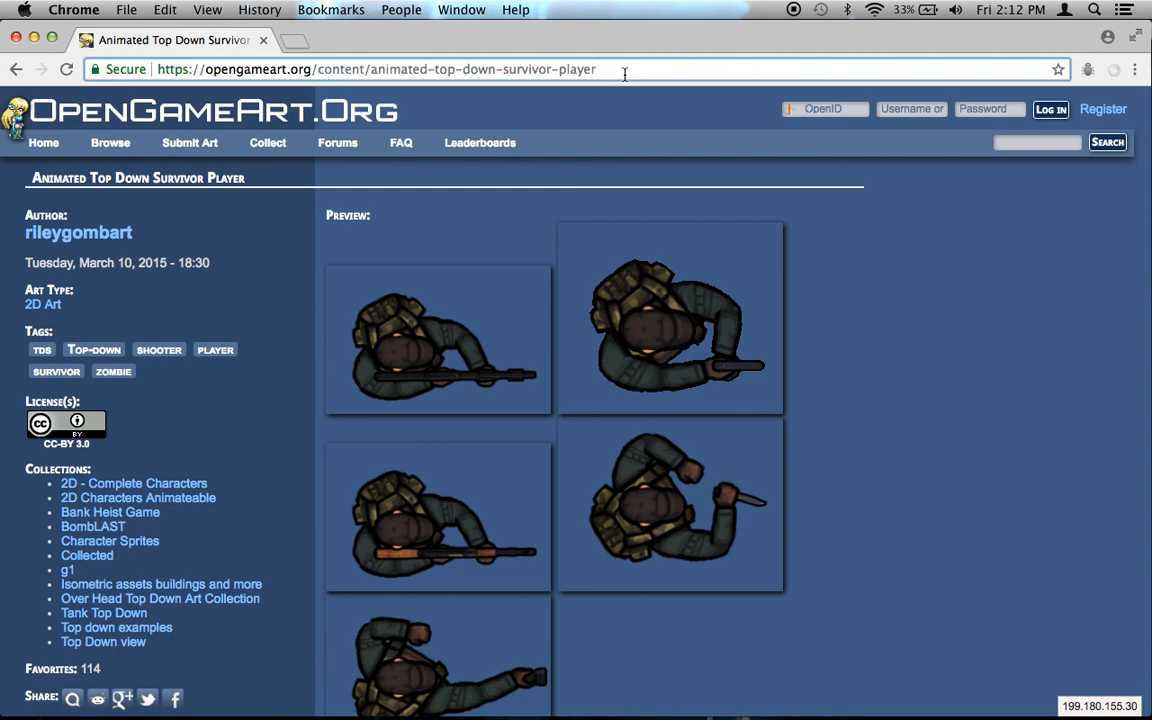
scroll("down", 3)
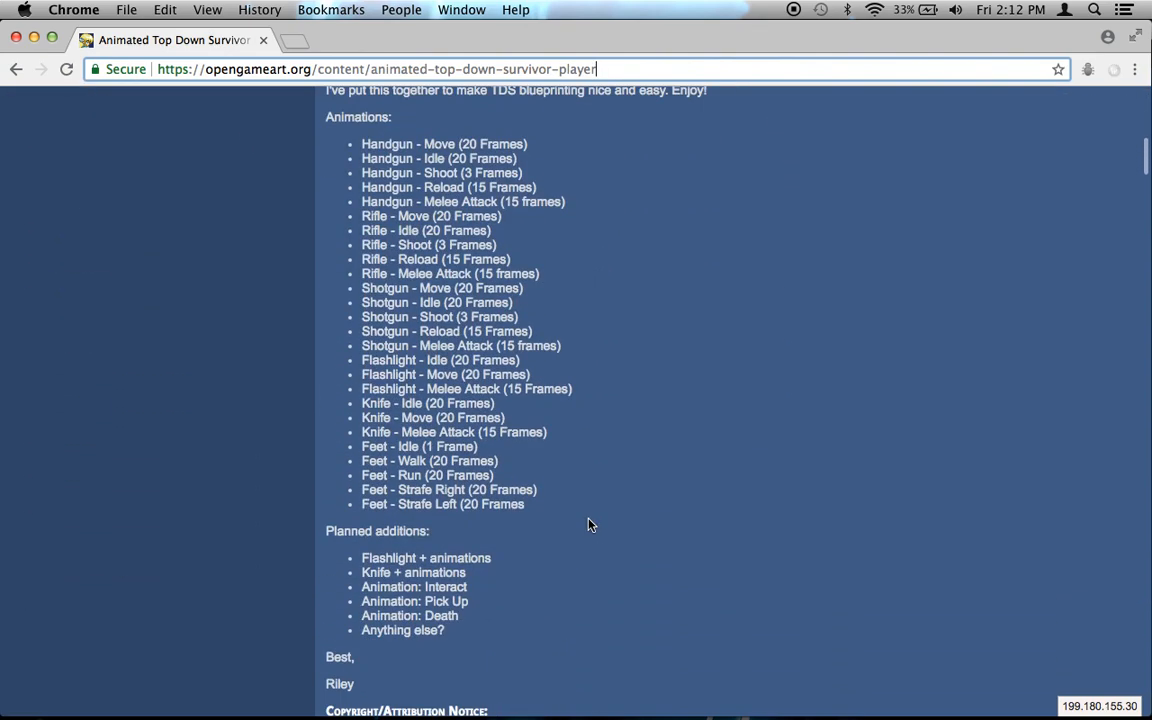
scroll("down", 3)
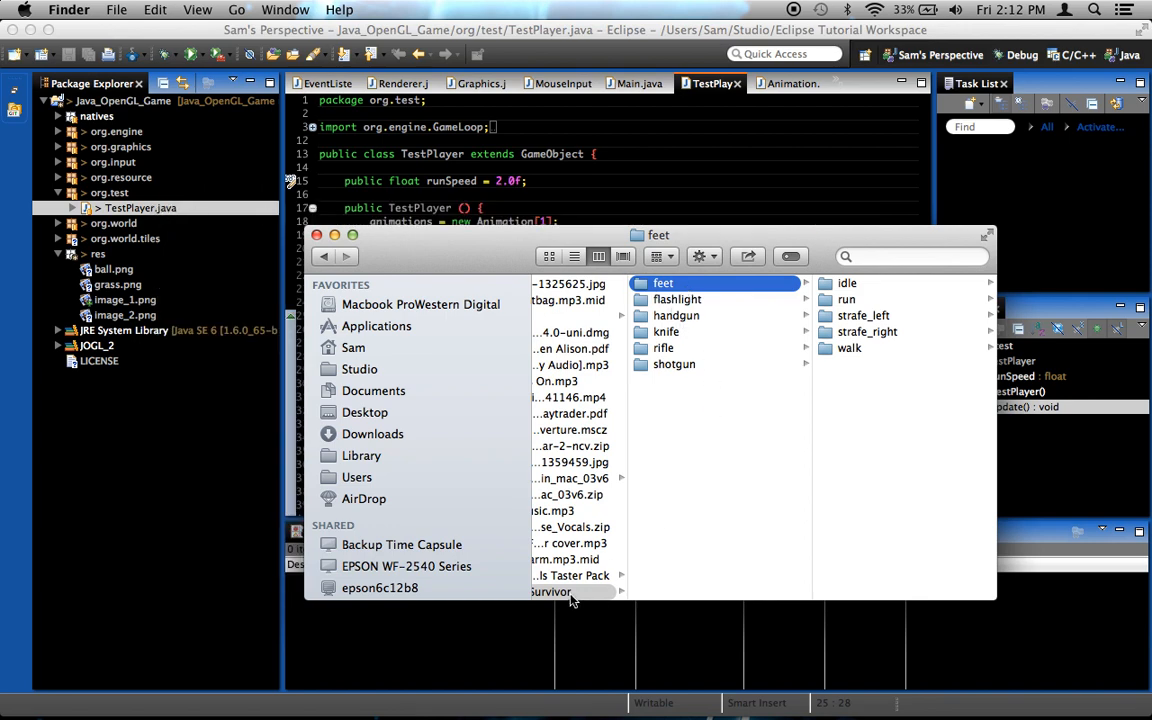
- Browse the Finder columns through feet, handgun, then rifle to view the animation subfolders
left_click(847, 283)
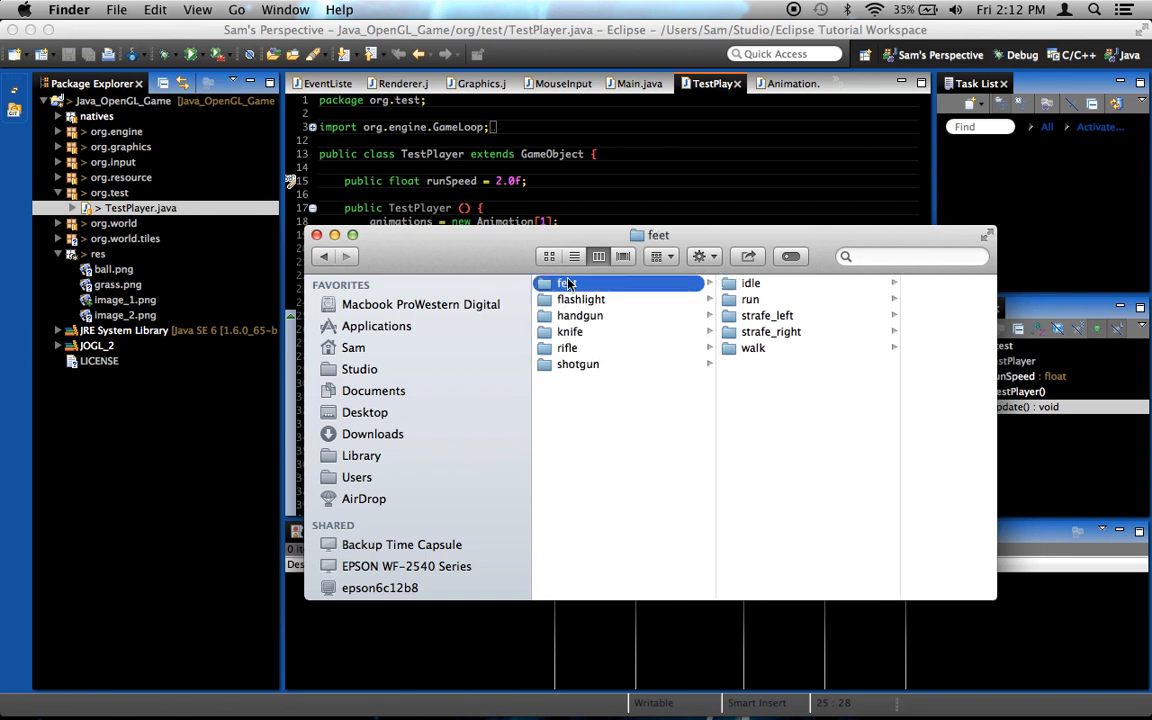
mouse_move(595, 291)
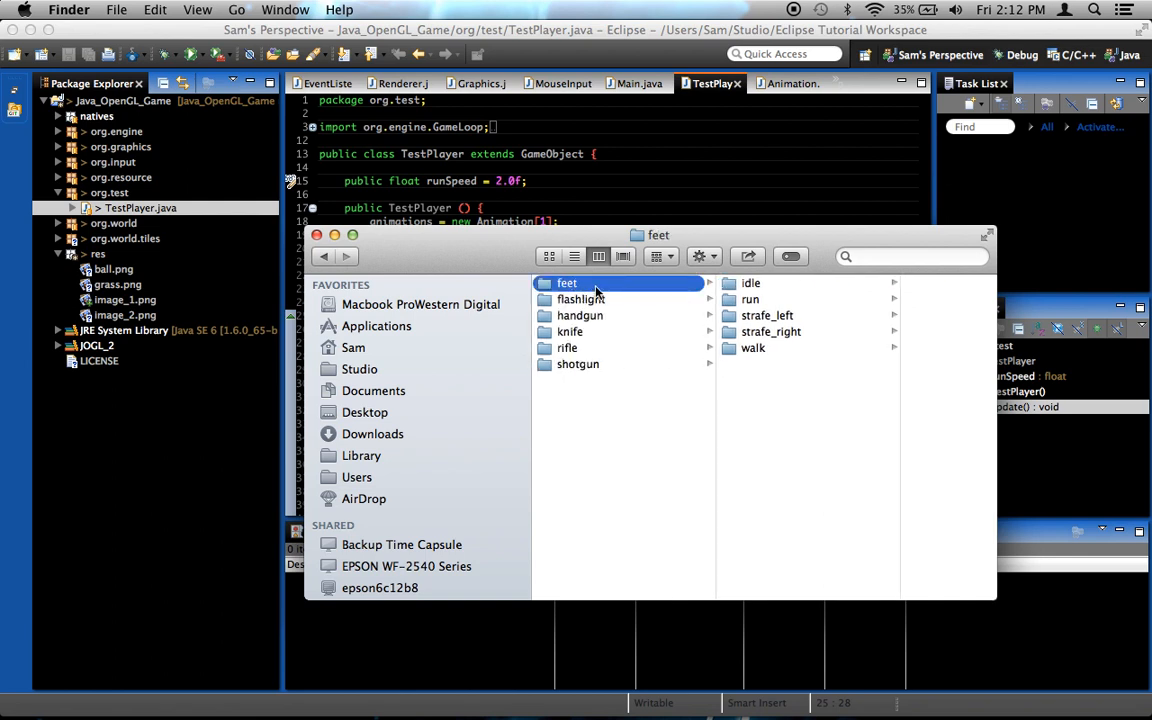
mouse_move(617, 371)
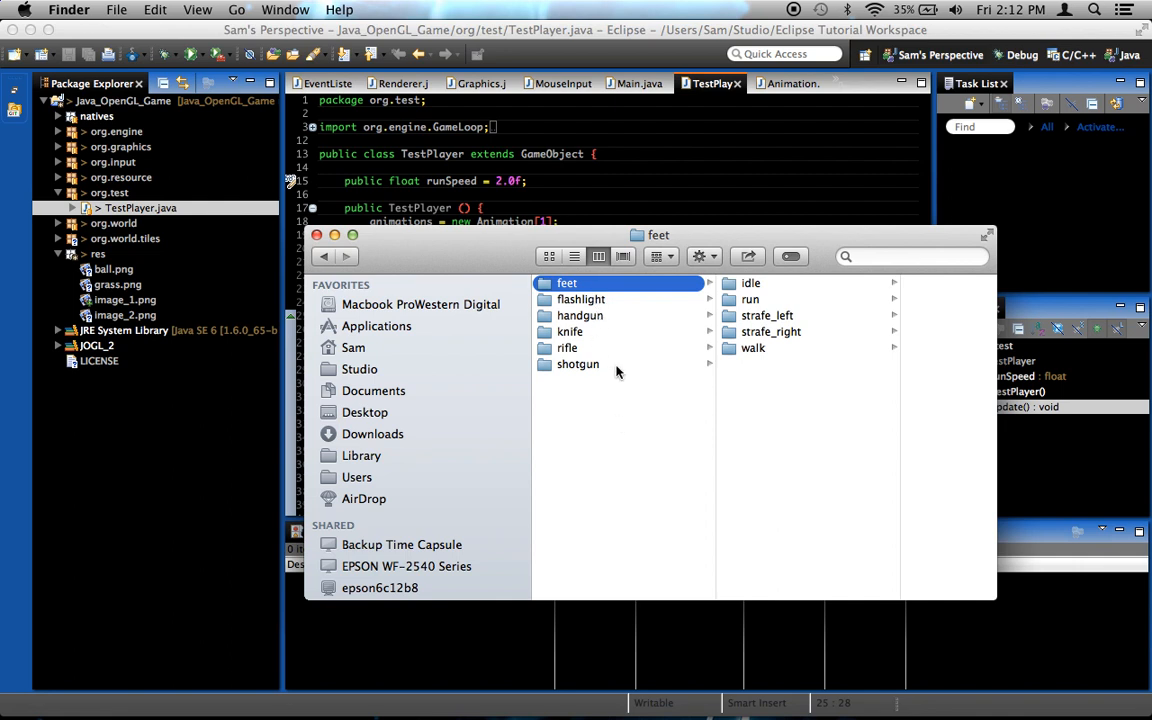
mouse_move(615, 320)
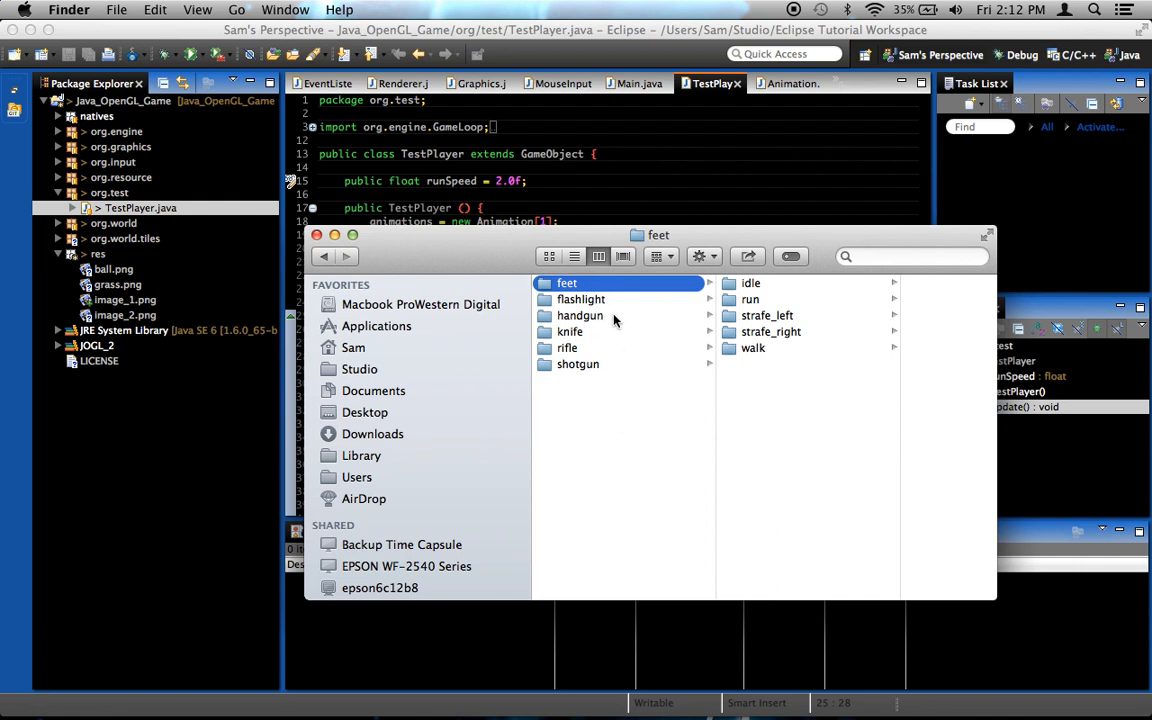
left_click(580, 315)
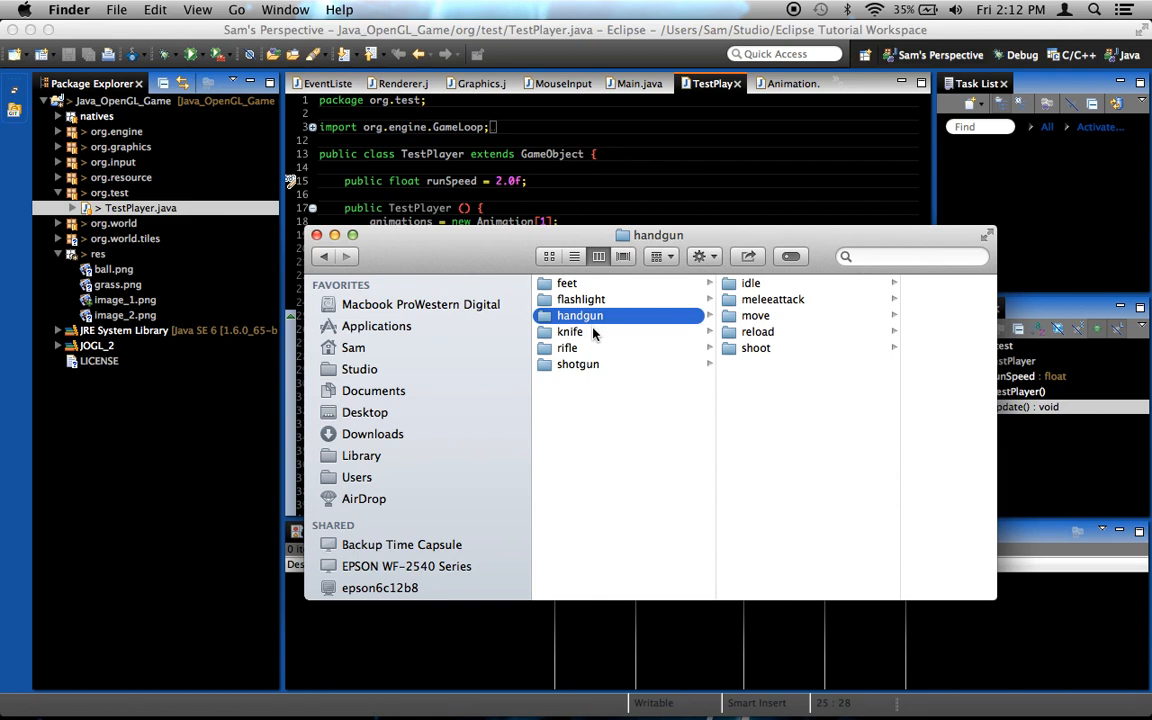
left_click(569, 347)
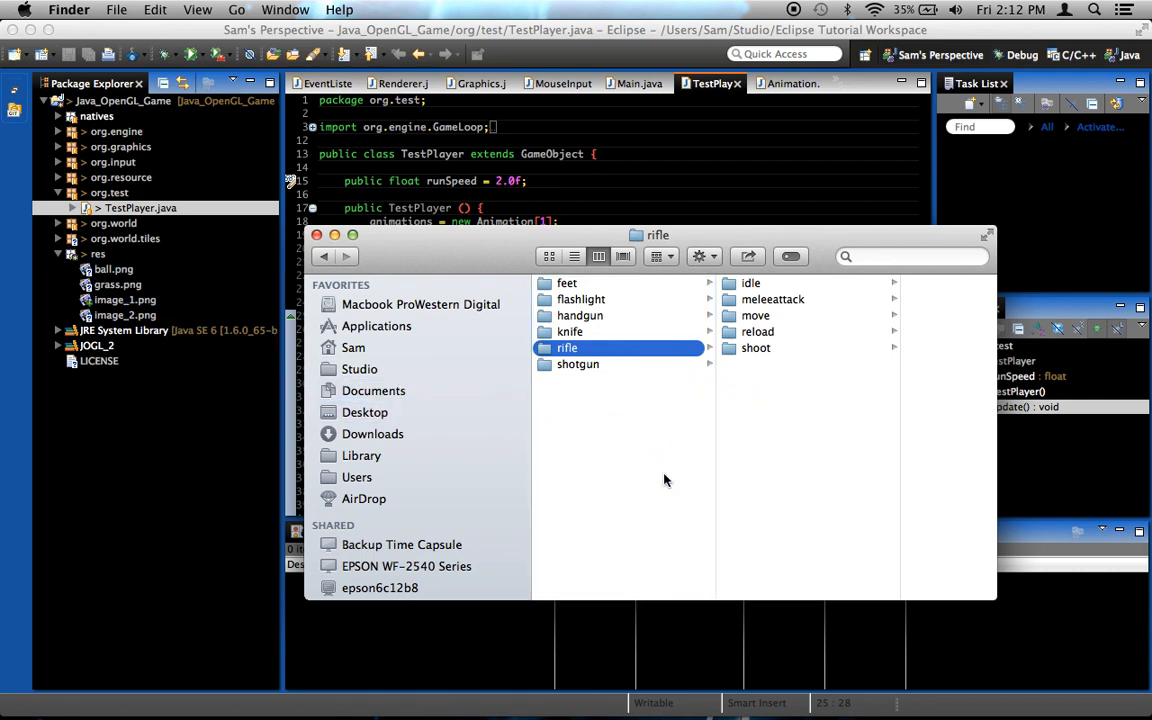
mouse_move(250, 462)
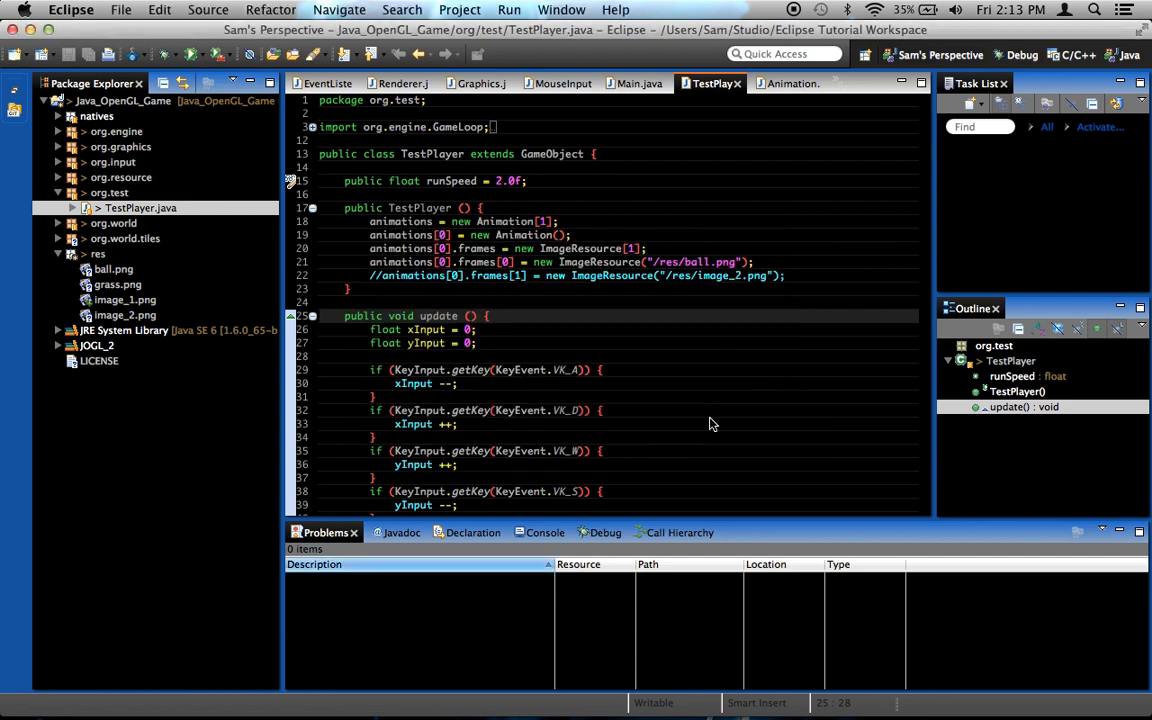
- Add the rifle idle, meleeattack, move, reload and shoot packages, then open lines after the frames array
left_click(59, 253)
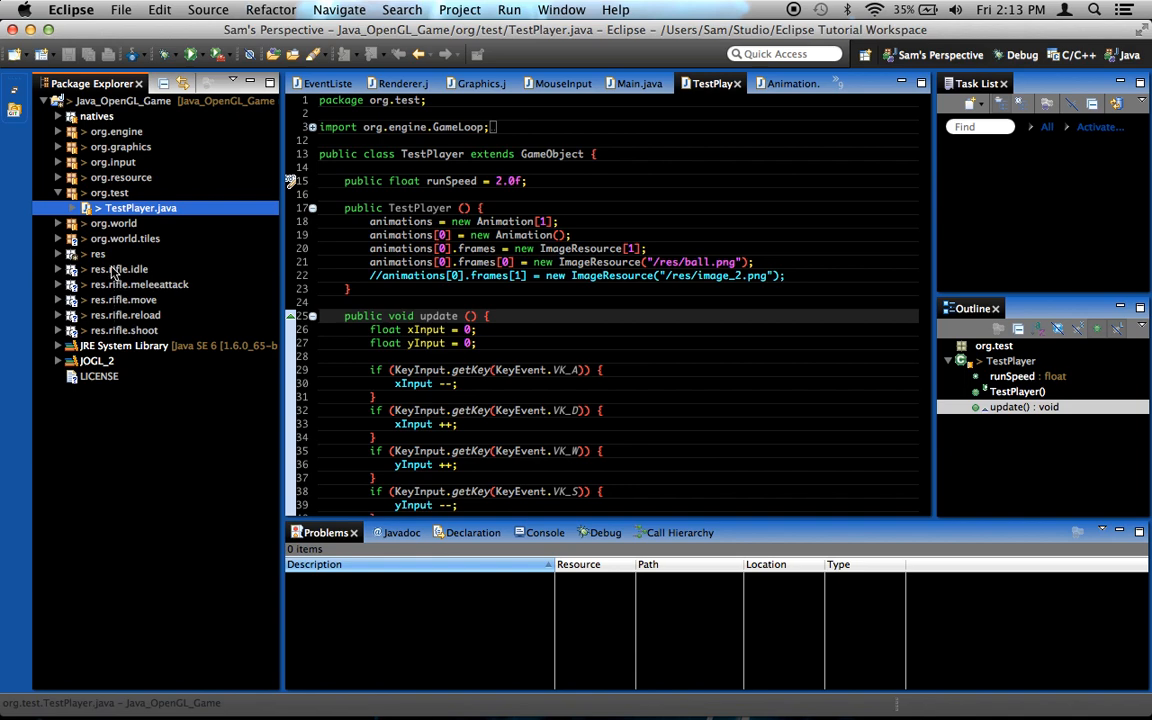
mouse_move(113, 275)
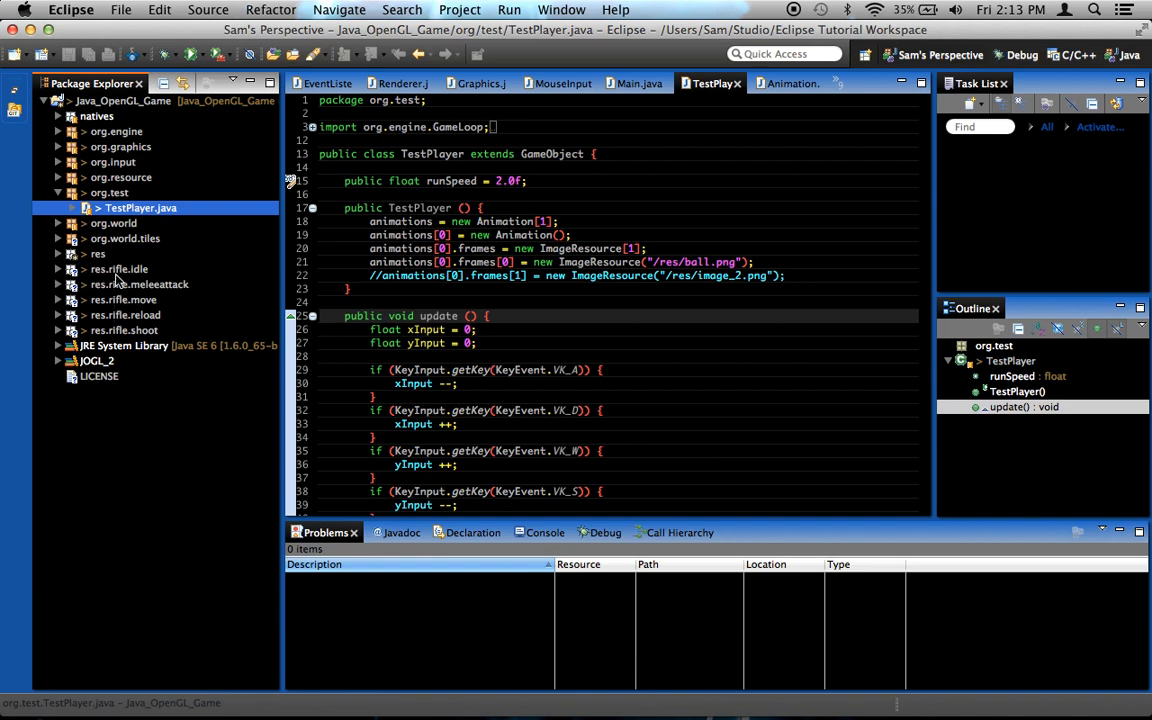
left_click(58, 268)
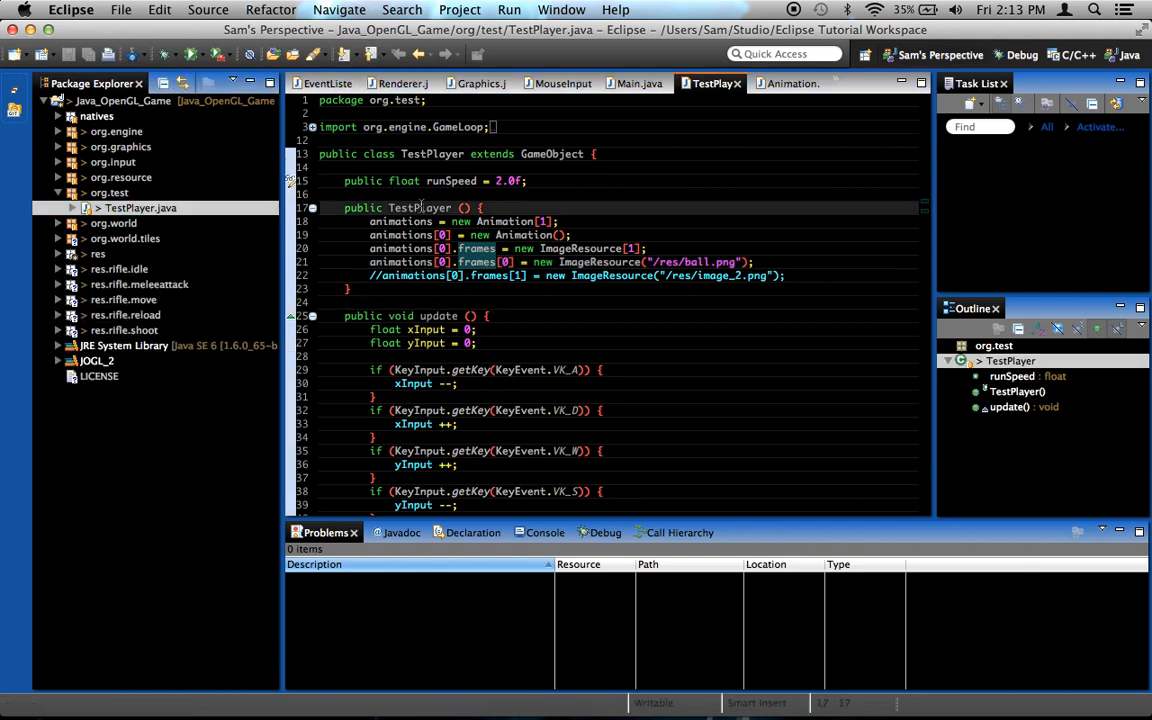
double_click(420, 208)
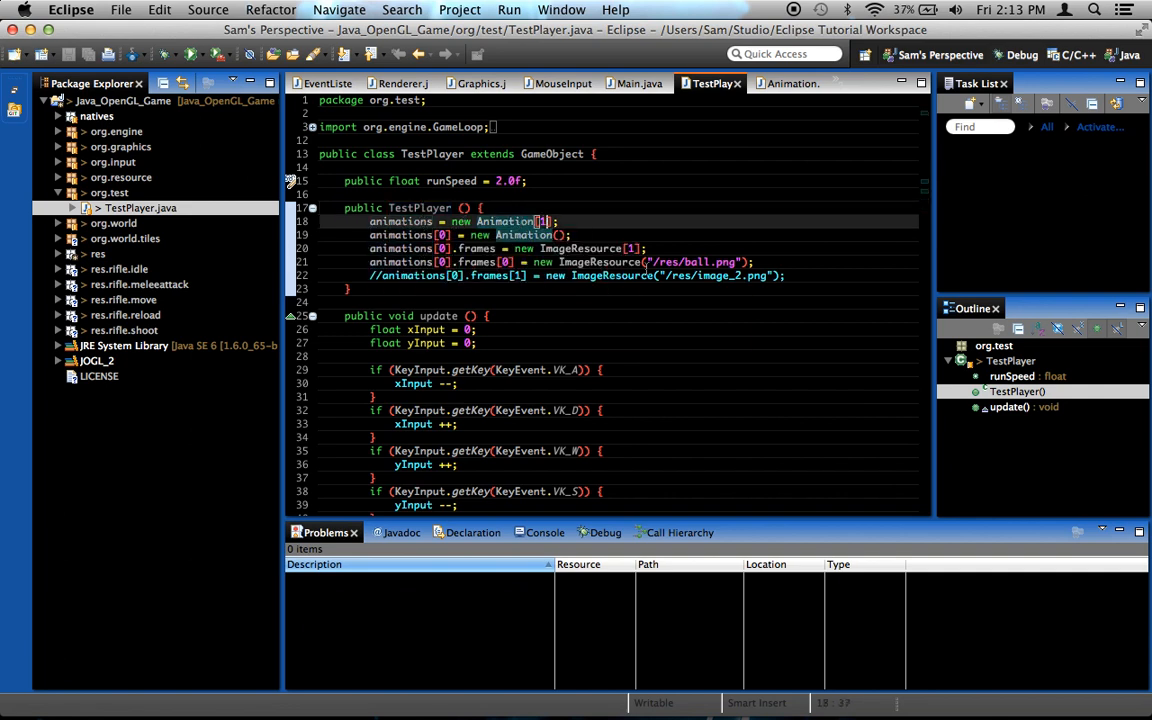
mouse_move(610, 261)
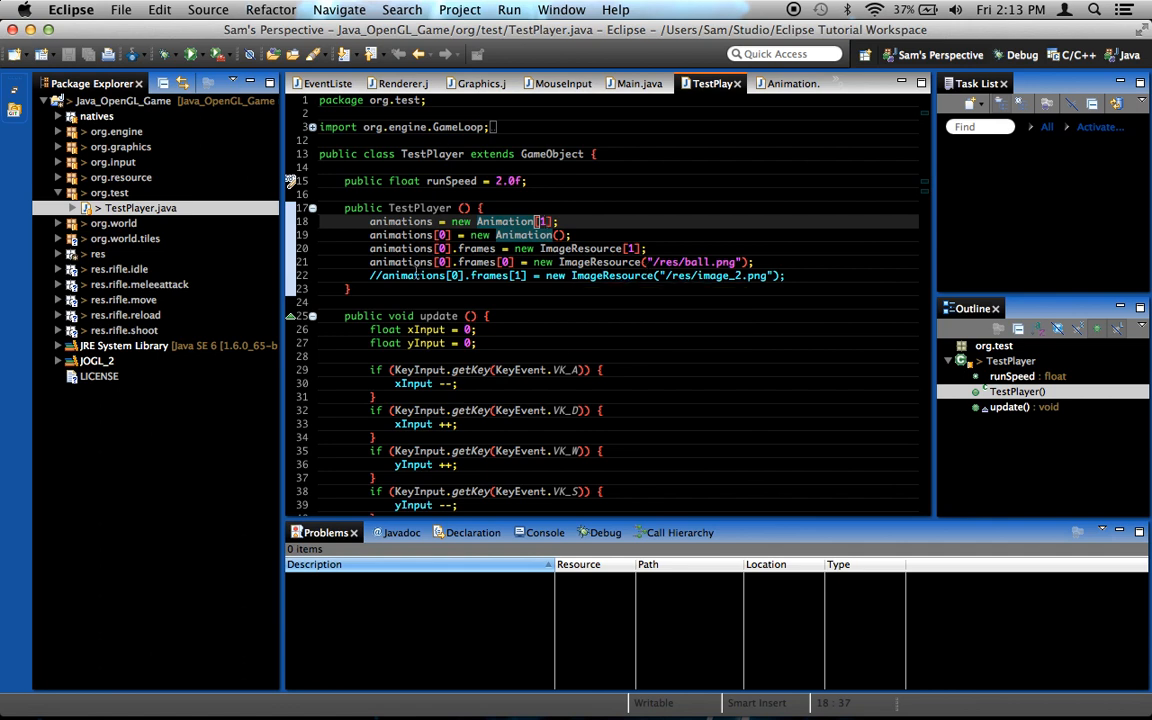
left_click(540, 235)
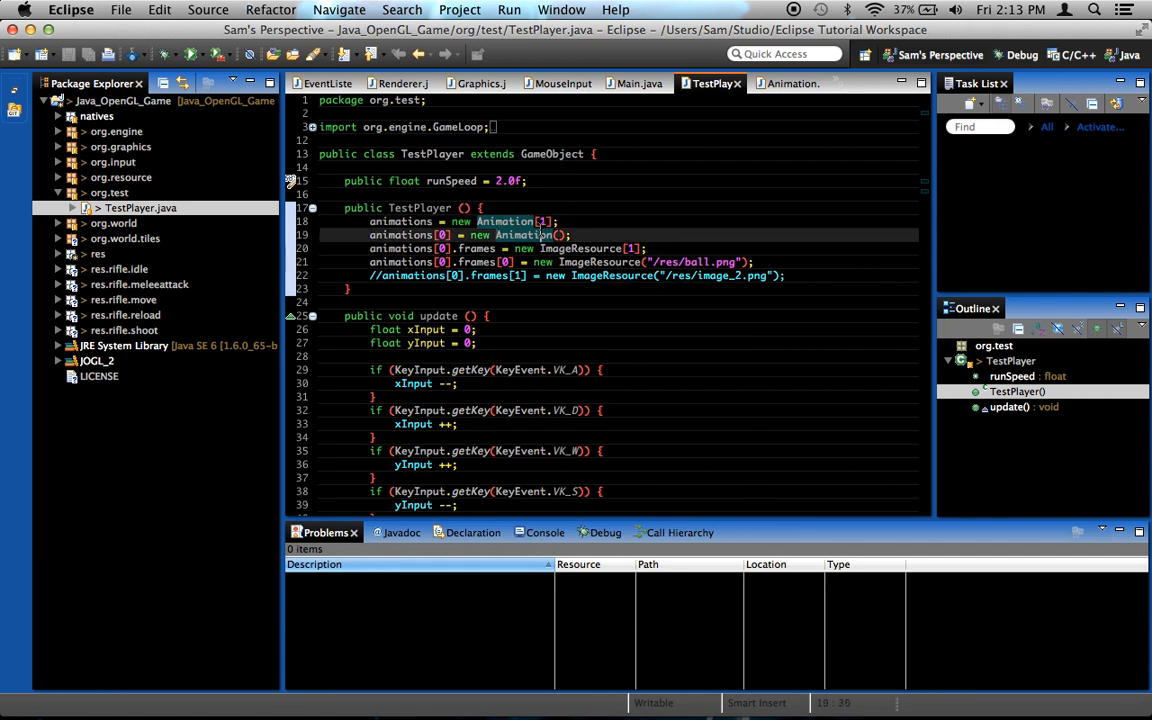
left_click(478, 248)
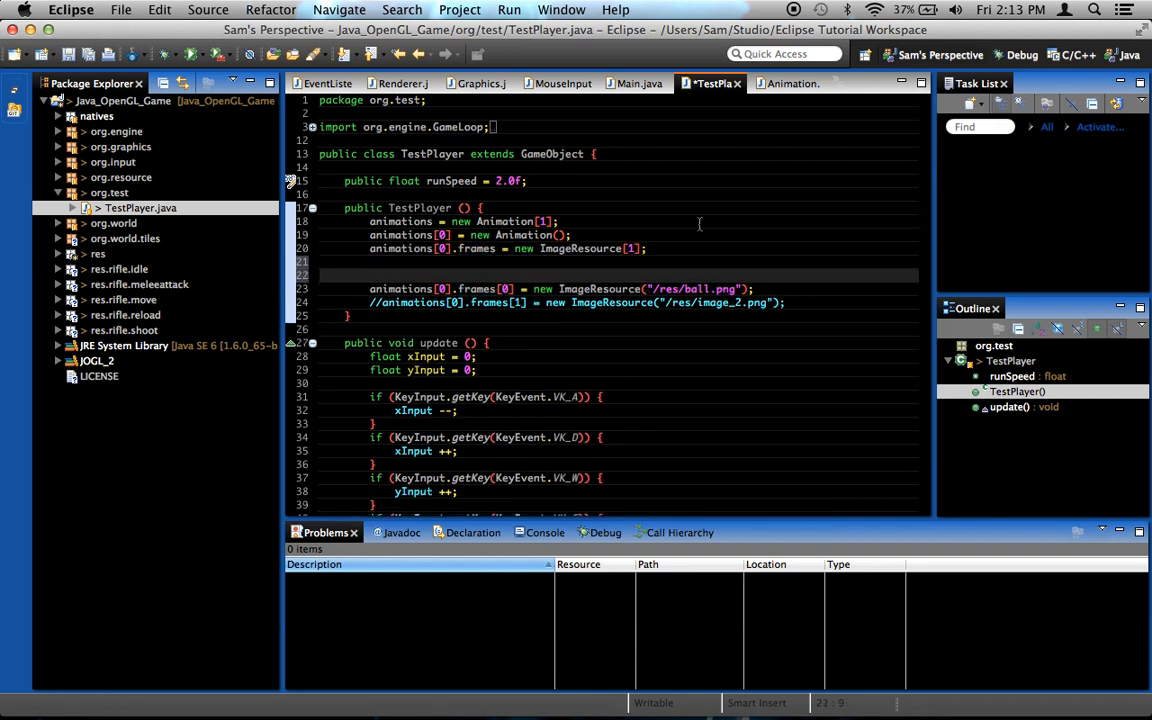
- Write the loop header 'for (int i = 0; i < 20; i++)' after expanding res.rifle.idle
type("for () {")
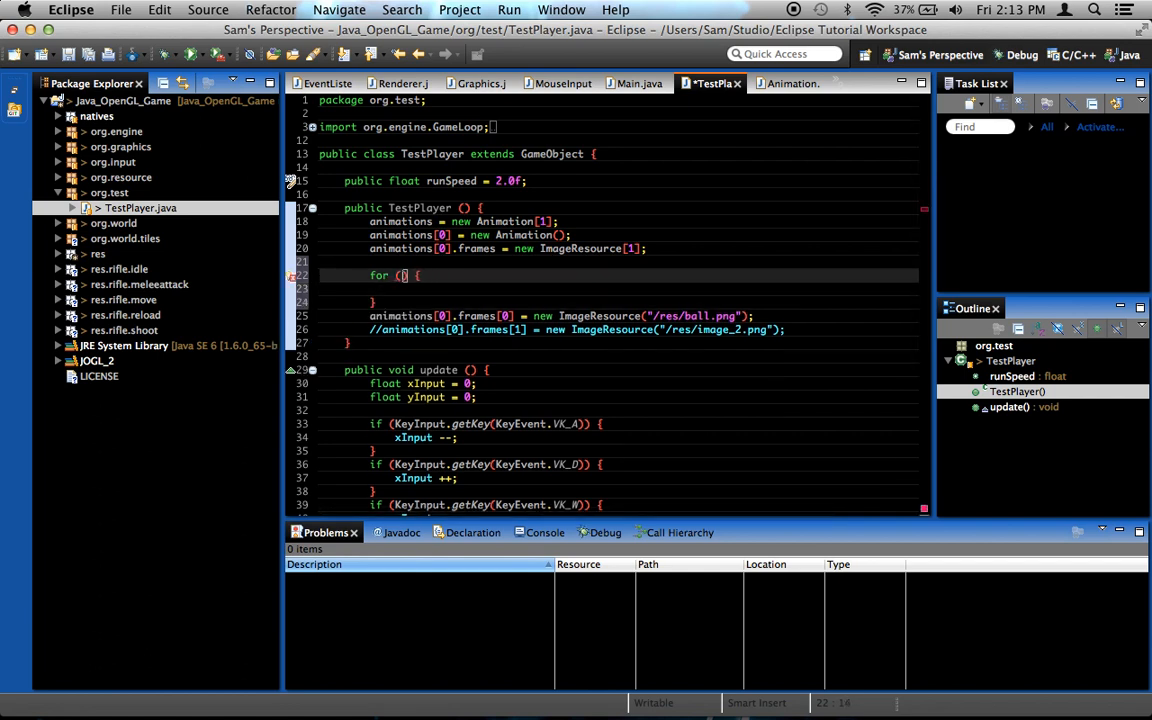
type("int i = 0l")
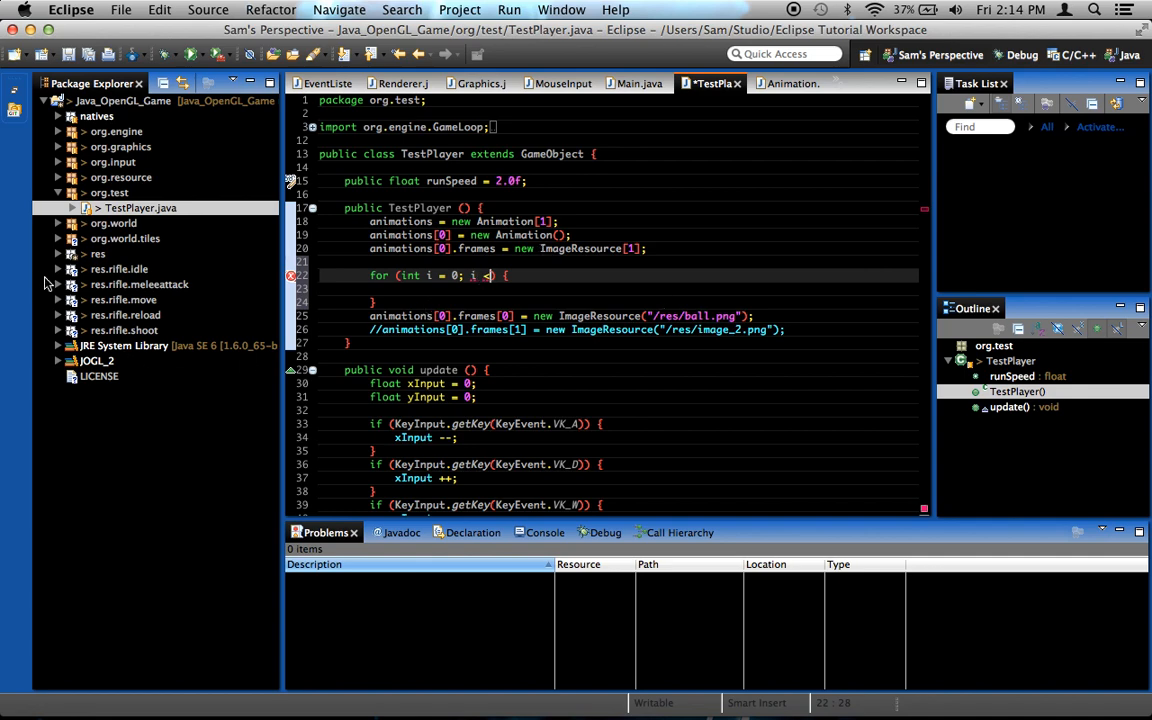
left_click(57, 269)
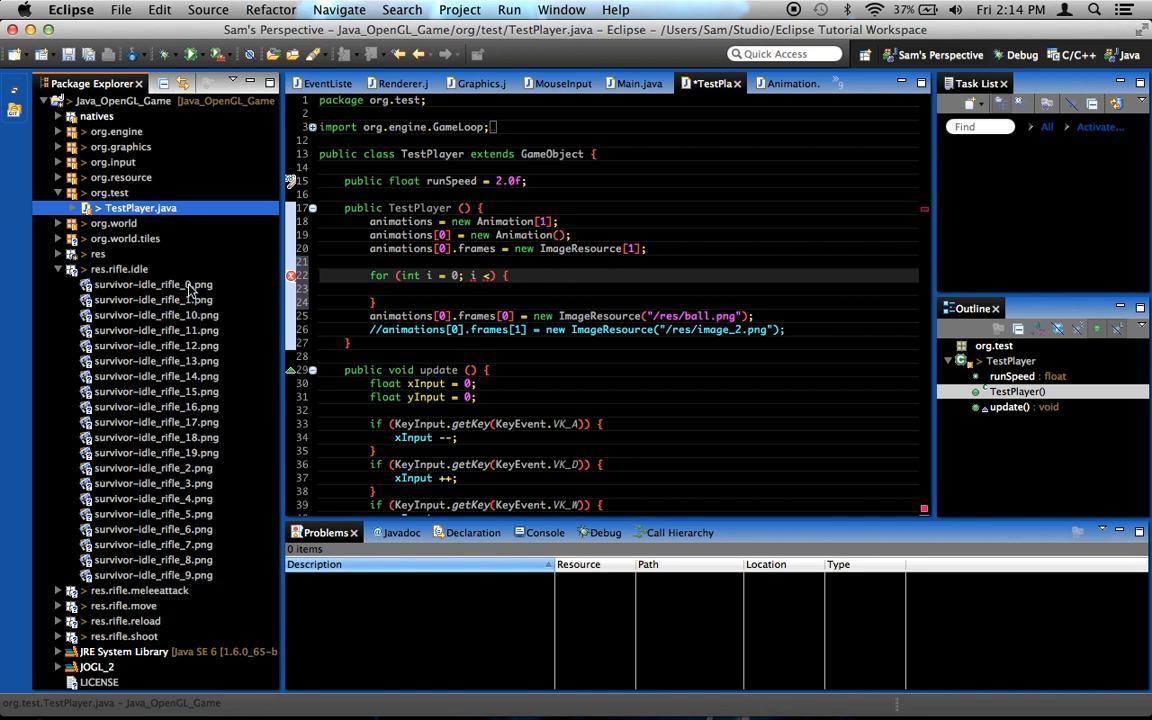
mouse_move(205, 315)
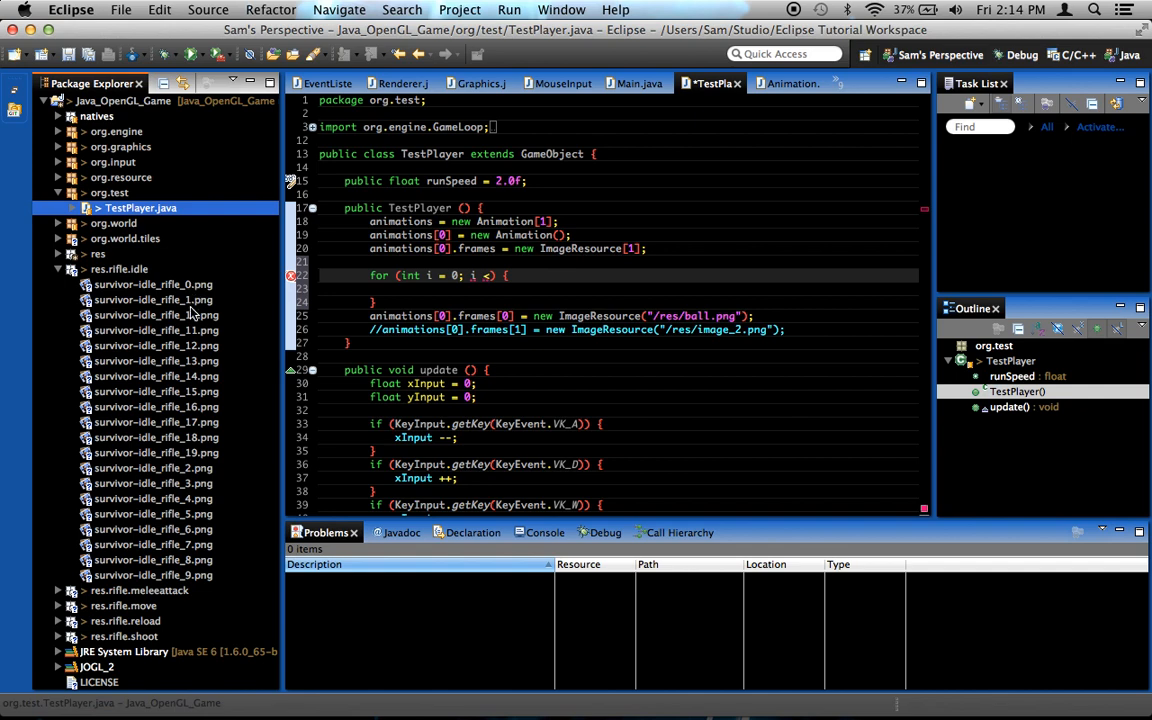
mouse_move(205, 360)
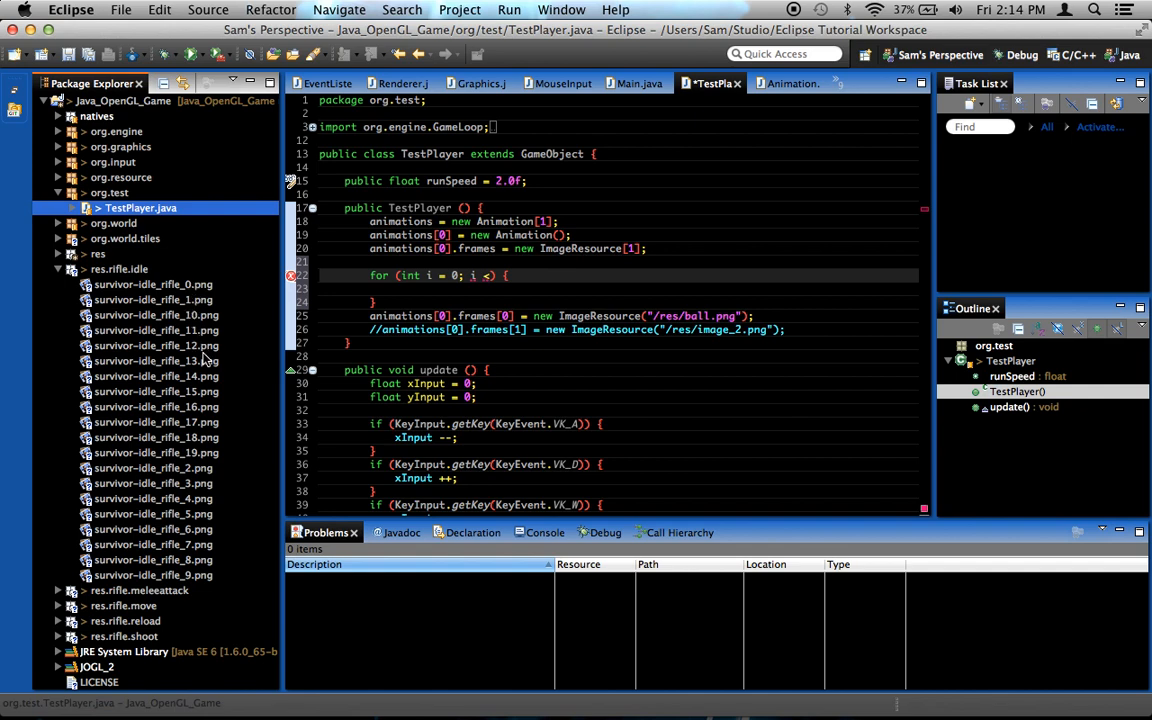
mouse_move(198, 460)
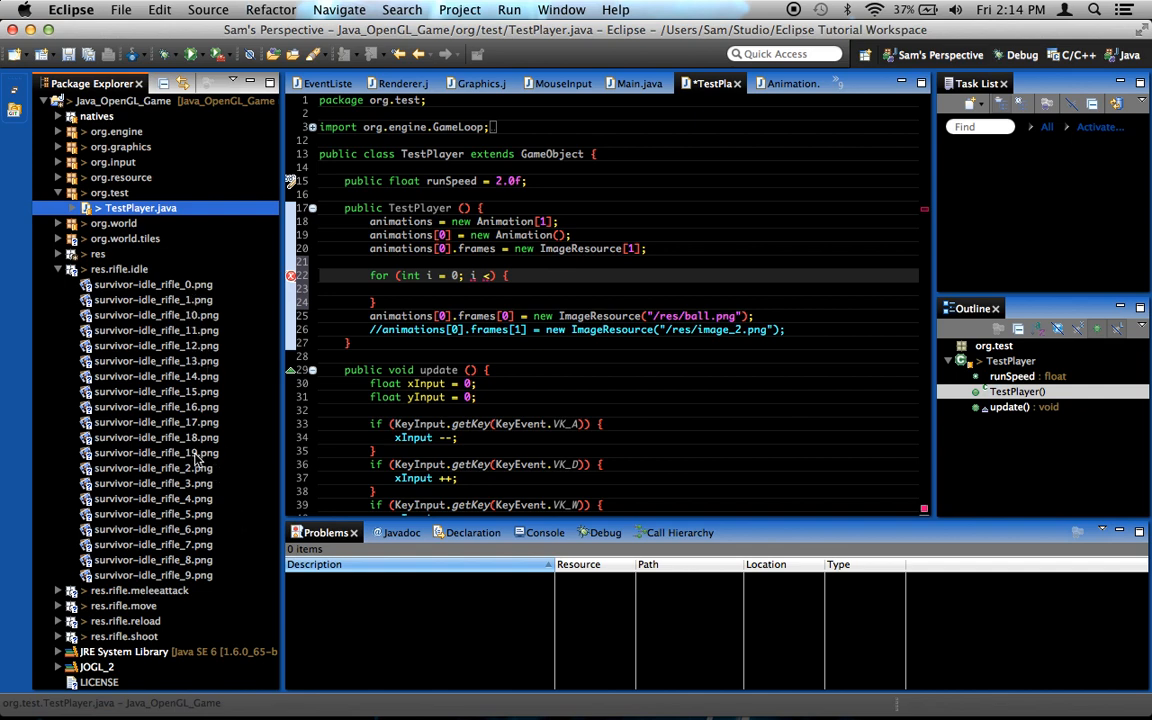
mouse_move(195, 322)
type("20; i")
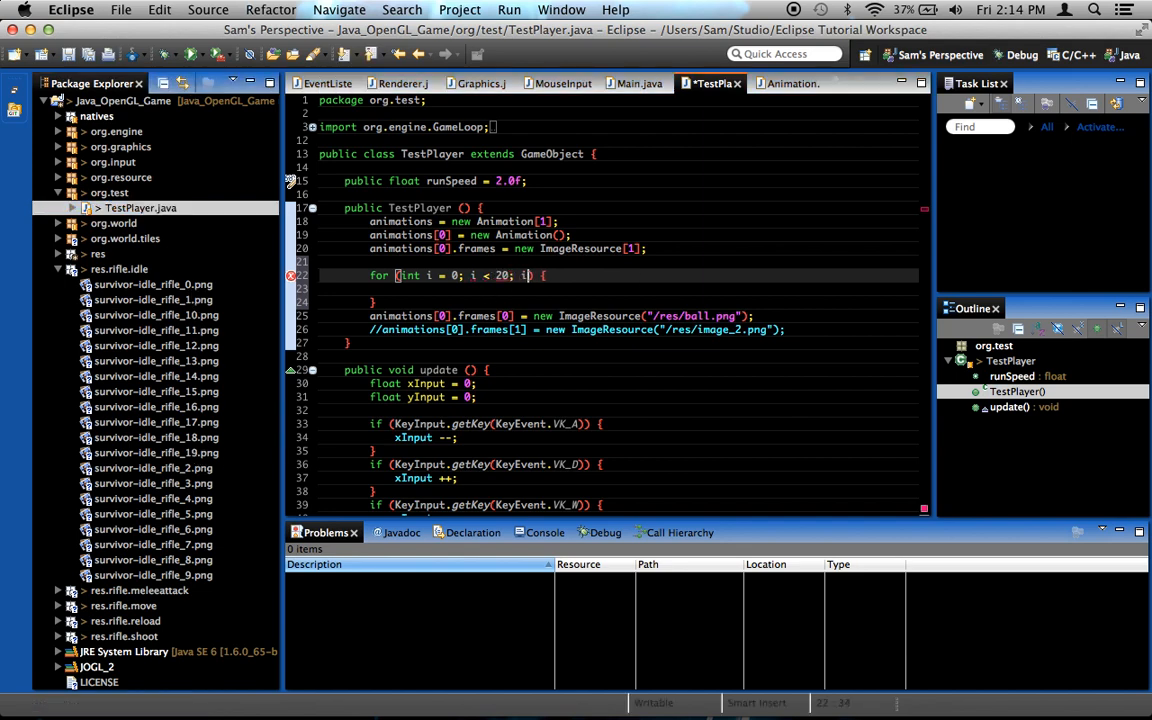
type("++")
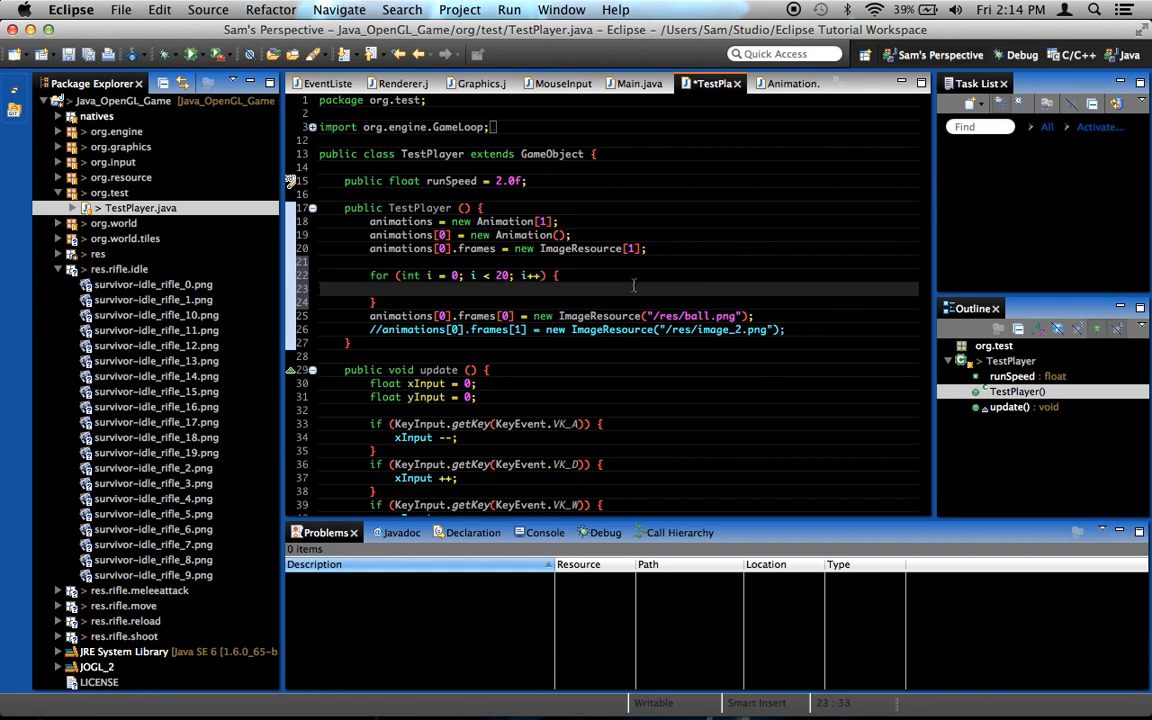
- Start the loop body with animations[0].frames[i] = new ImageResource()
type("animations")
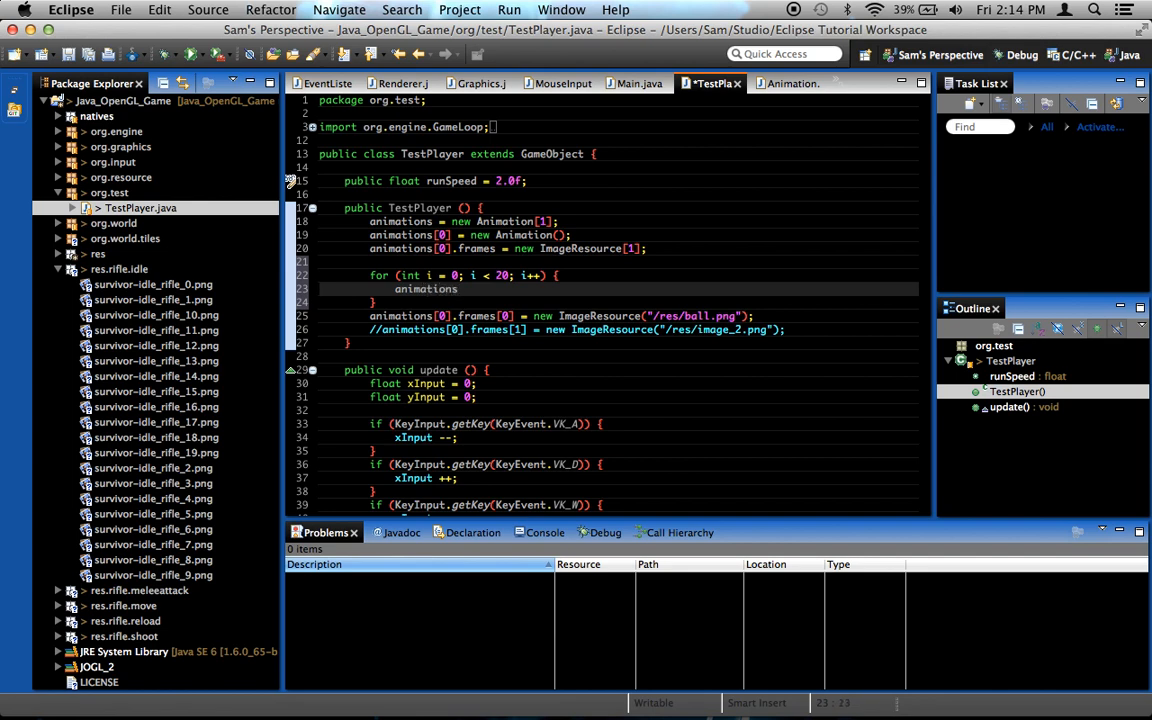
type("[0]")
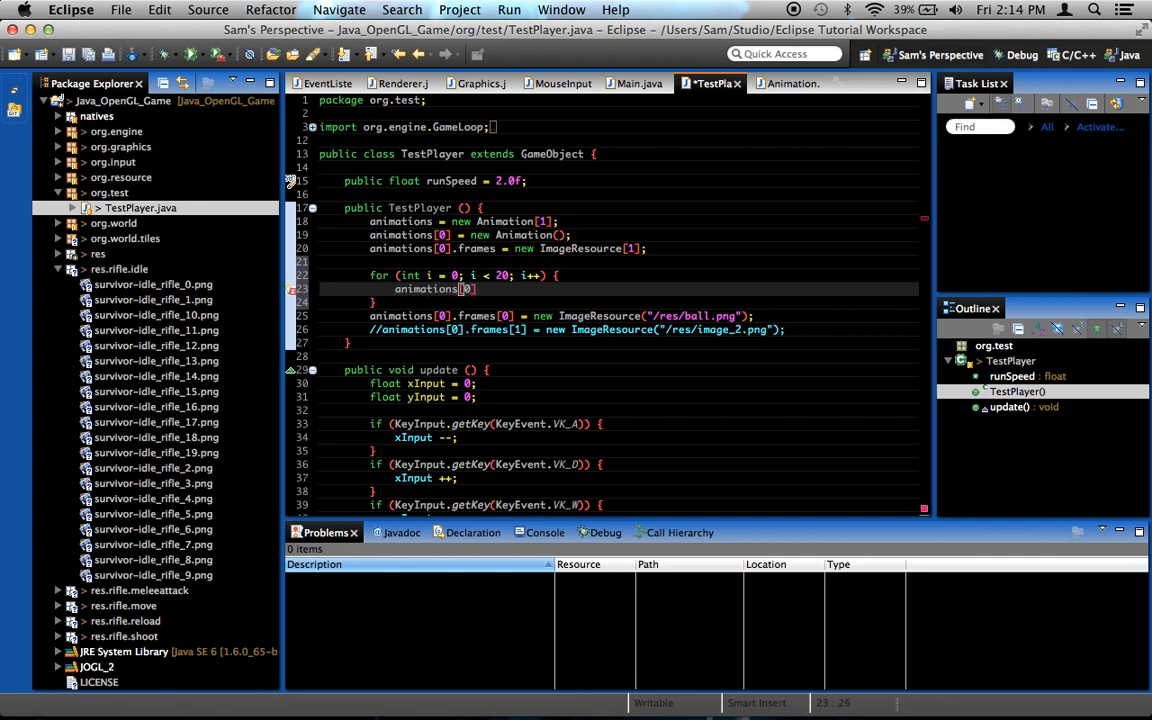
type(".frames[i]")
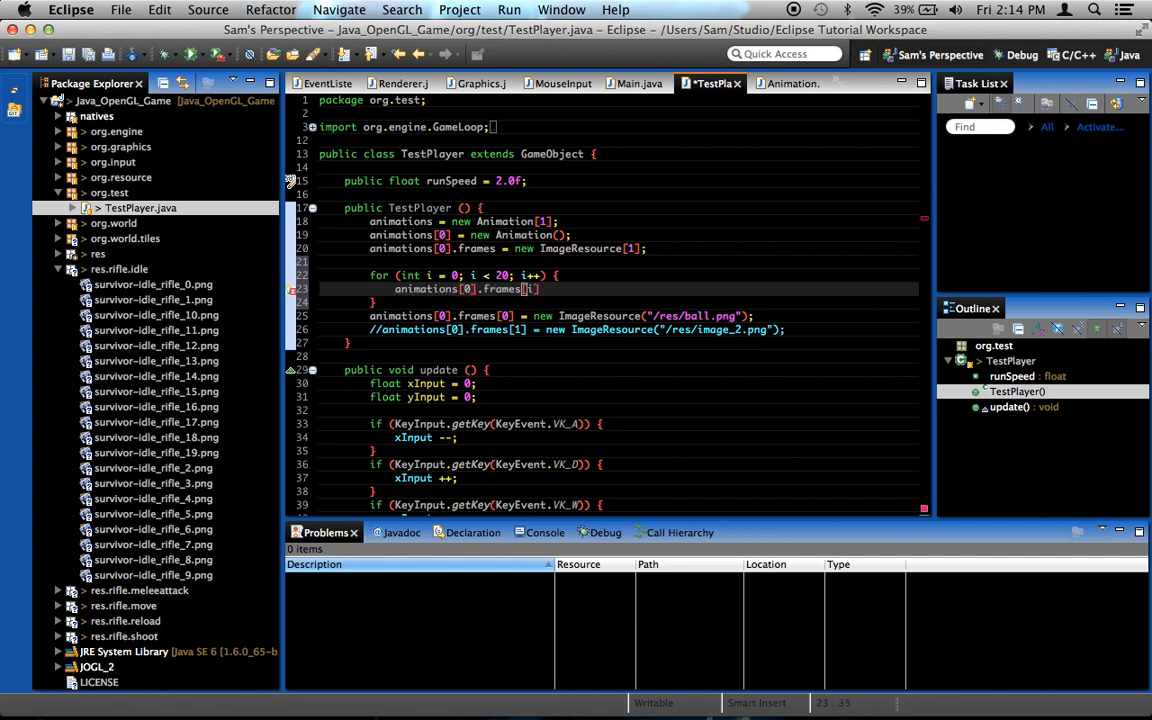
type("= new ImageResour")
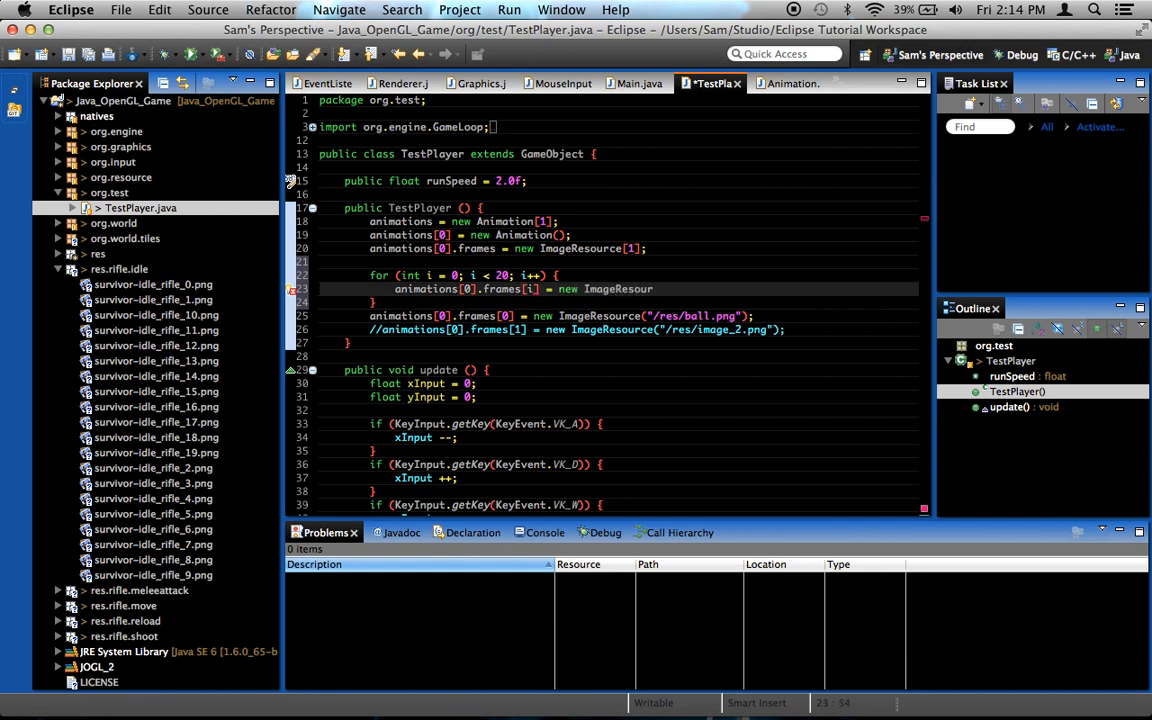
type("e();")
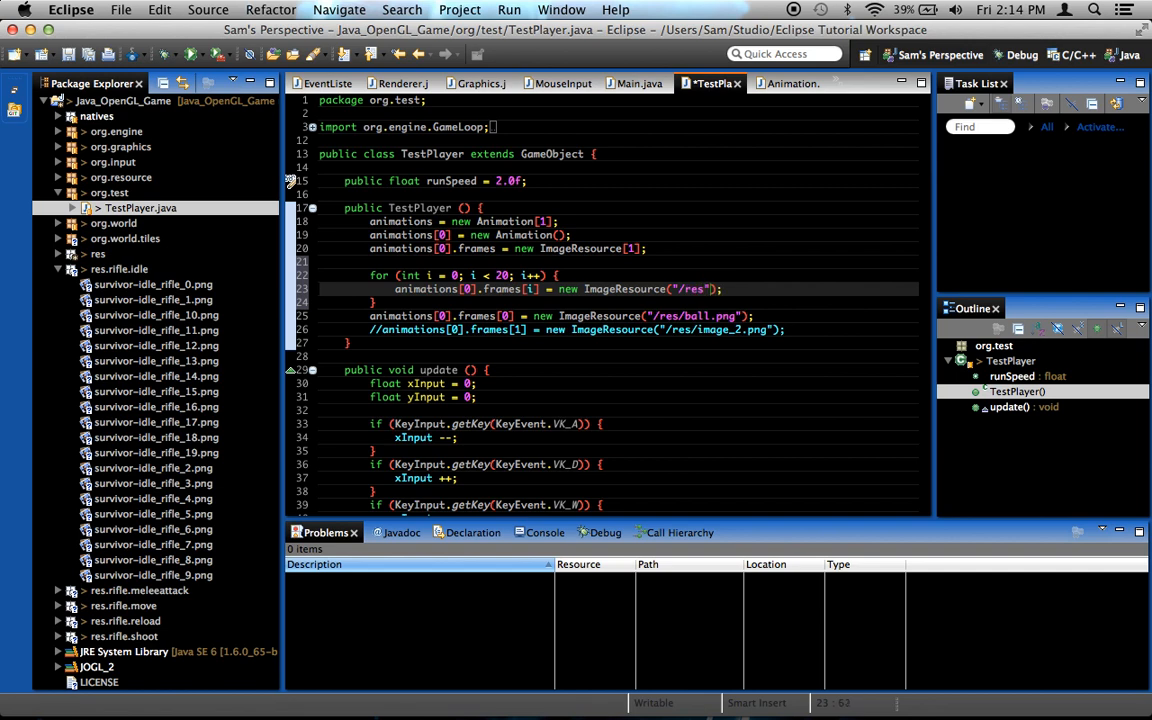
- Pass the path "/res/rifle/idle/survivor-idle-rifle_" + String.valueOf(i) to ImageResource
type("/r")
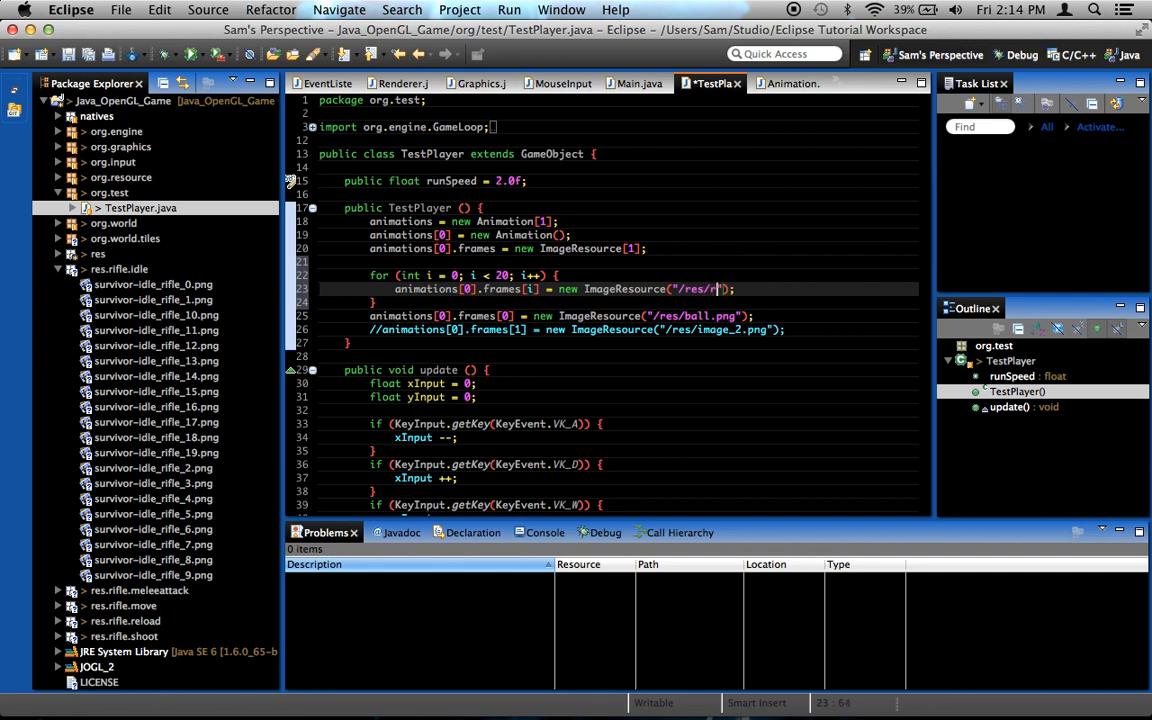
type("ifle/")
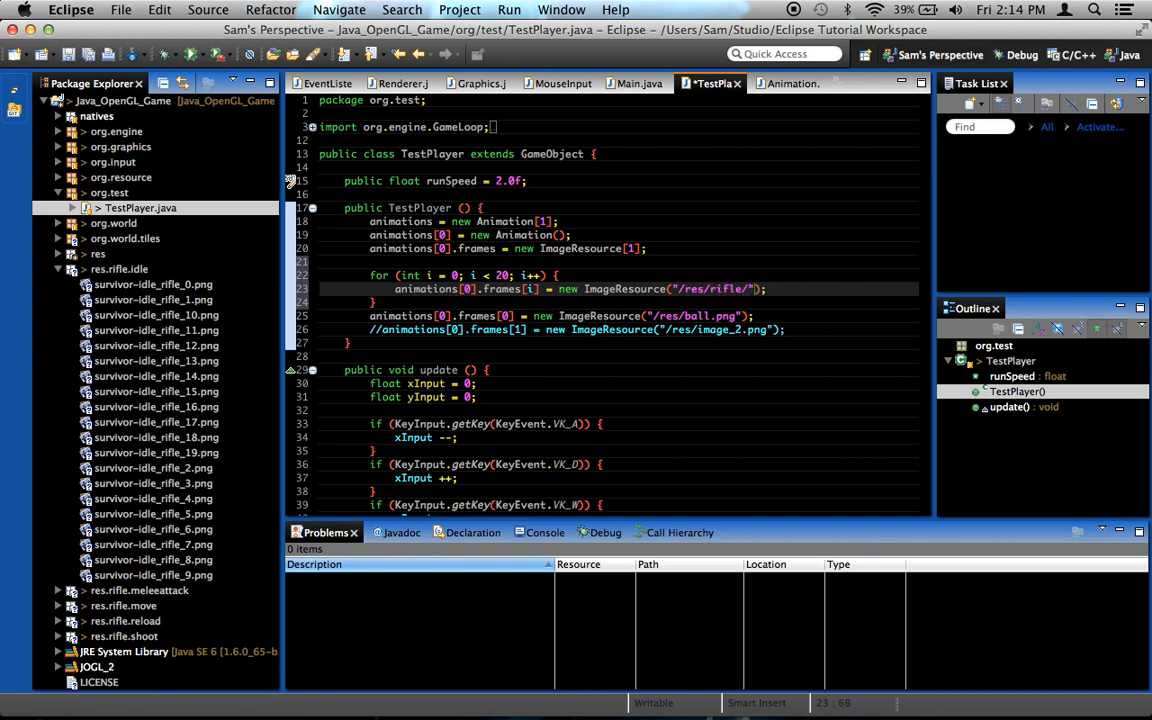
type("idle")
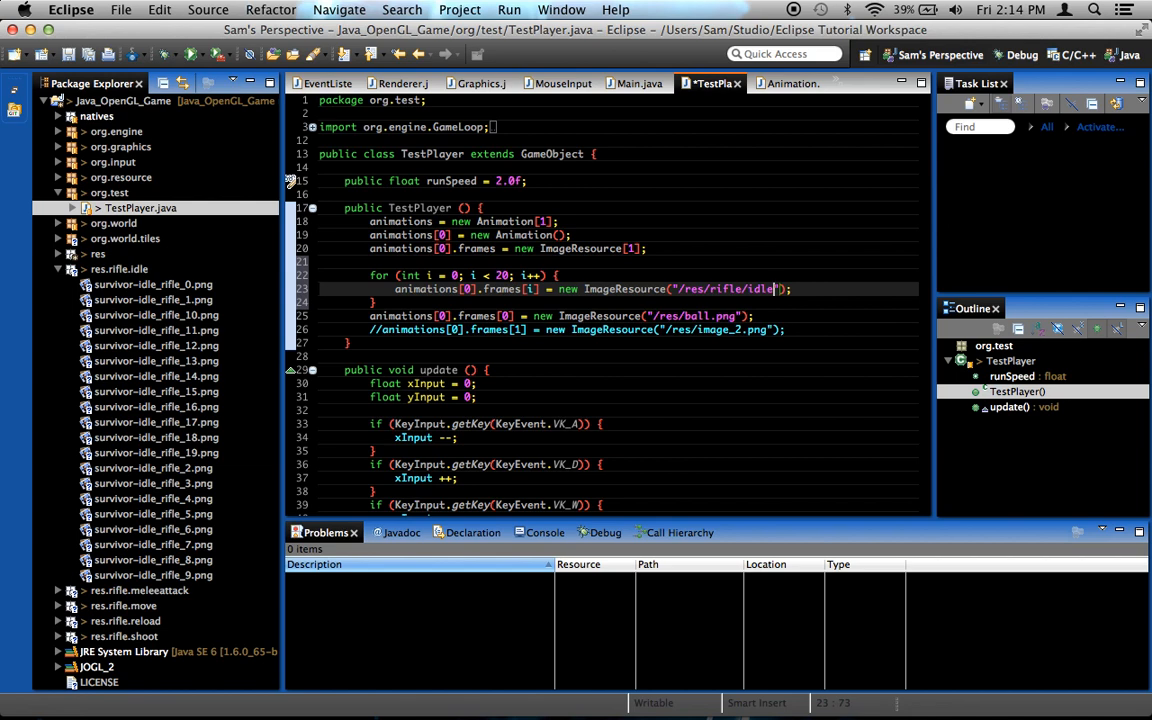
type("/")
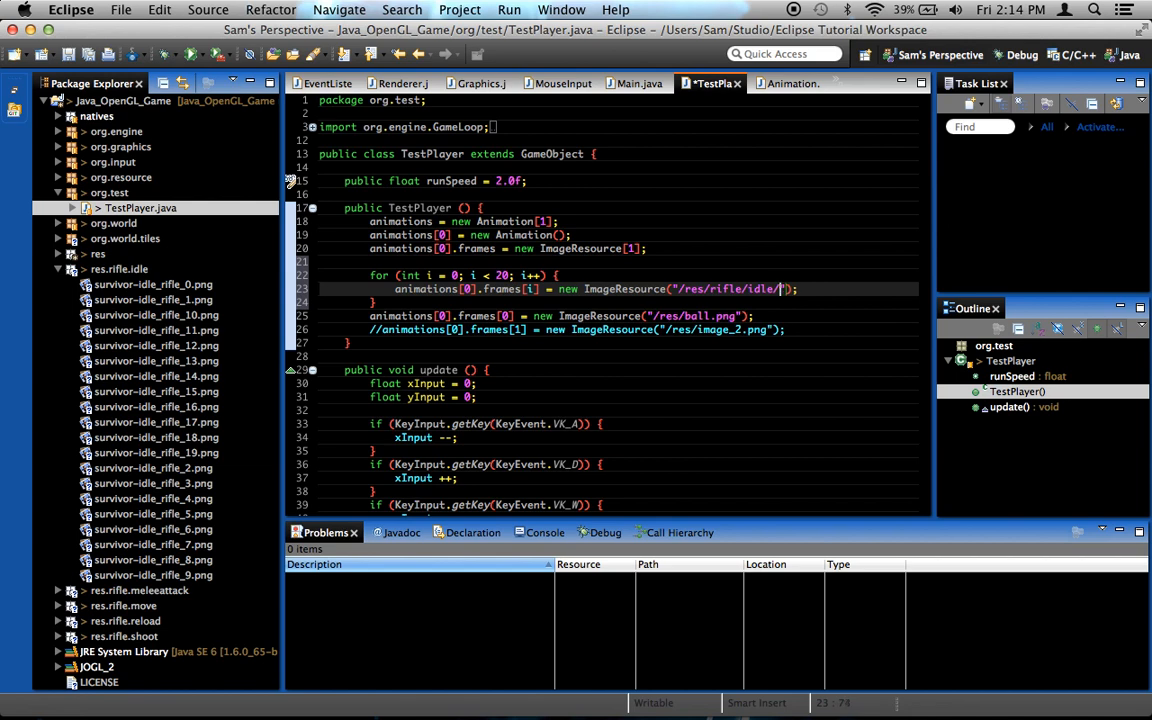
type("surviv")
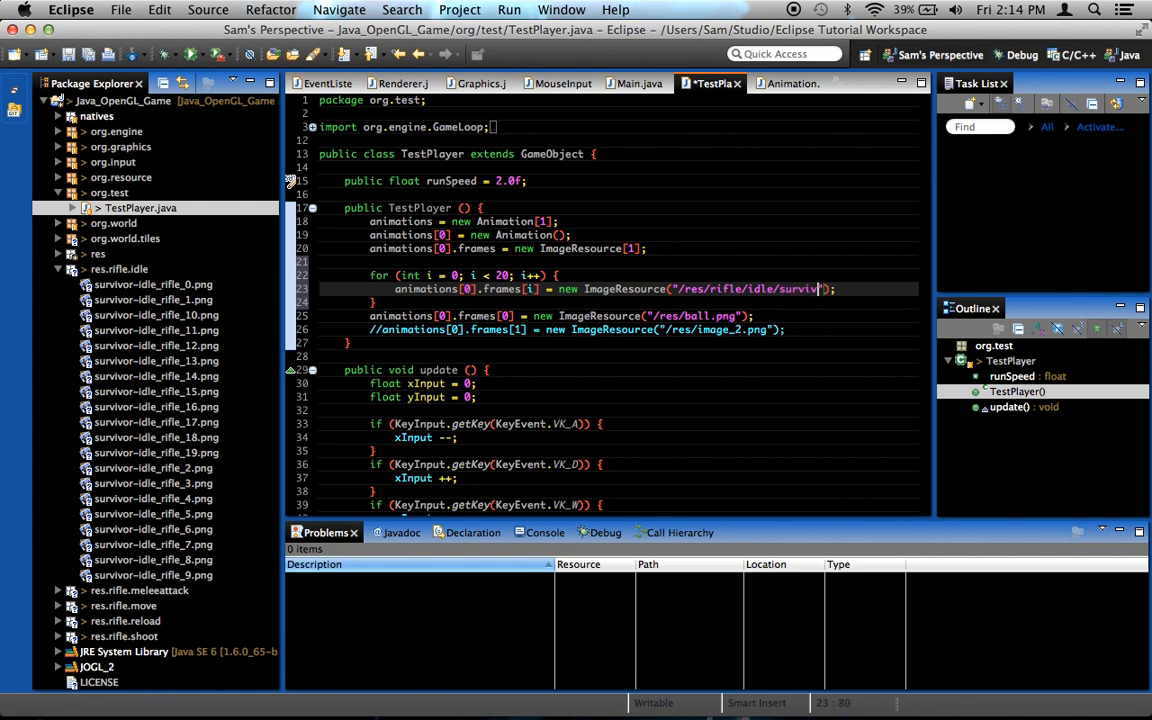
type("or-")
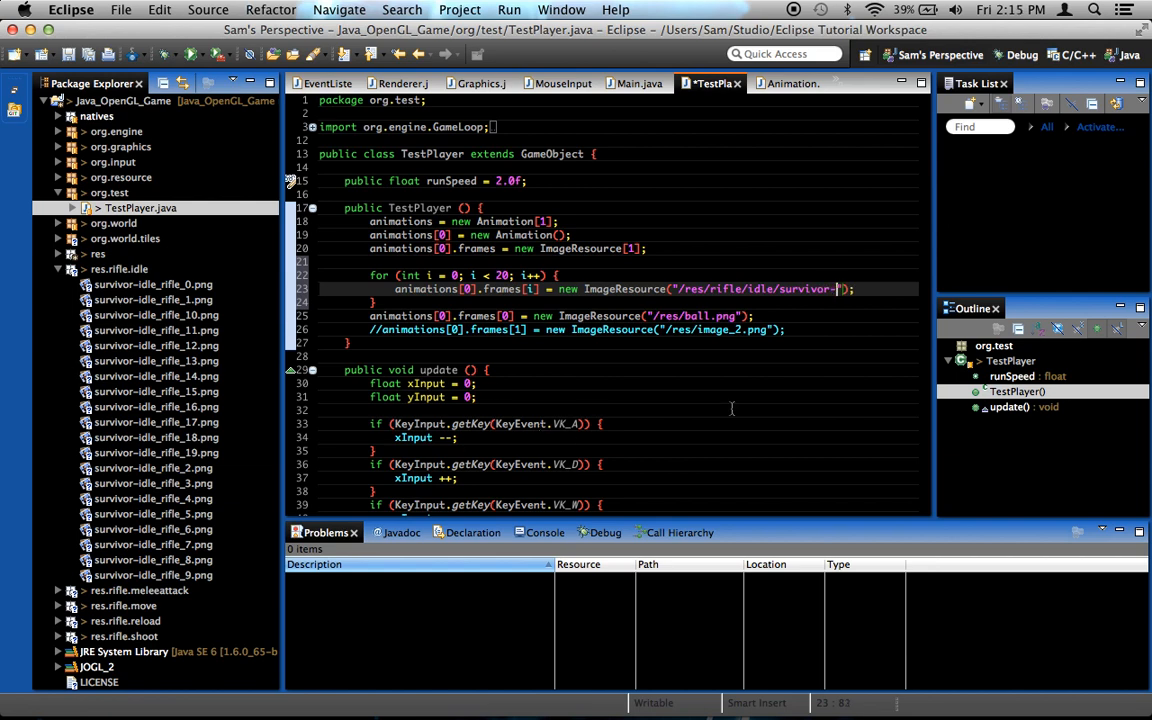
type("idle-rifle_")
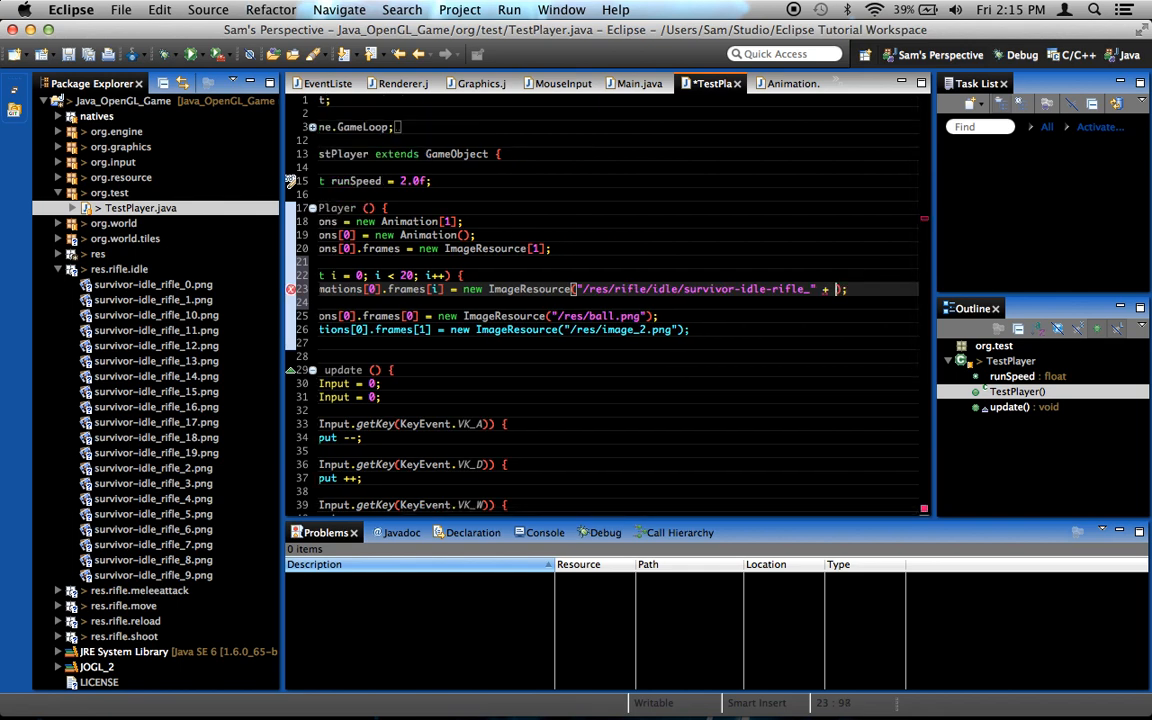
type("i")
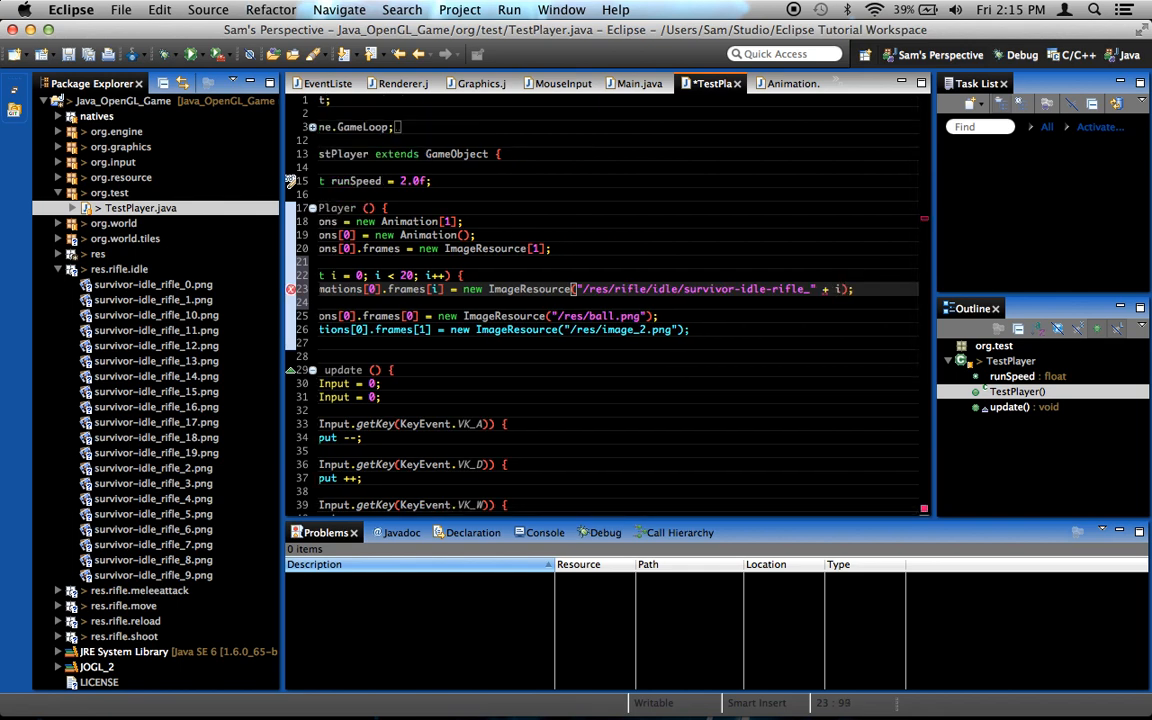
type(".")
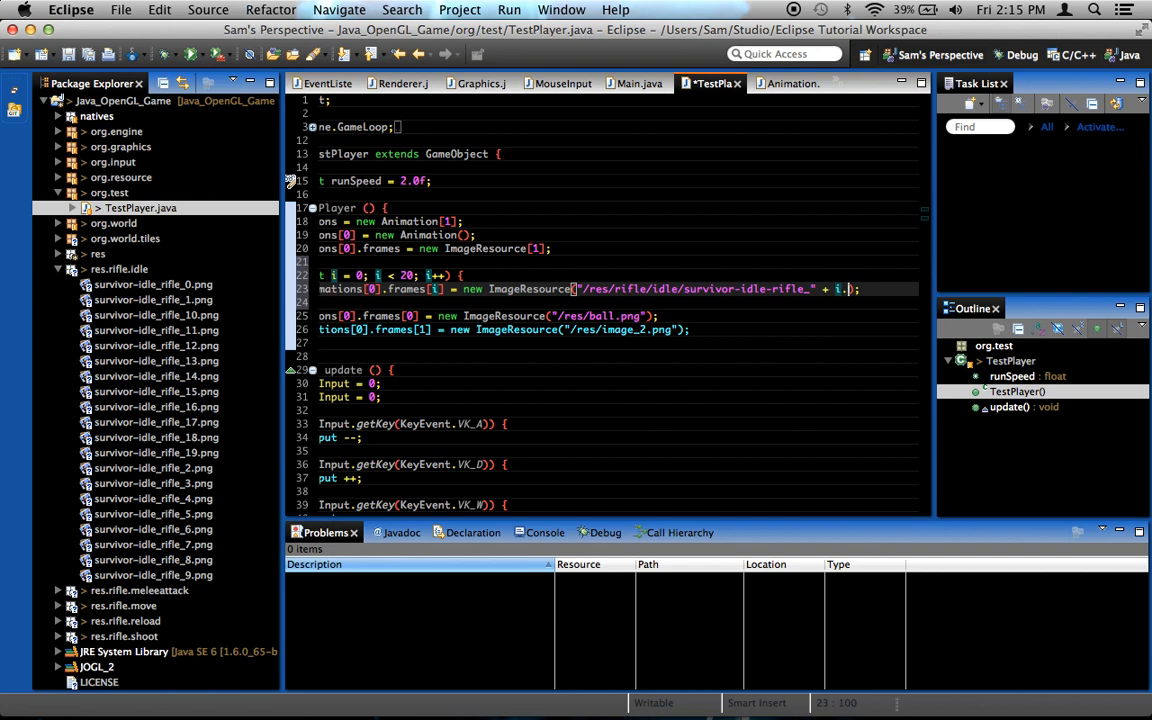
mouse_move(771, 445)
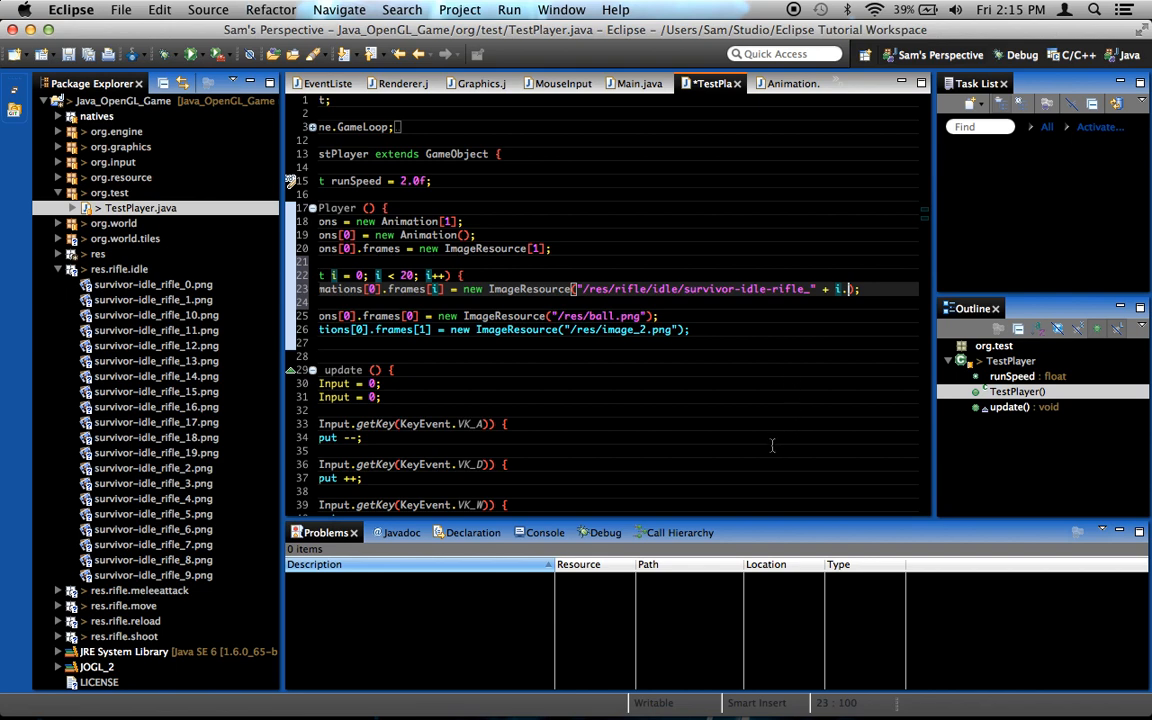
type("toString()")
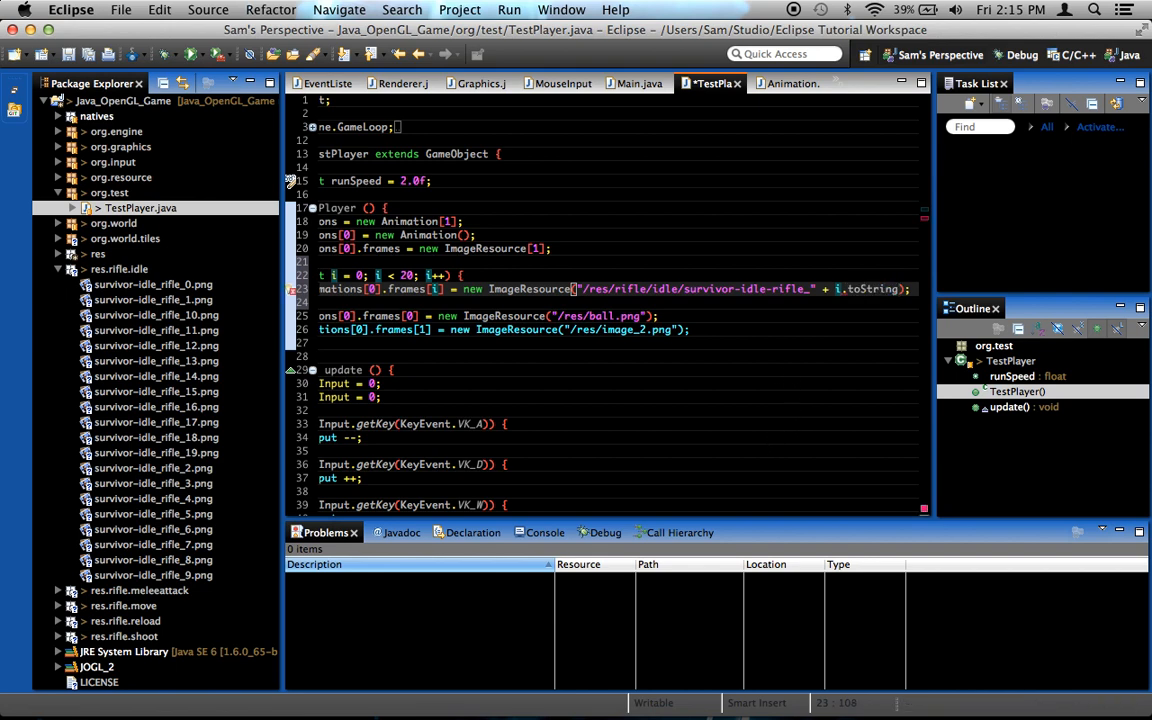
type("()")
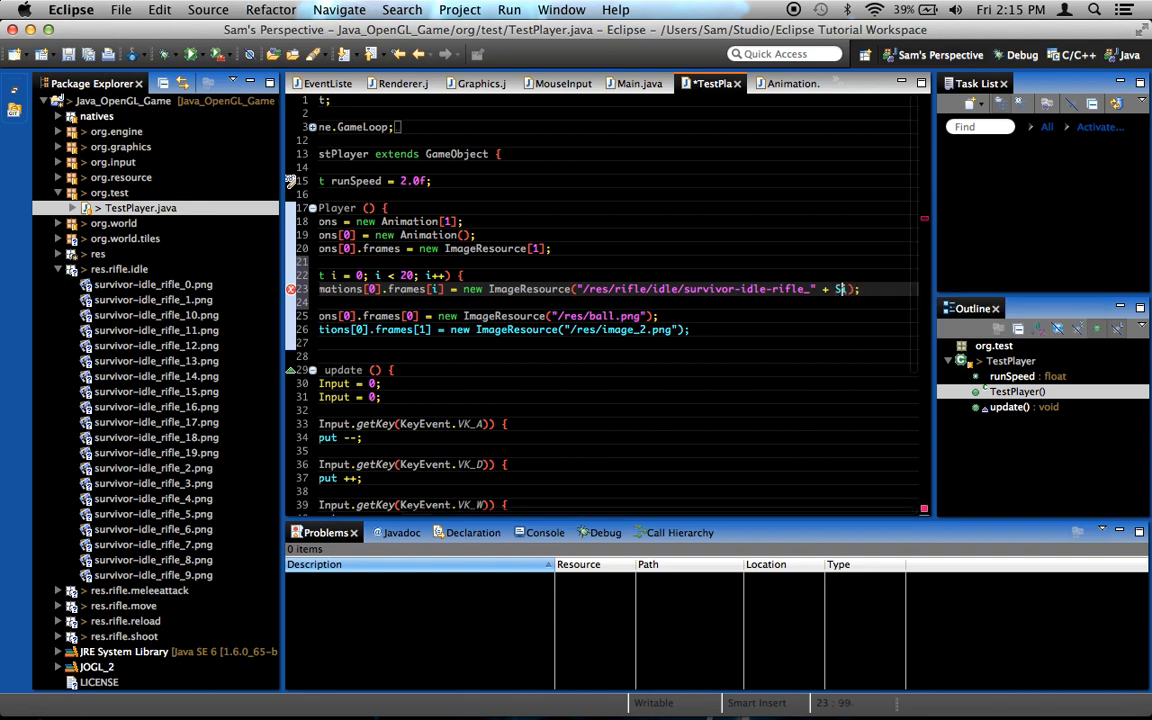
type("tring")
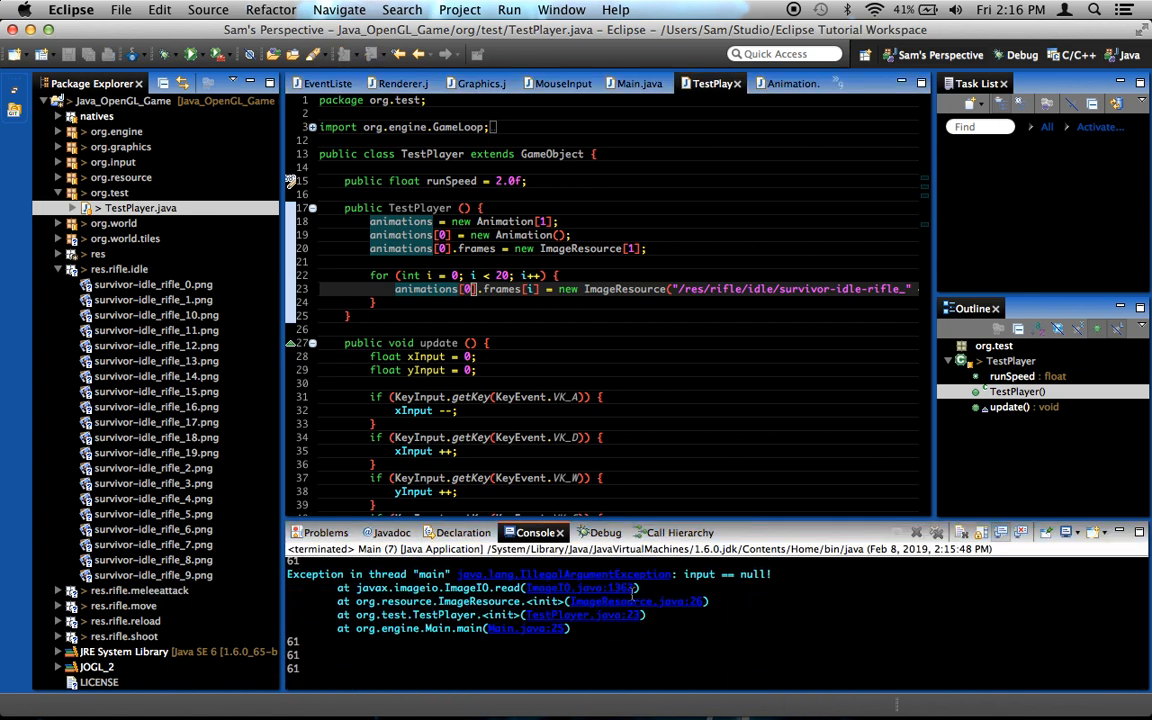
mouse_move(565, 598)
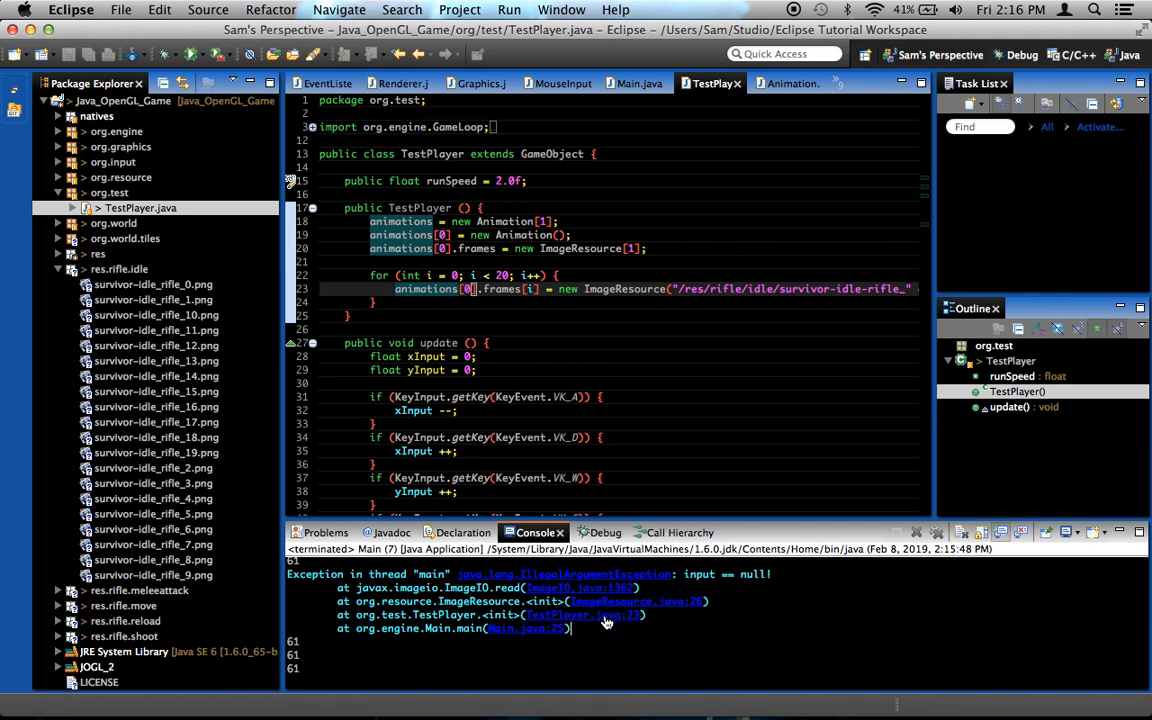
- Jump to TestPlayer.java:23 from the stack trace and append ".png" to the frame path
left_click(678, 289)
type(" + String.valueOf(i) + \"")
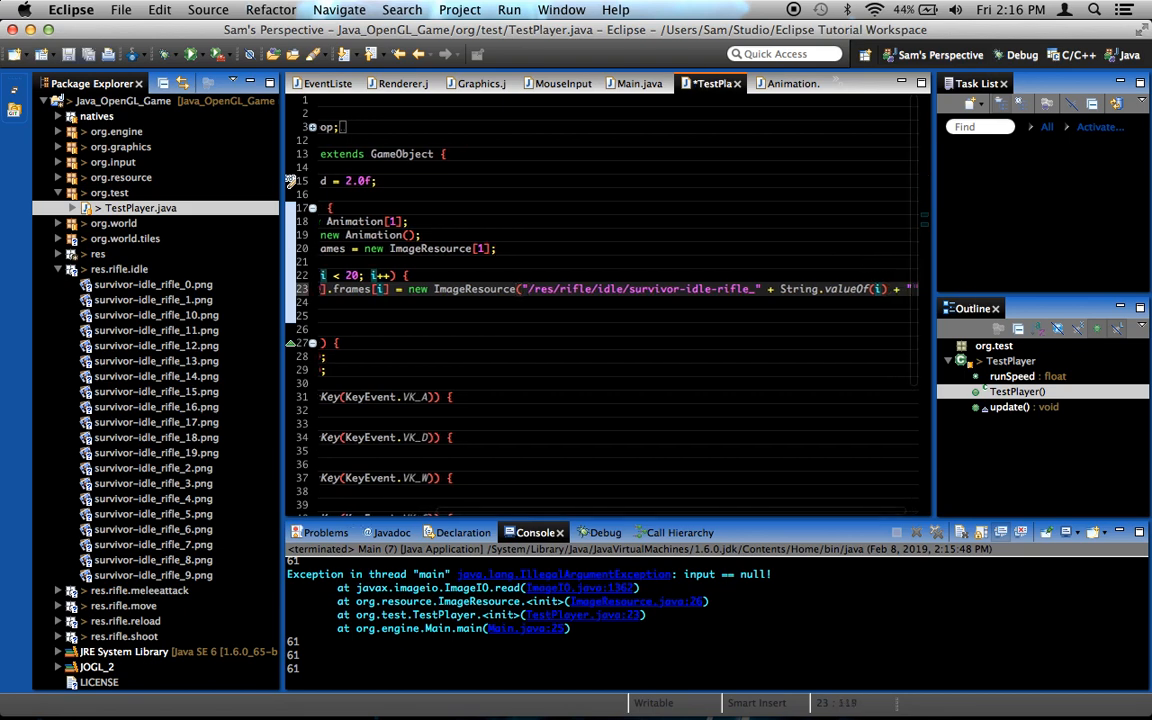
type(".png")
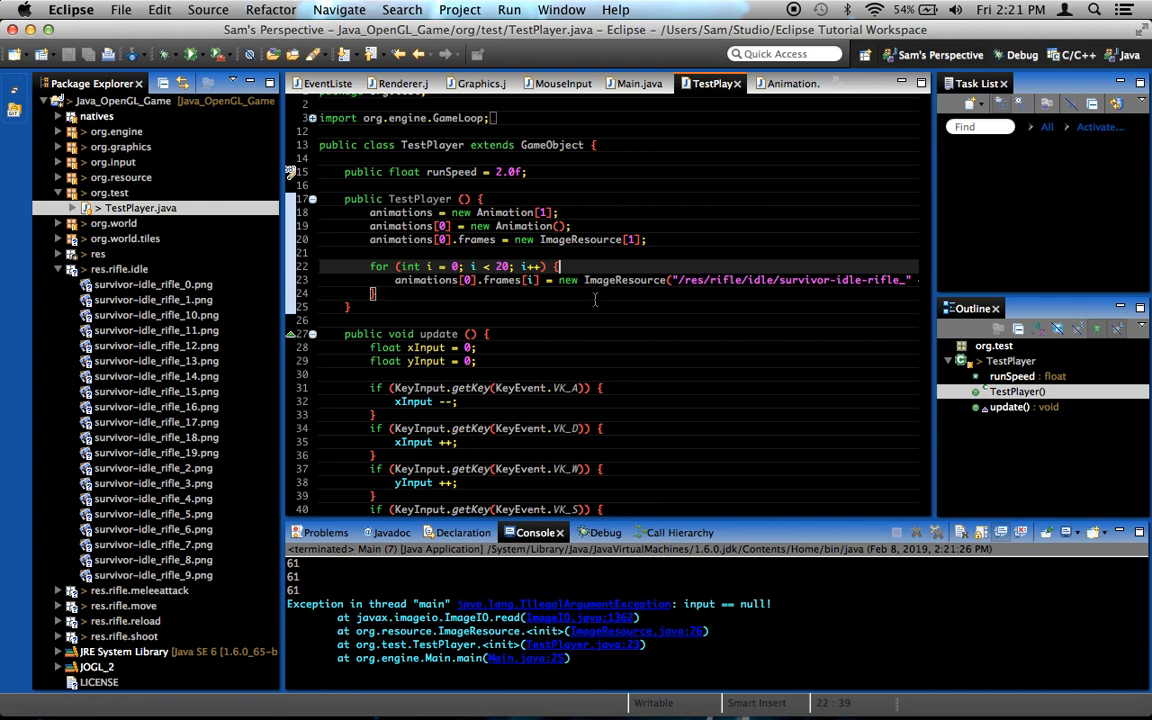
- Add System.out.println of the idle frame path above the load line and rerun
type("Syste")
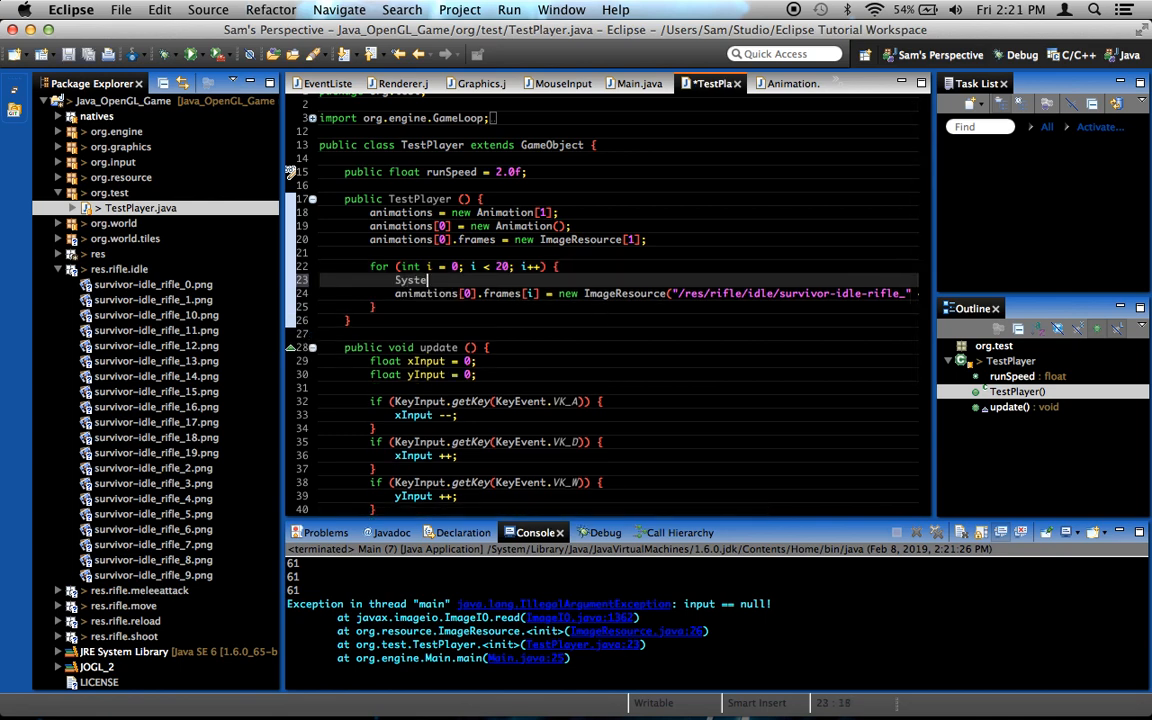
type(".out.")
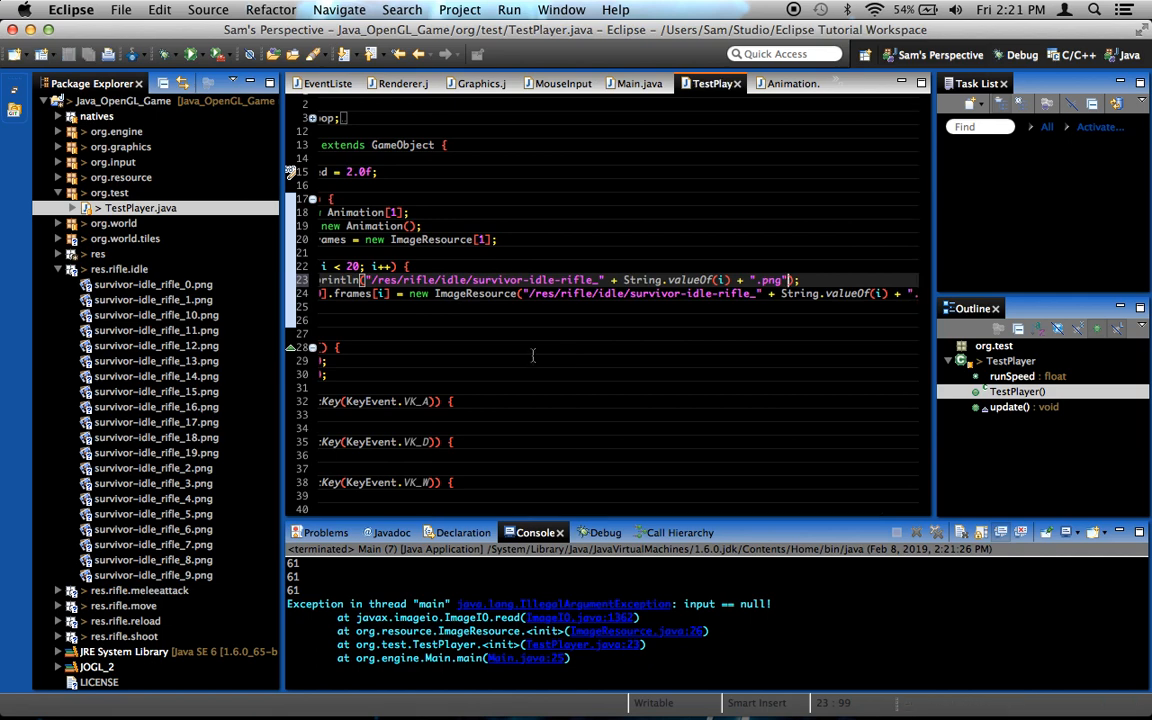
left_click(189, 55)
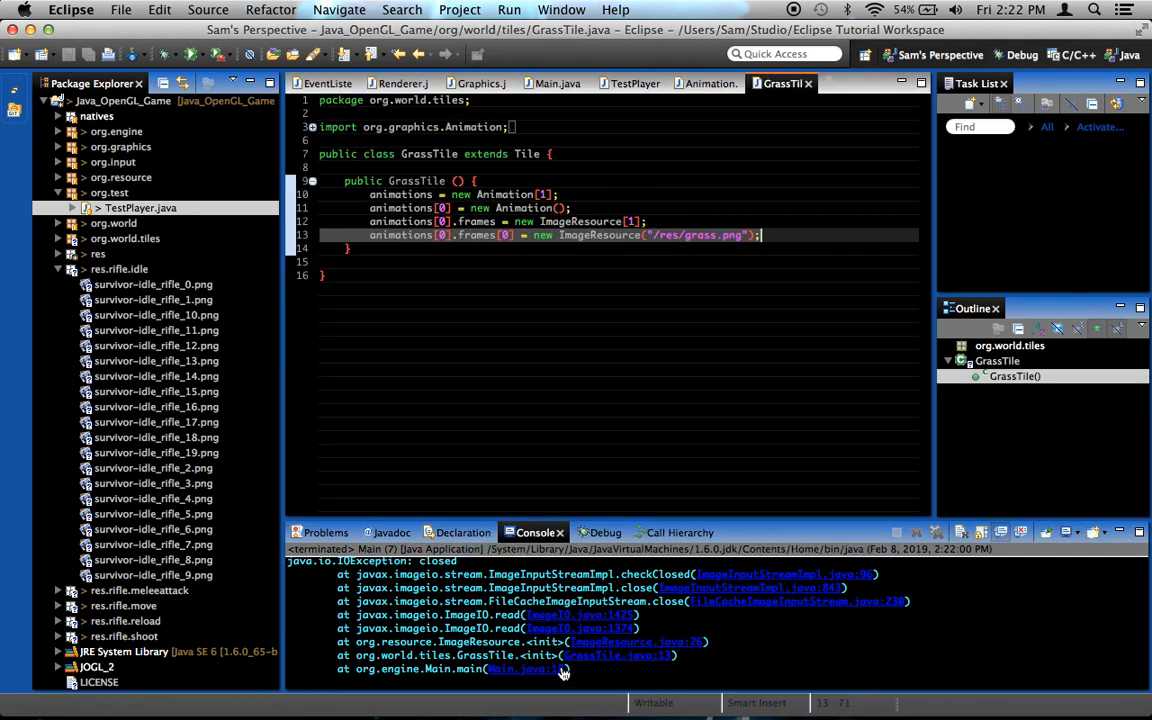
- Inspect the GrassTile error line, relaunch org.engine.Main, and follow the TestPlayer null-input trace
left_click(635, 642)
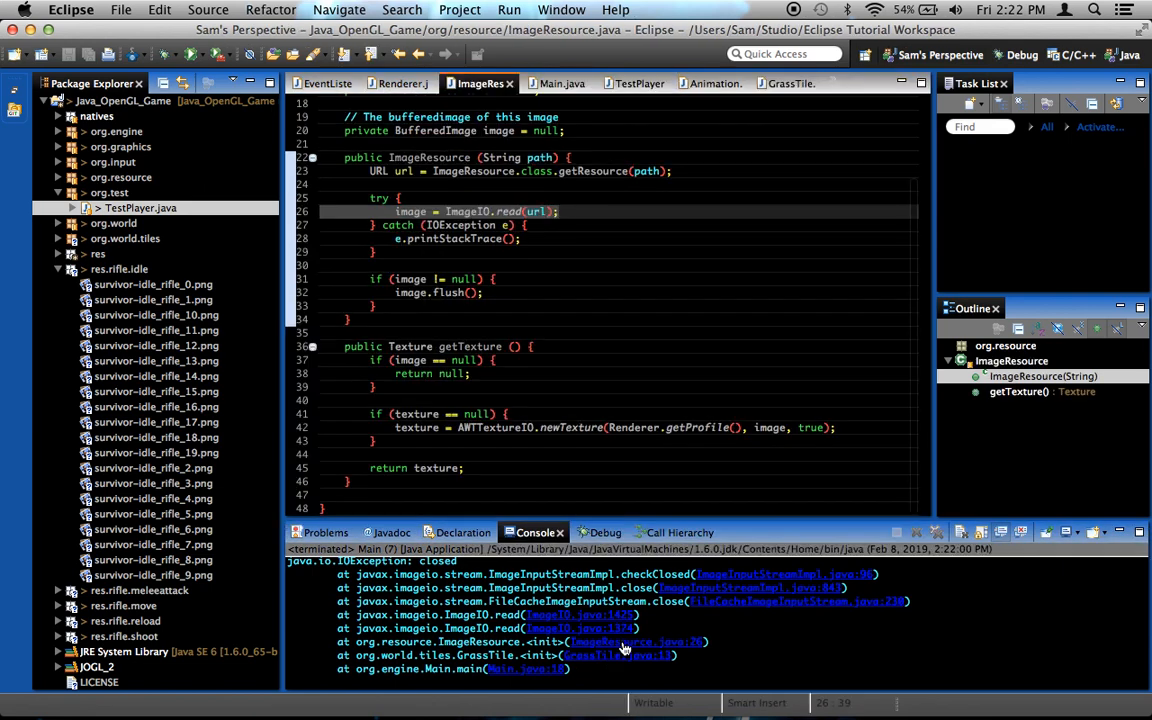
mouse_move(623, 655)
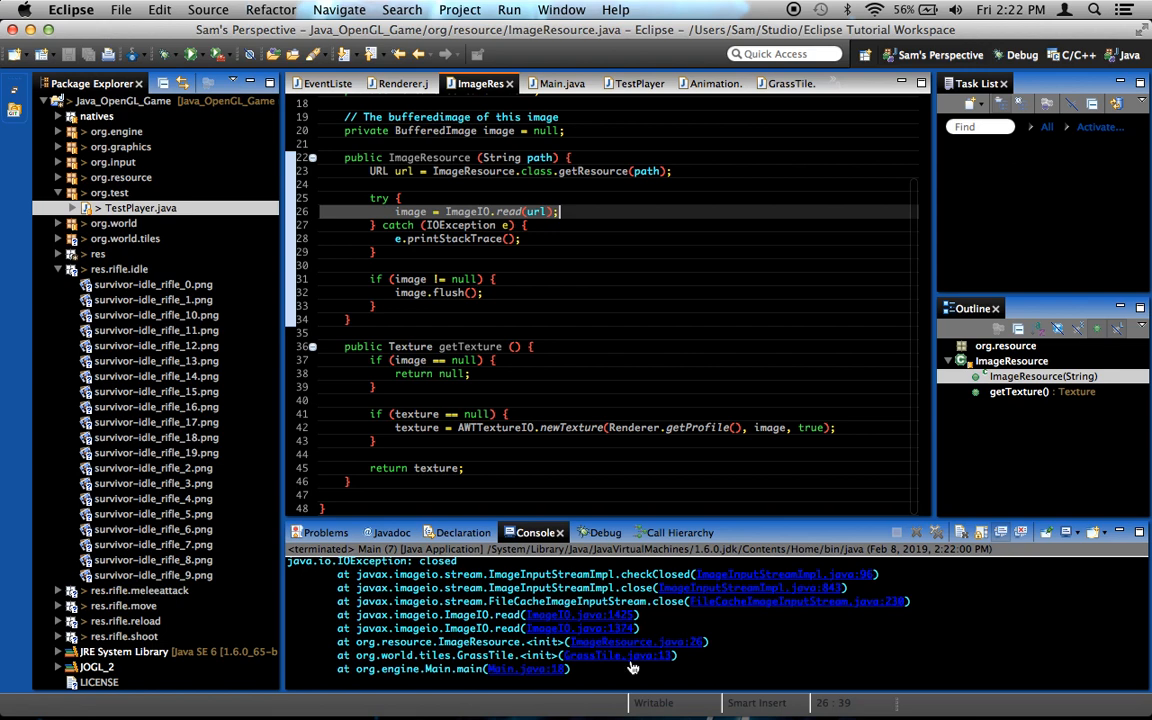
left_click(787, 83)
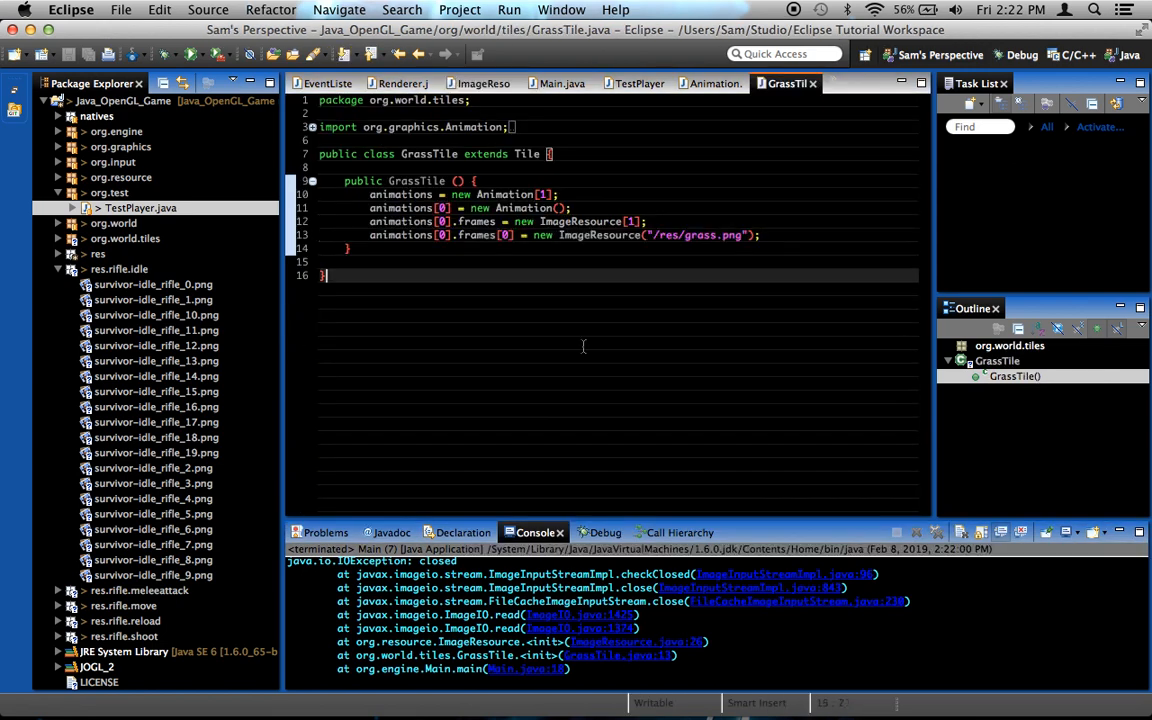
left_click(185, 54)
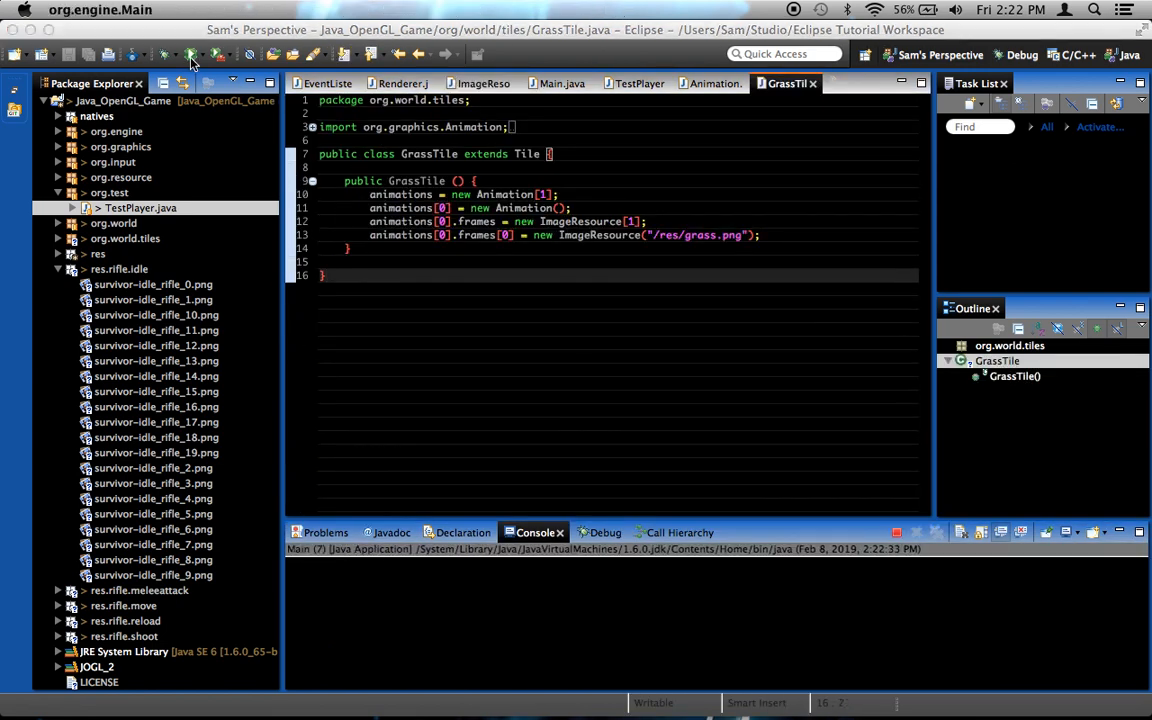
left_click(188, 55)
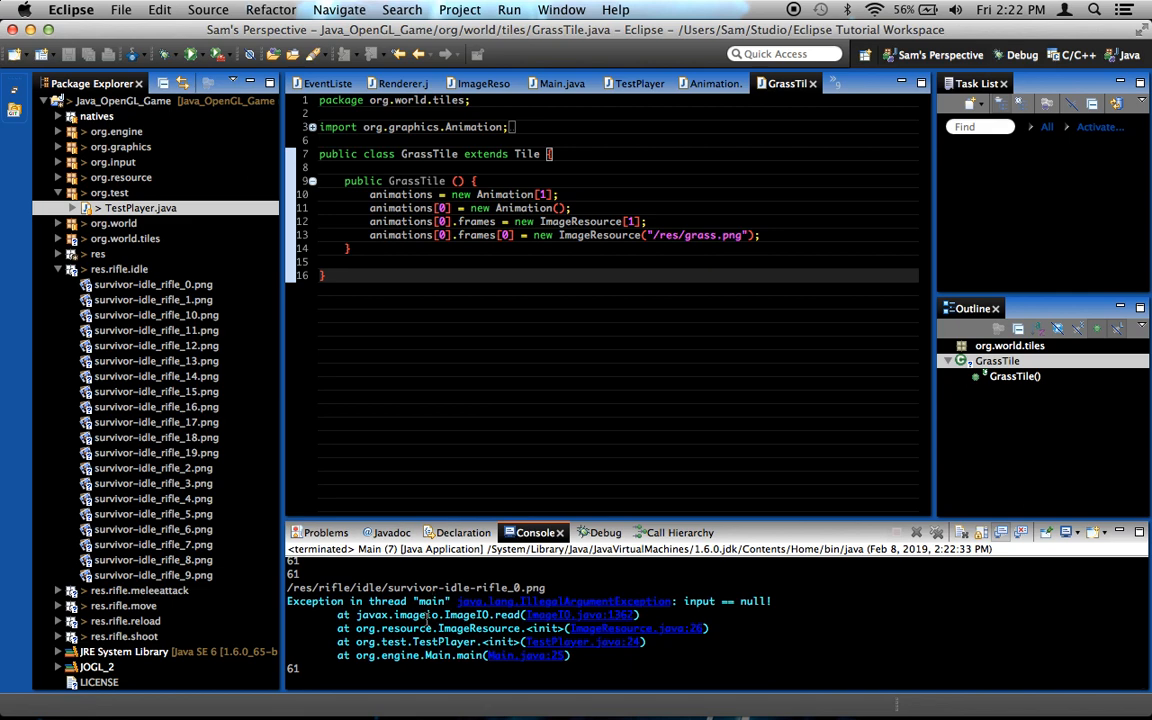
left_click(678, 285)
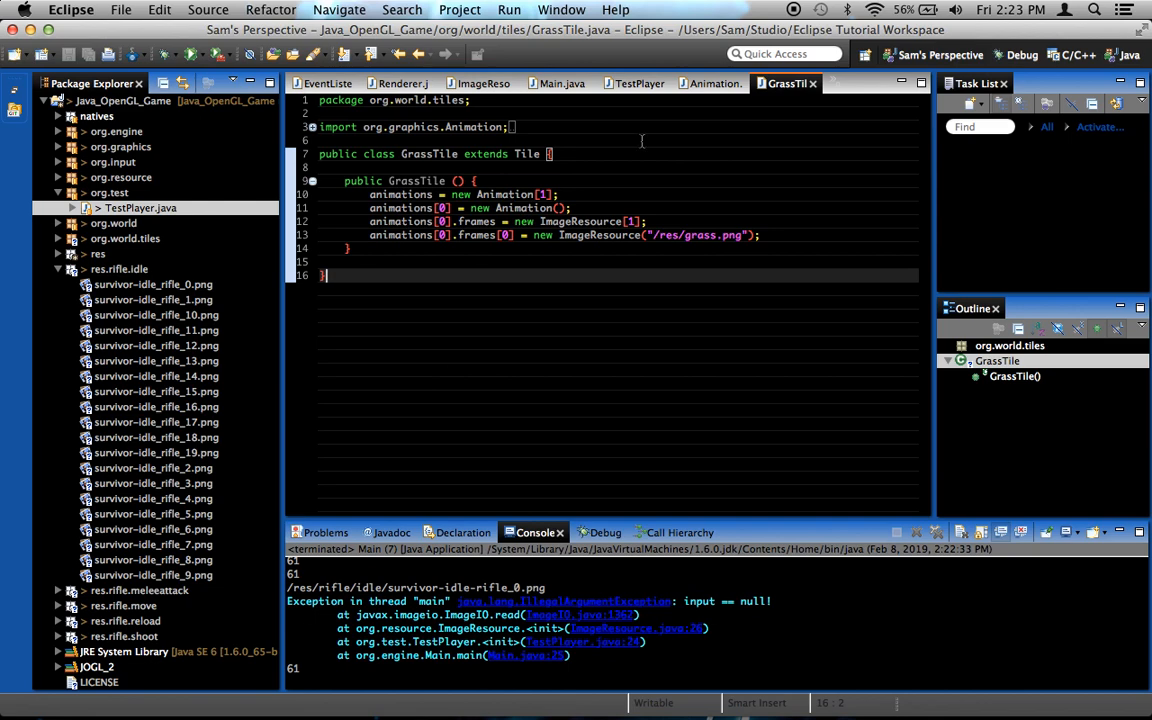
- Return to TestPlayer, delete the System.out.println debug line, and save with Cmd+S
left_click(709, 83)
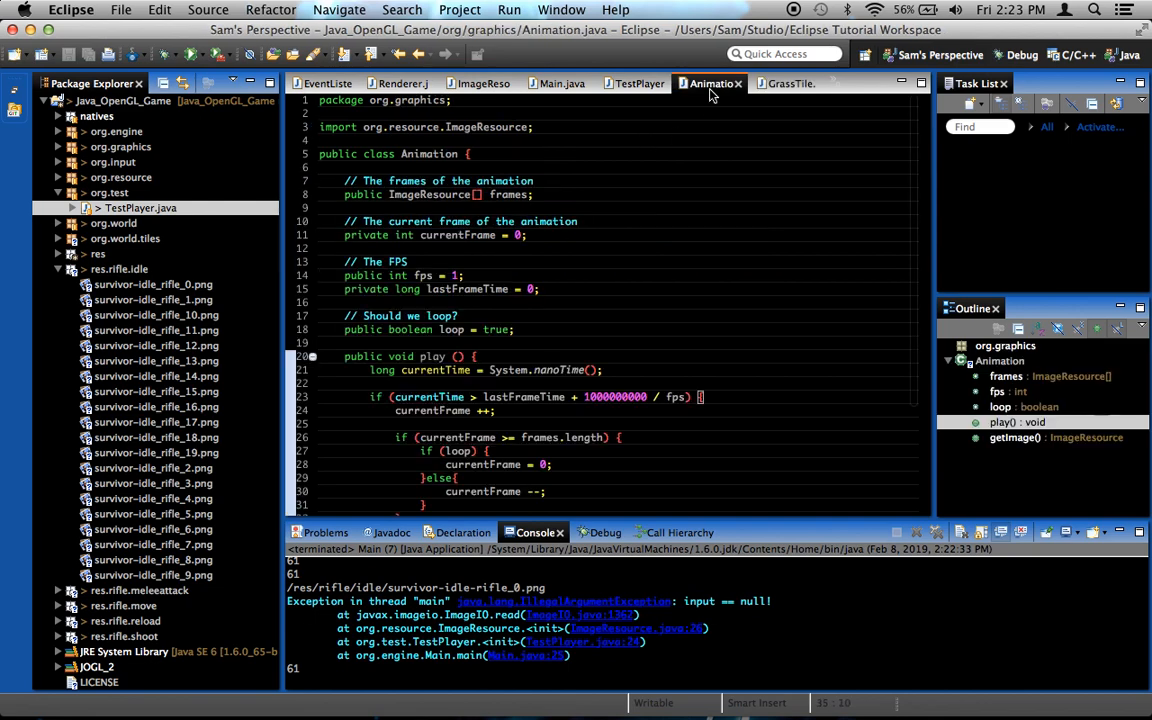
left_click(636, 83)
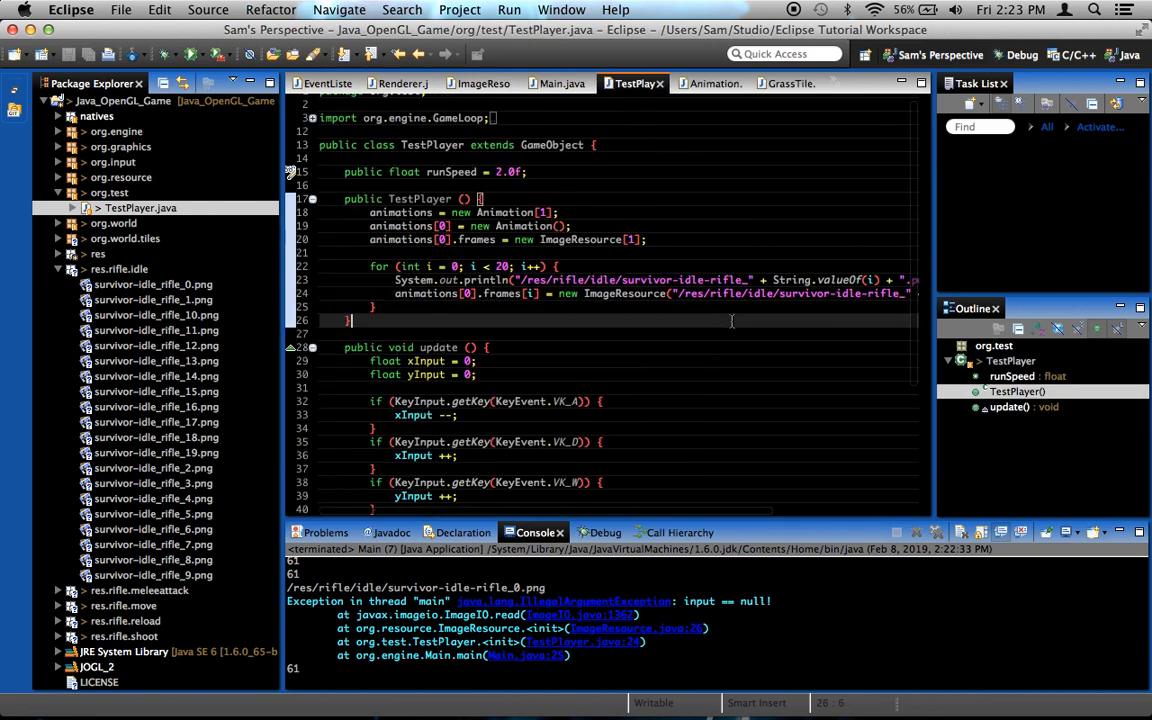
scroll("right", 3)
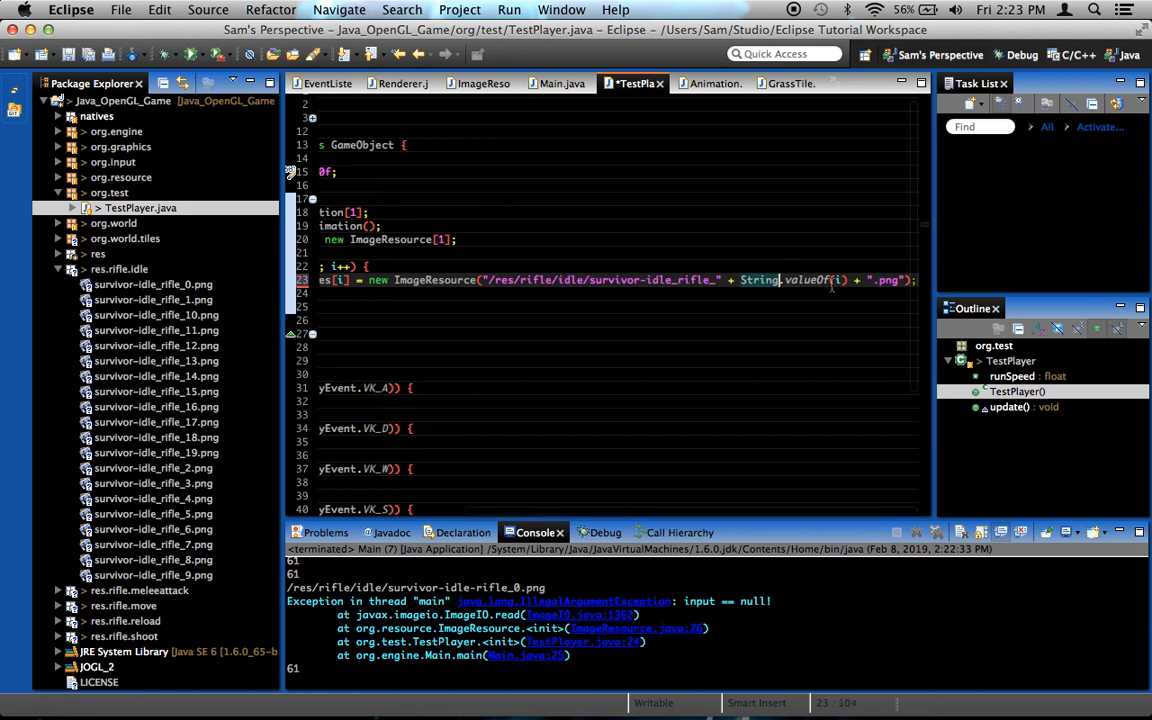
key("cmd+s")
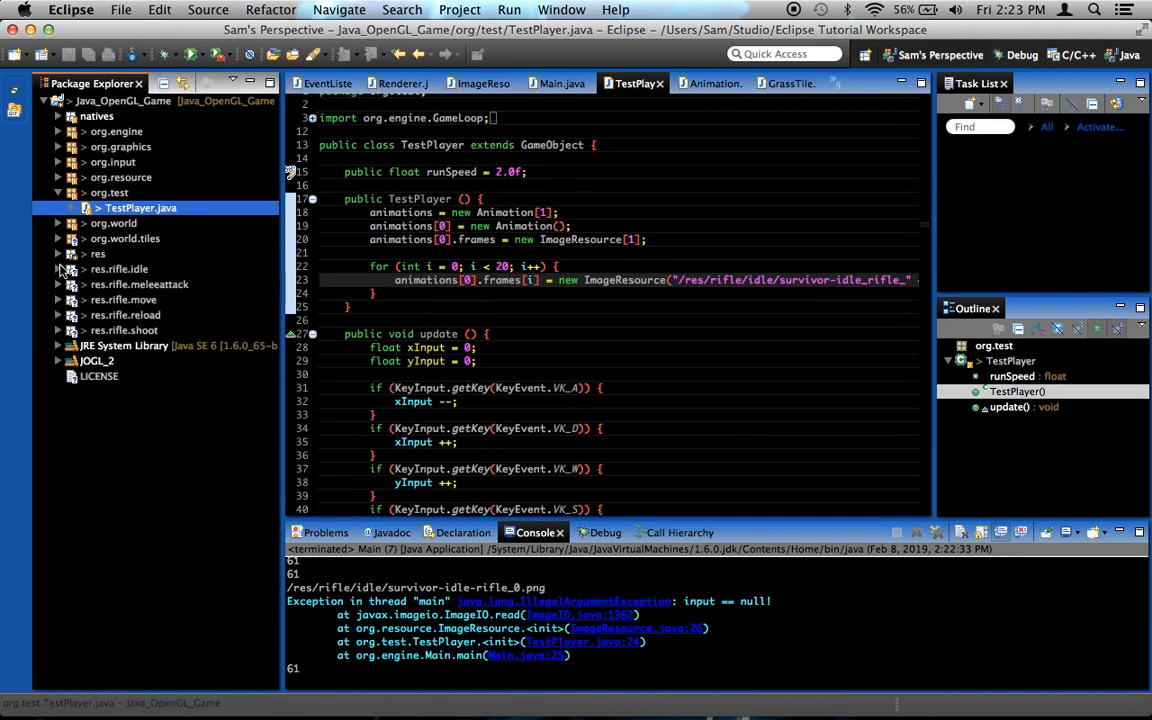
mouse_move(55, 143)
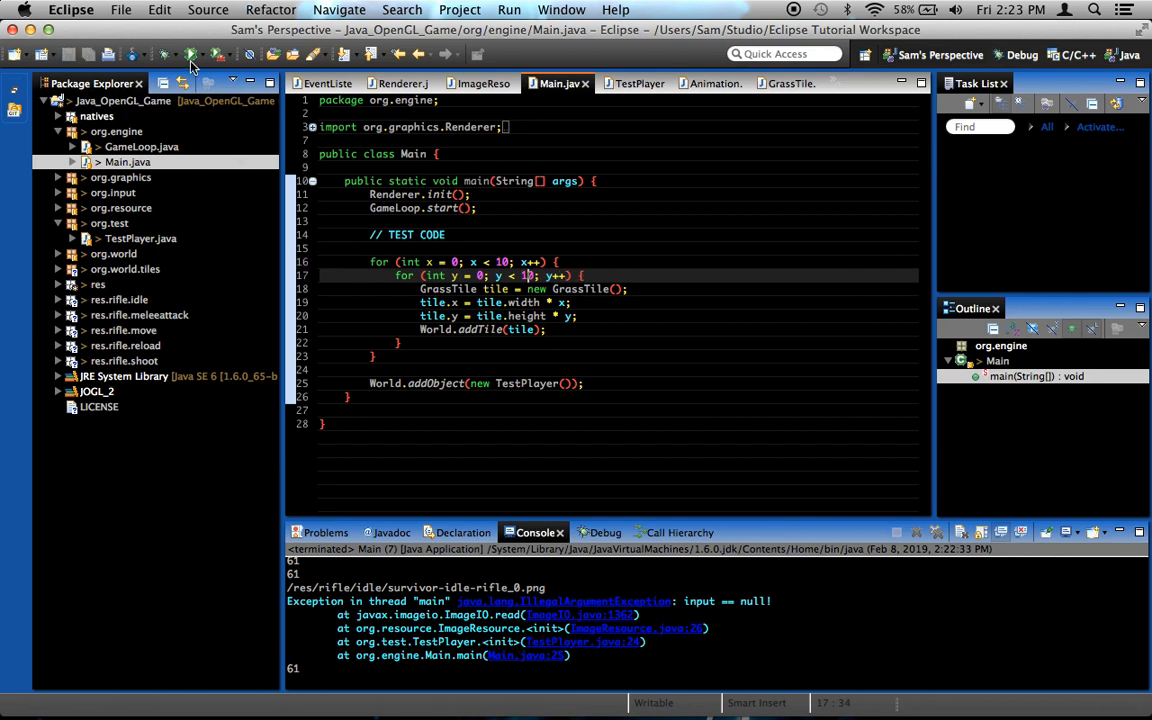
- Relaunch the game and find ArrayIndexOutOfBoundsException: 1 reported in TestPlayer
left_click(187, 55)
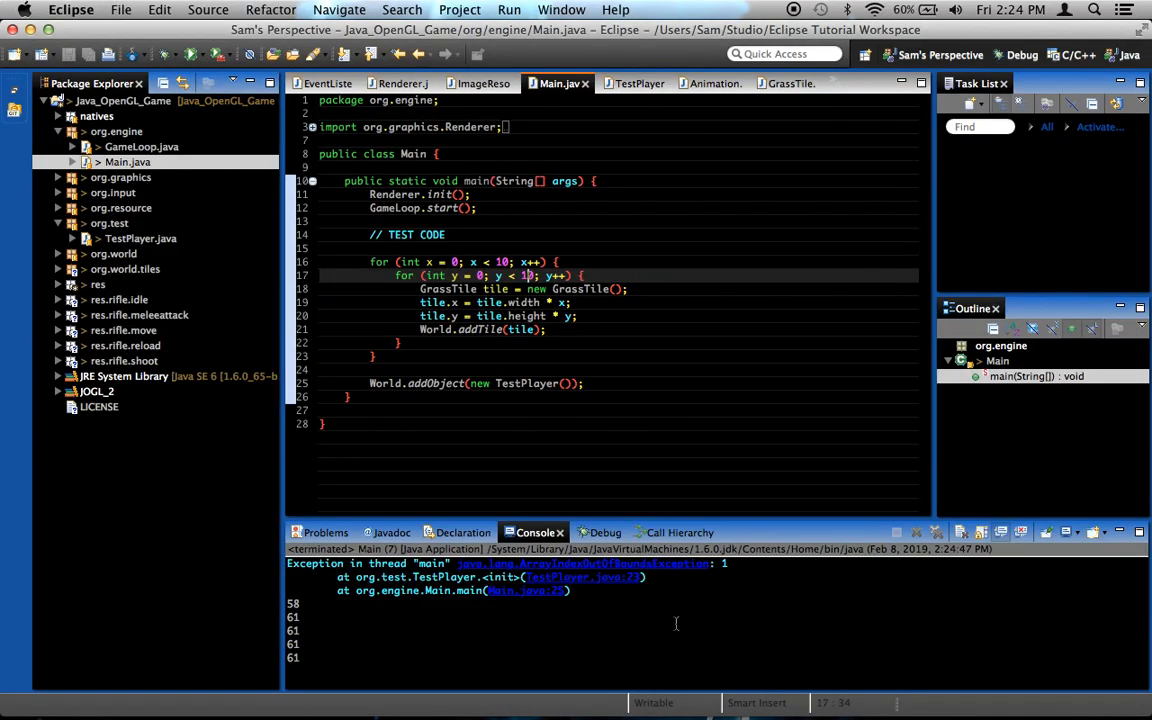
type("0")
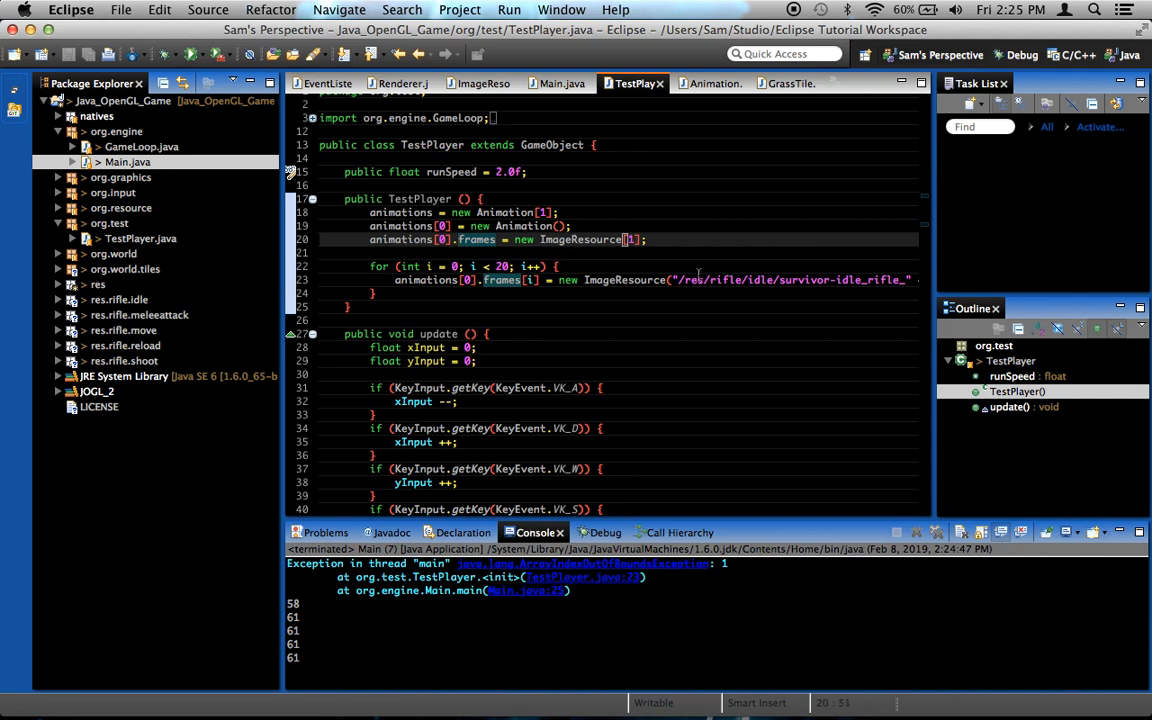
- Resize the idle frames array to 20 and bound the loop by animations[0].frames.length
key("Backspace")
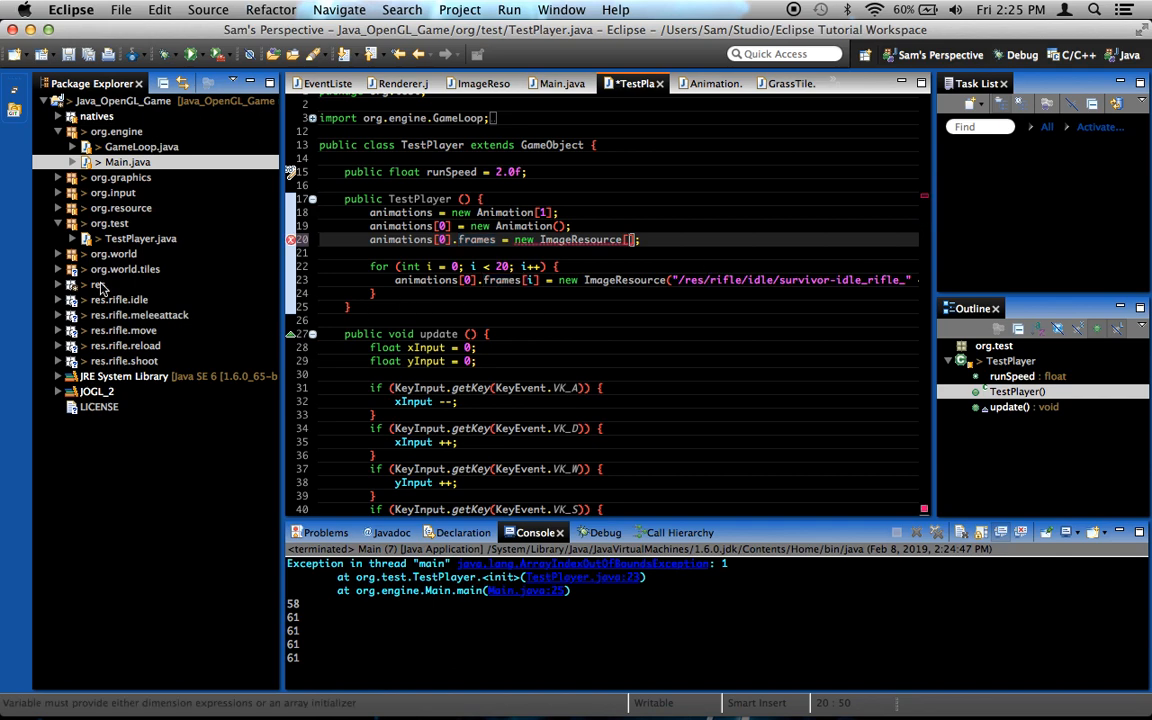
type("20")
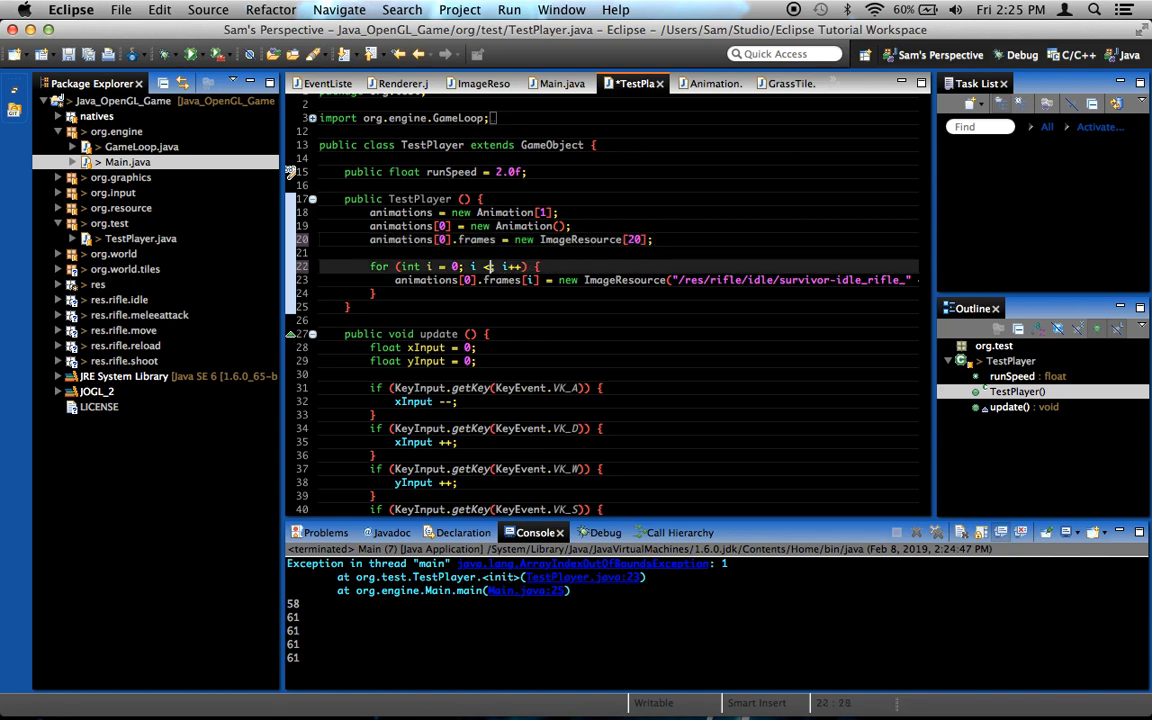
type("animations[0")
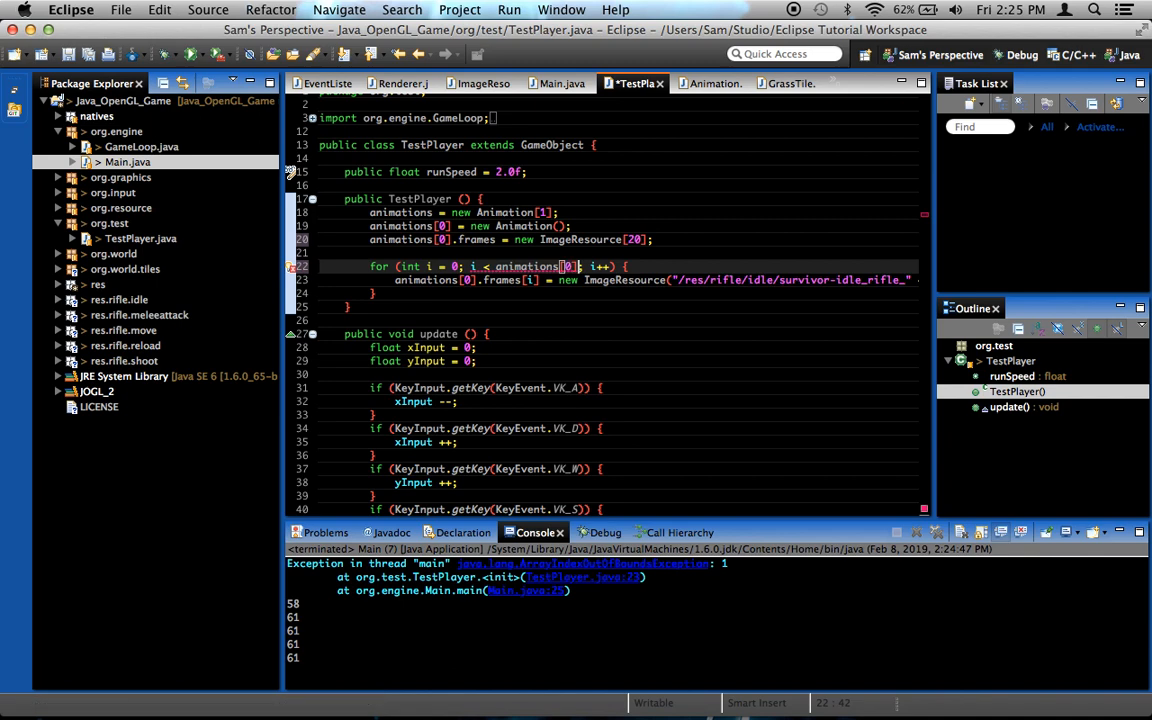
type(".frames.length")
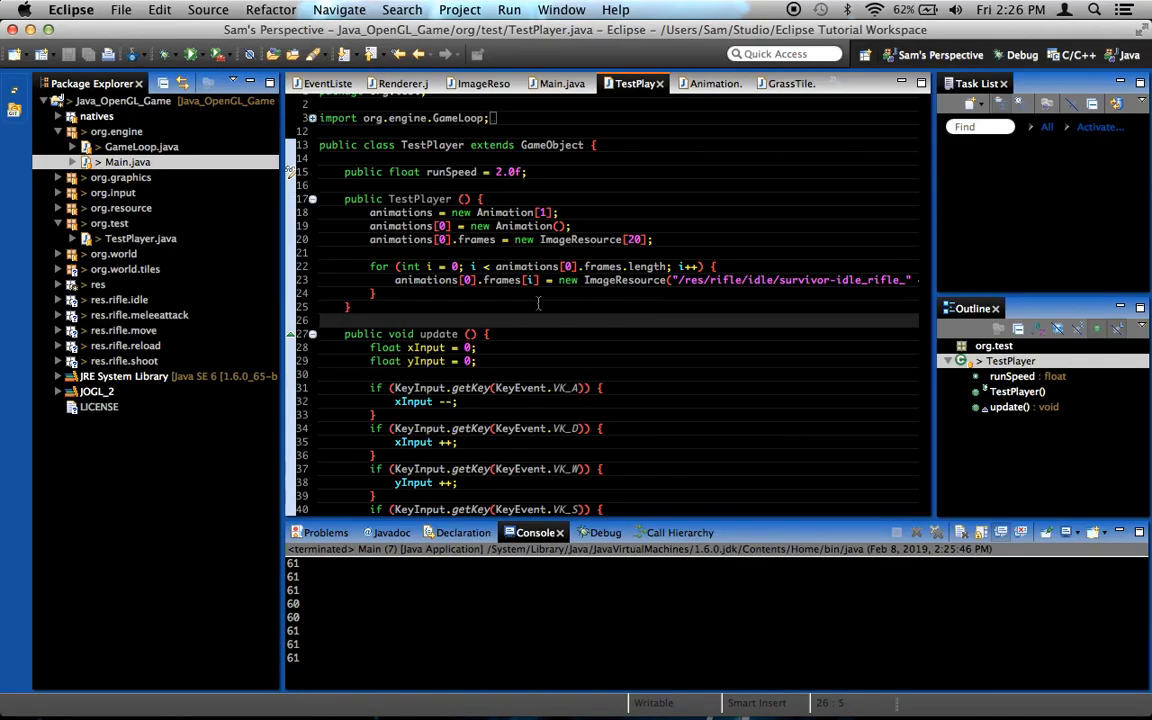
left_click(655, 239)
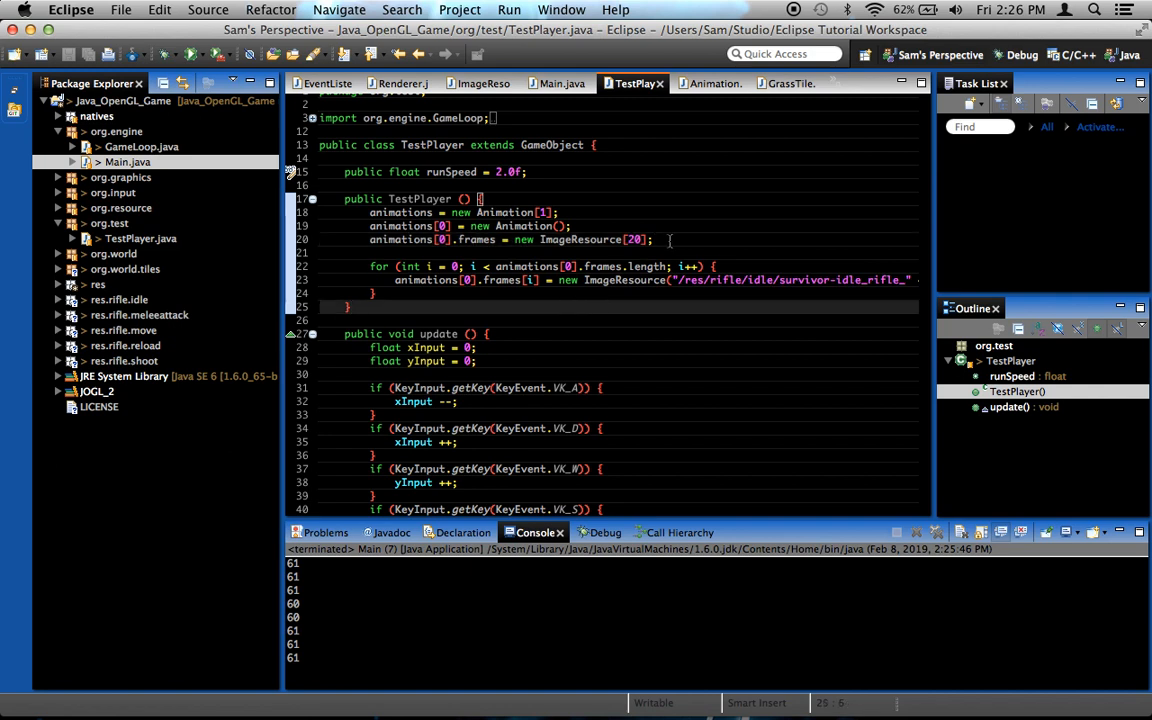
- Add animations[0].fps = 15; to the TestPlayer constructor and rerun the game
key("Return")
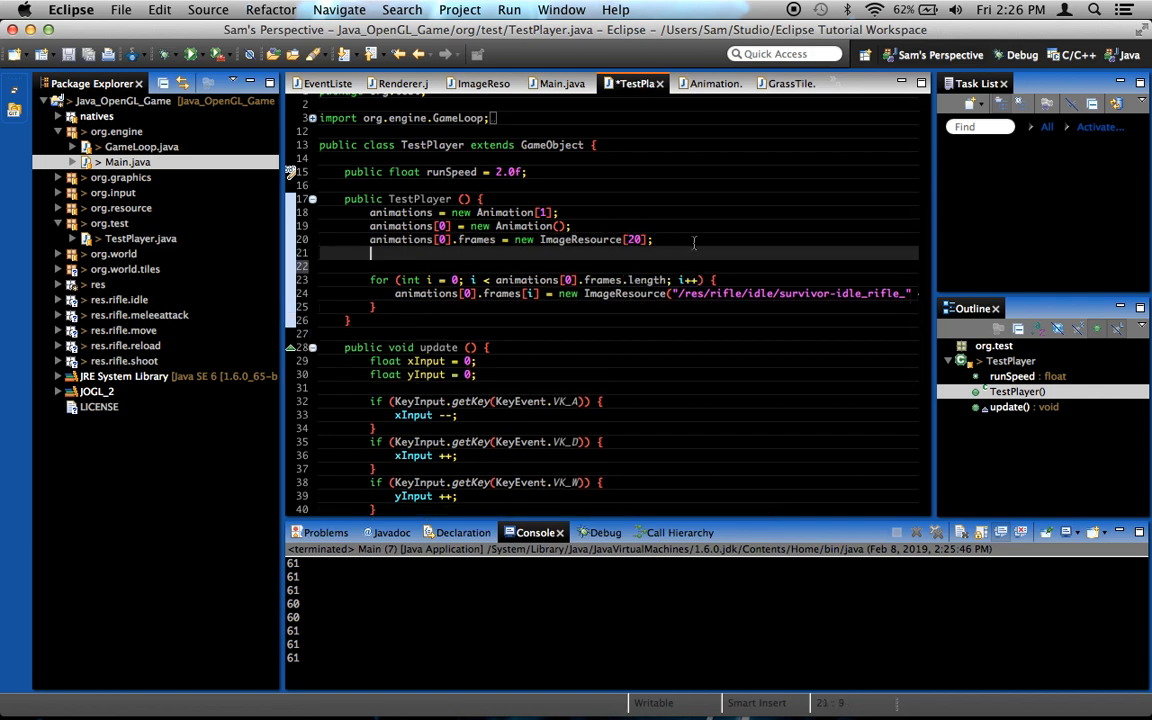
type("animations[0")
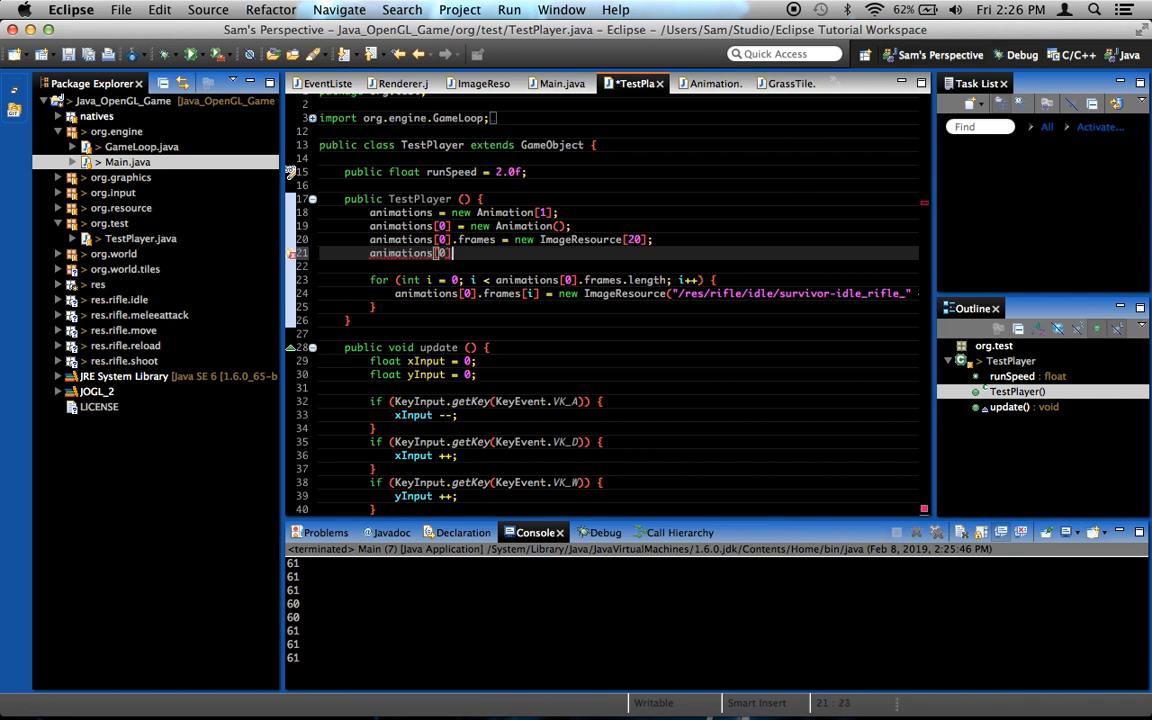
type("fps =")
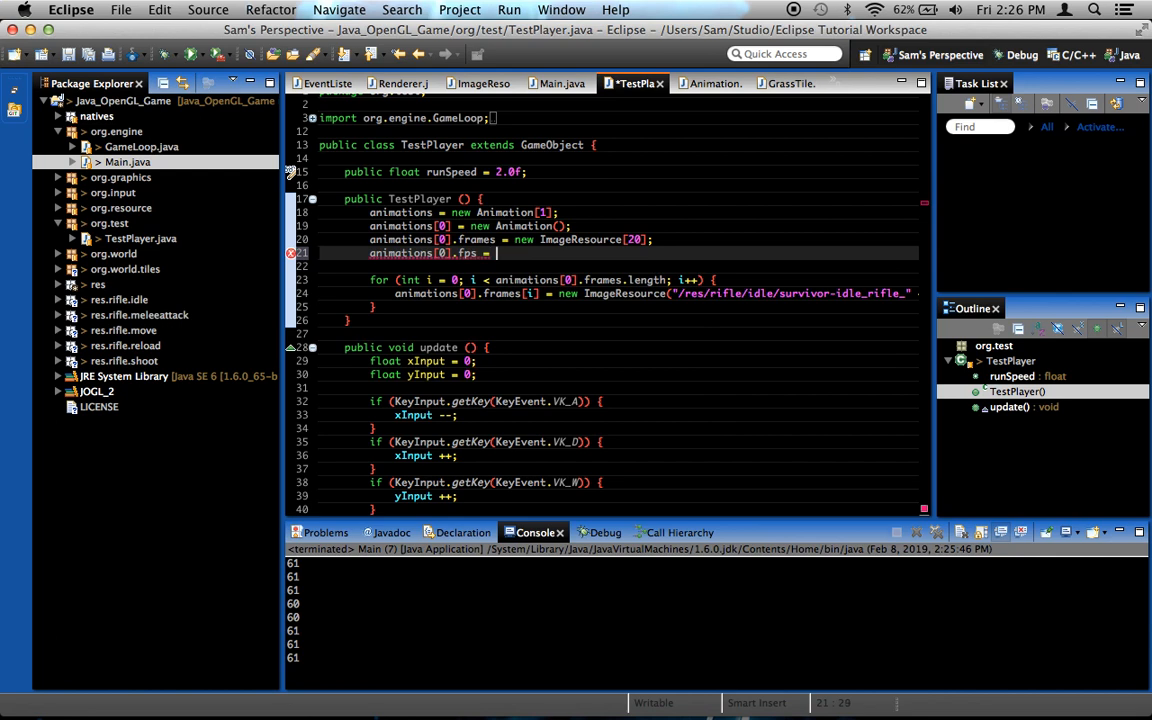
type("1")
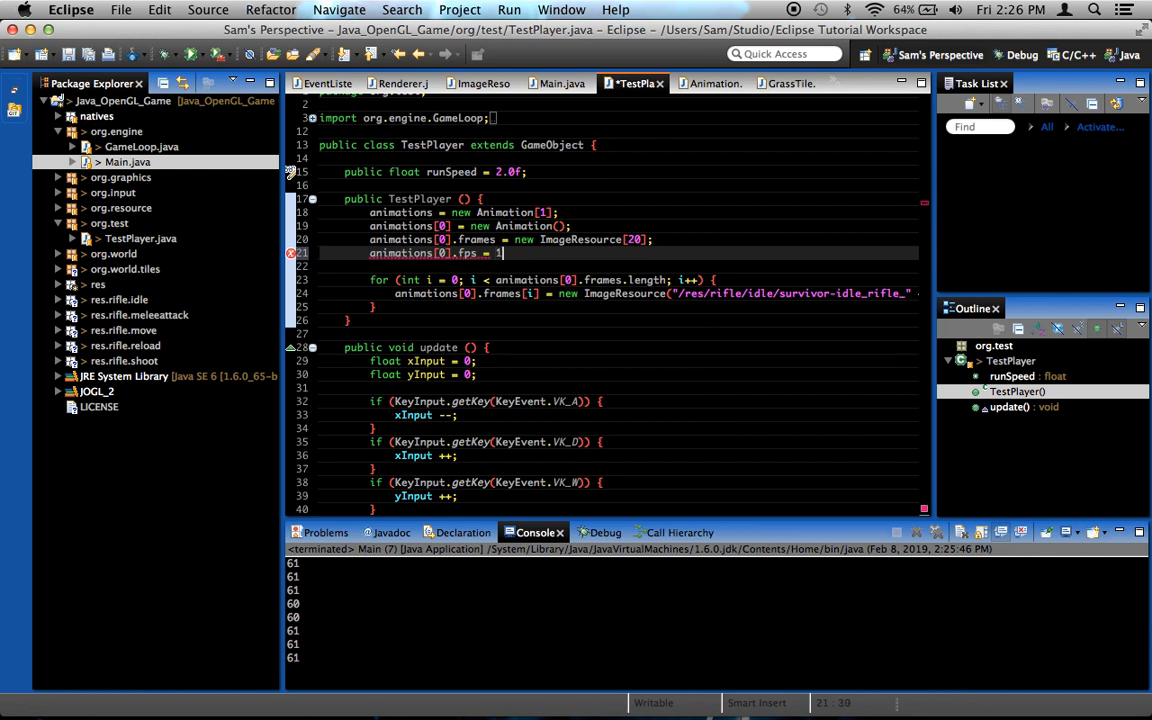
type("0;")
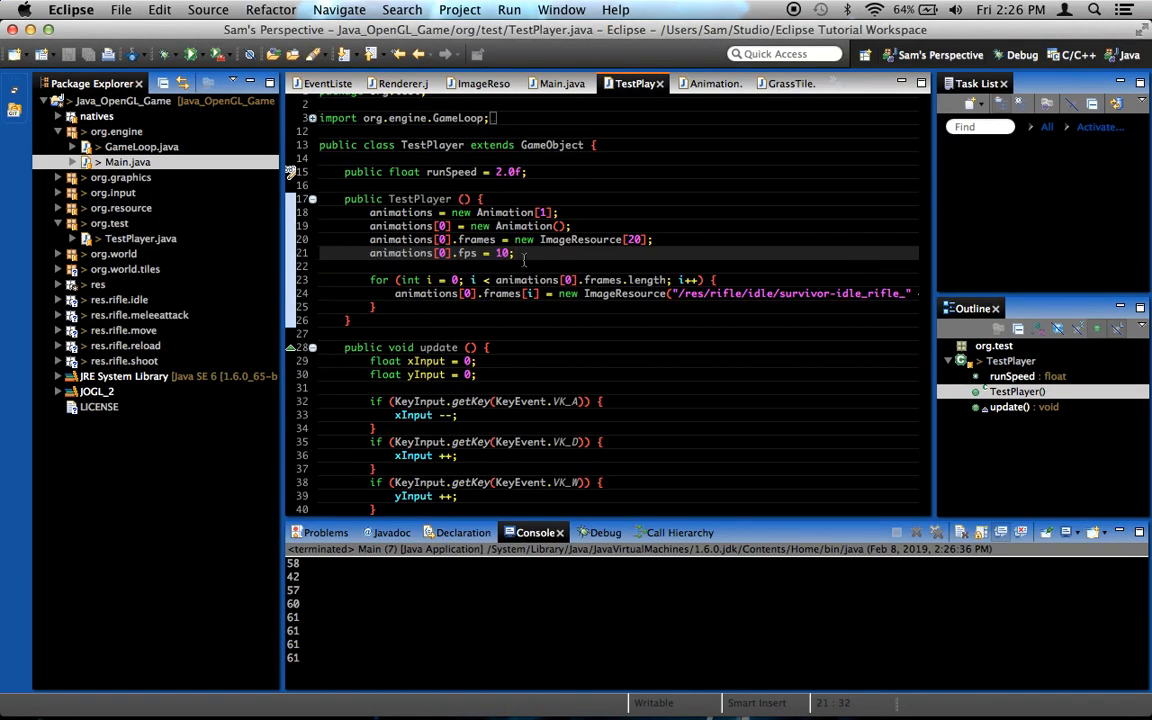
type("5")
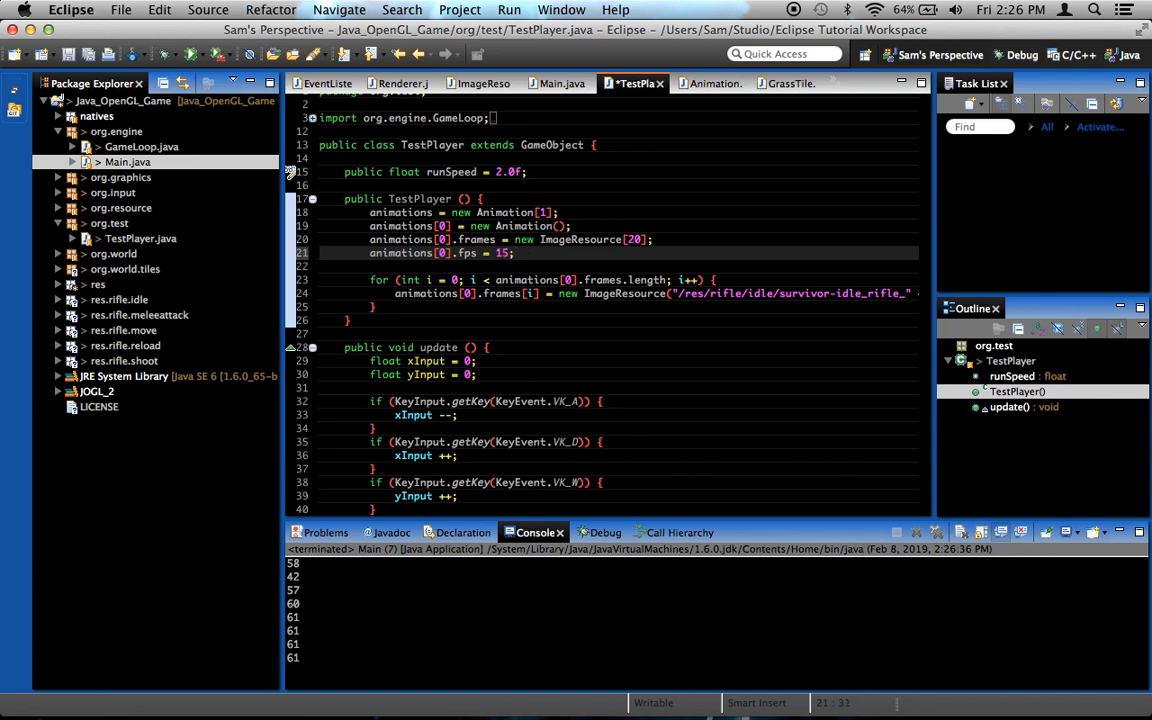
left_click(189, 54)
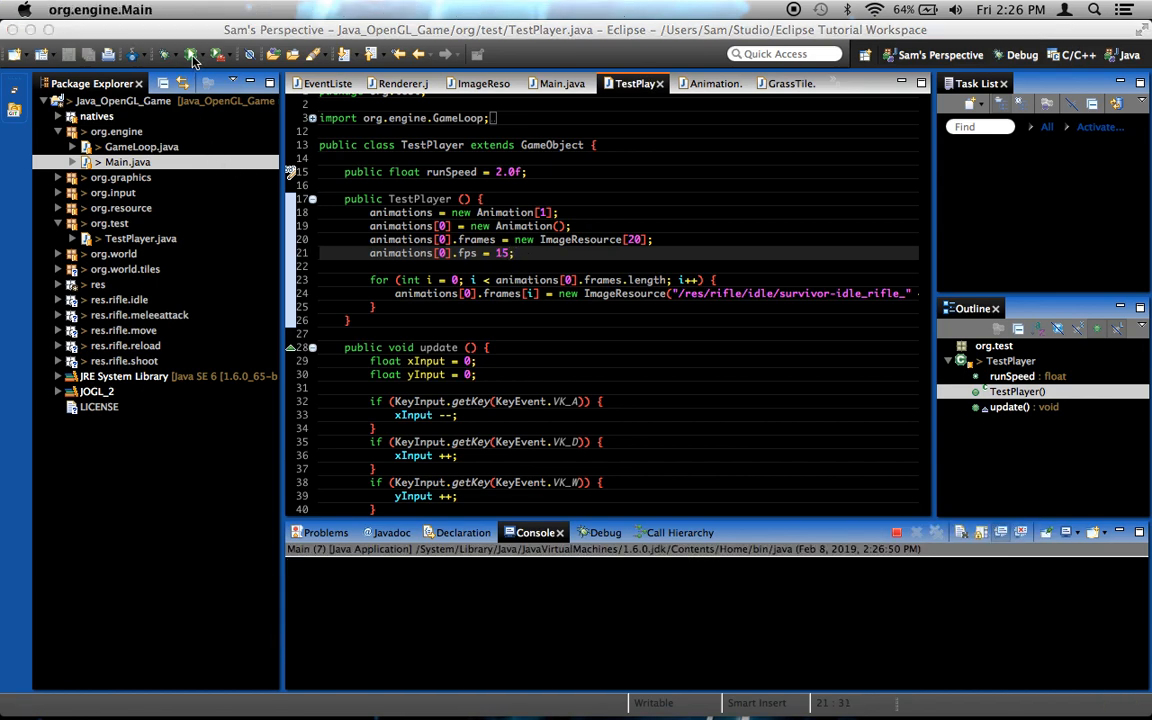
left_click(187, 55)
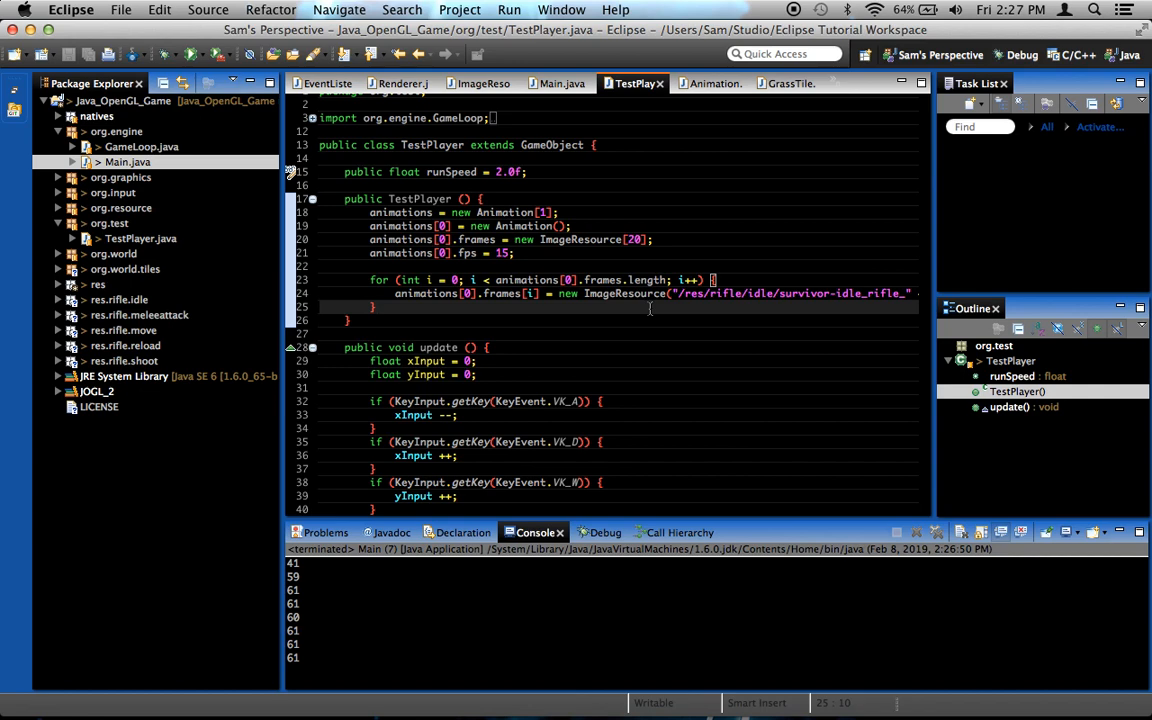
scroll("down", 3)
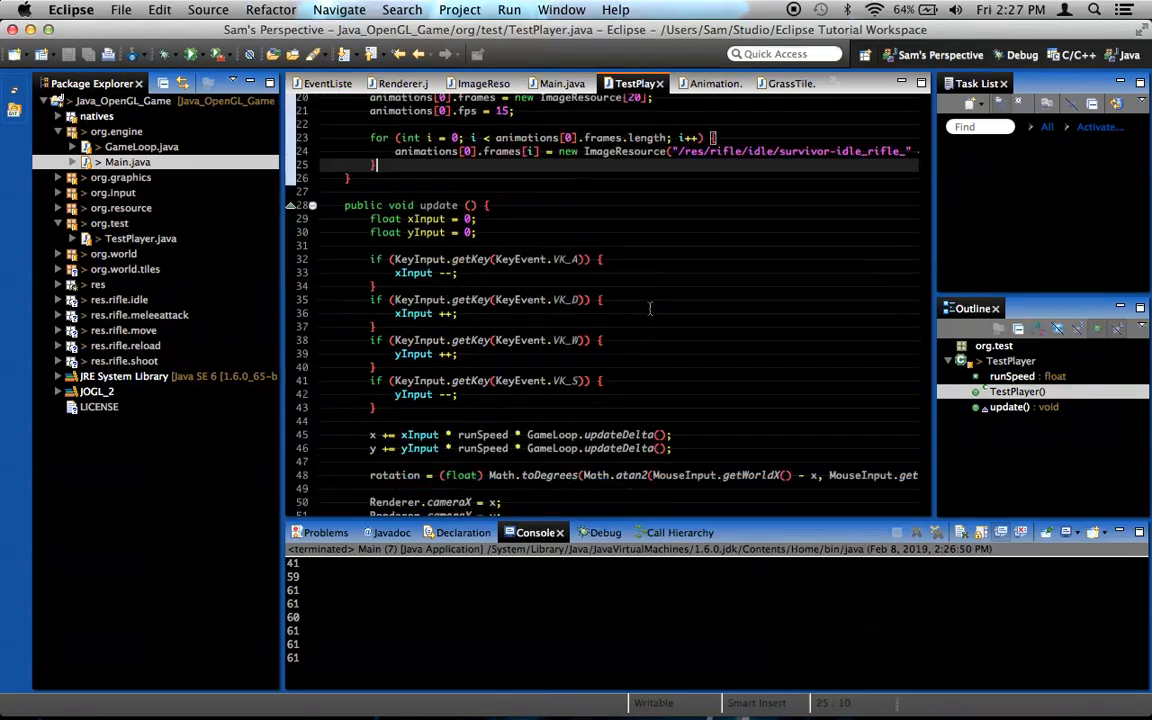
scroll("down", 3)
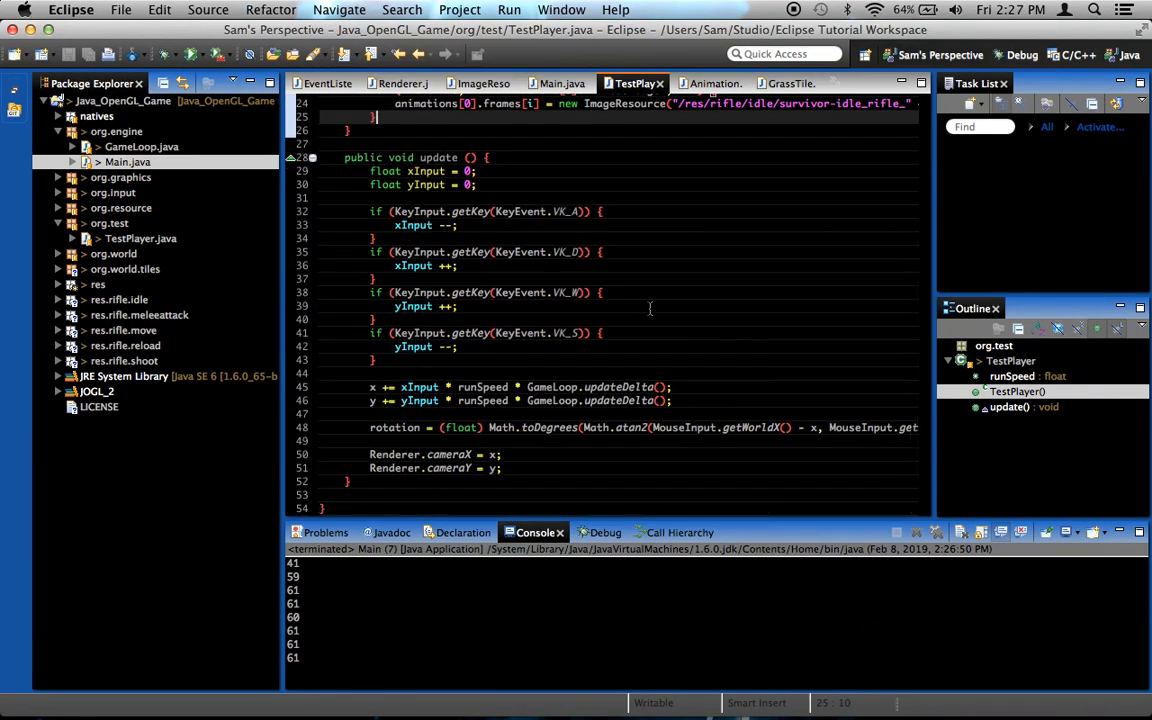
scroll("right", 3)
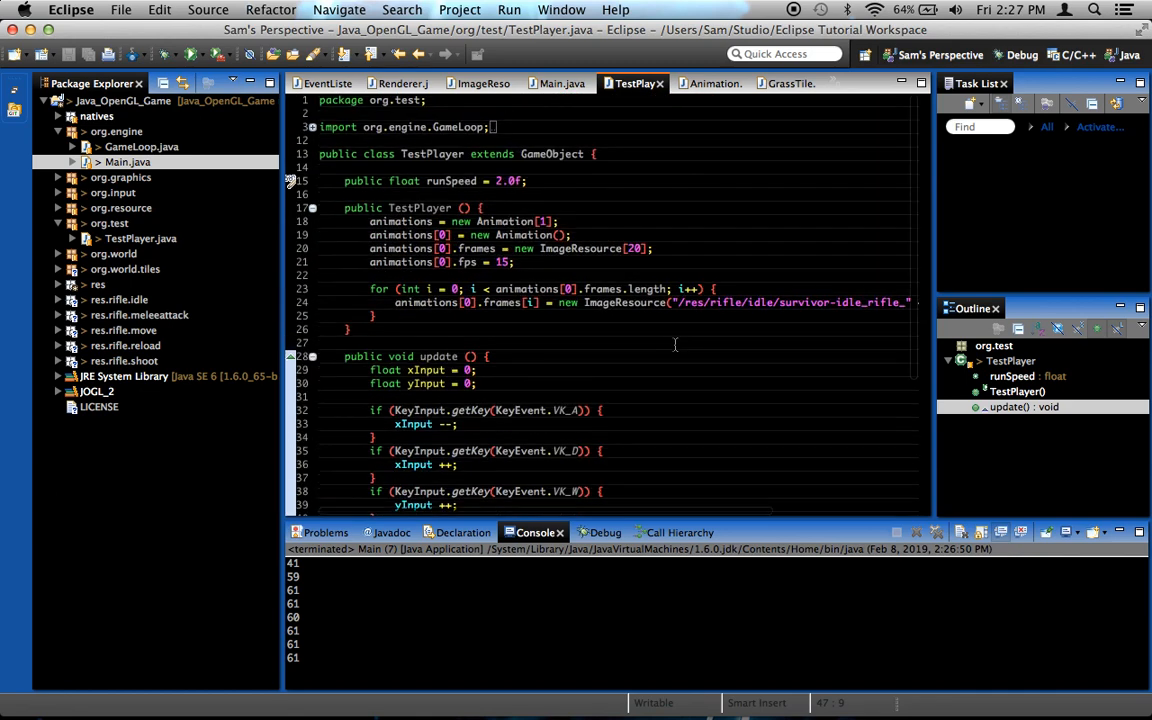
scroll("down", 3)
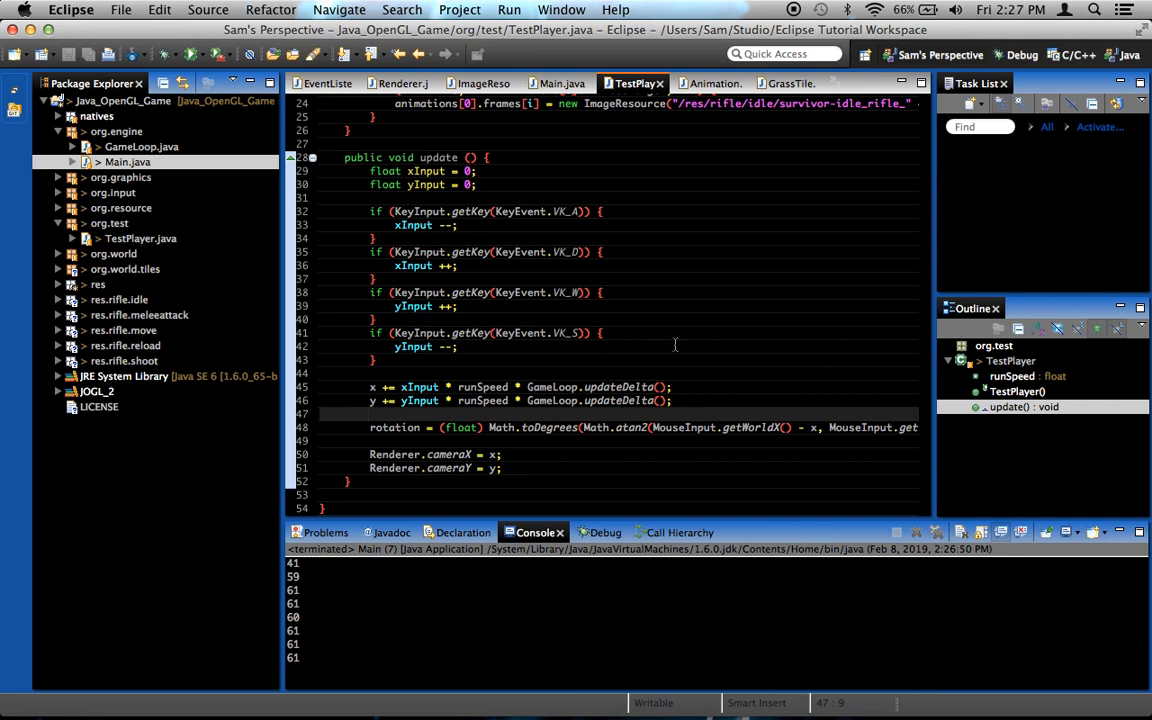
left_click(371, 414)
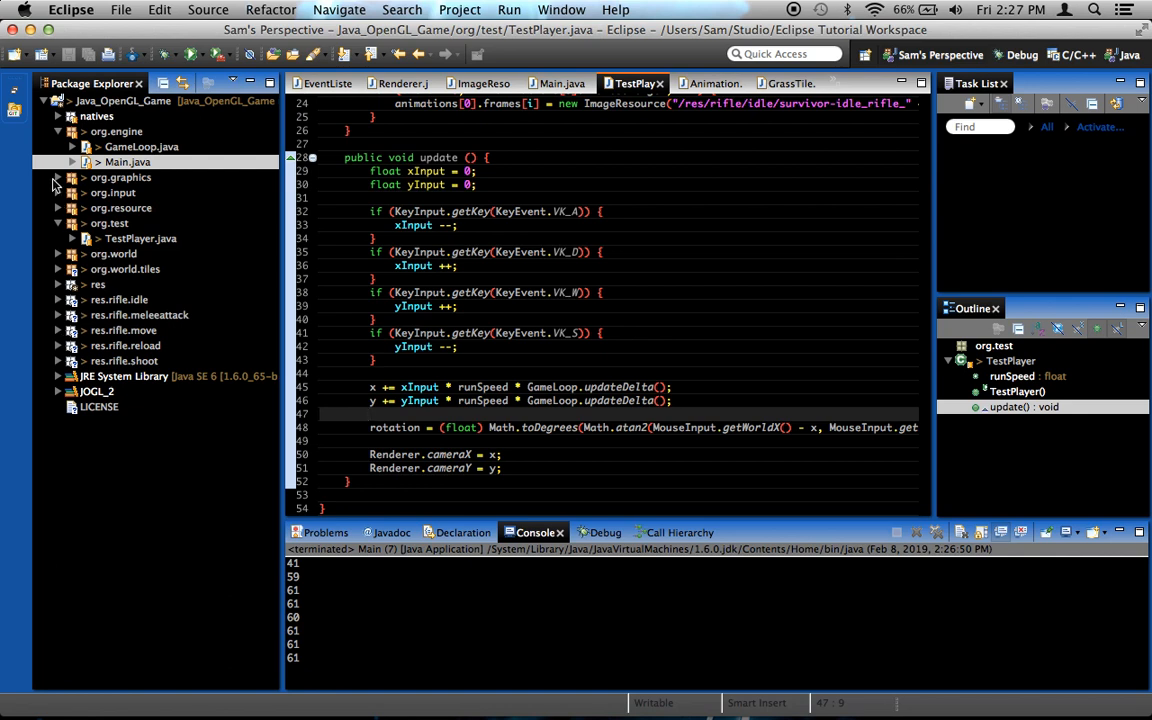
- Review Animation.java from org.graphics, collapse the packages, and bring up GameObject.java
left_click(58, 177)
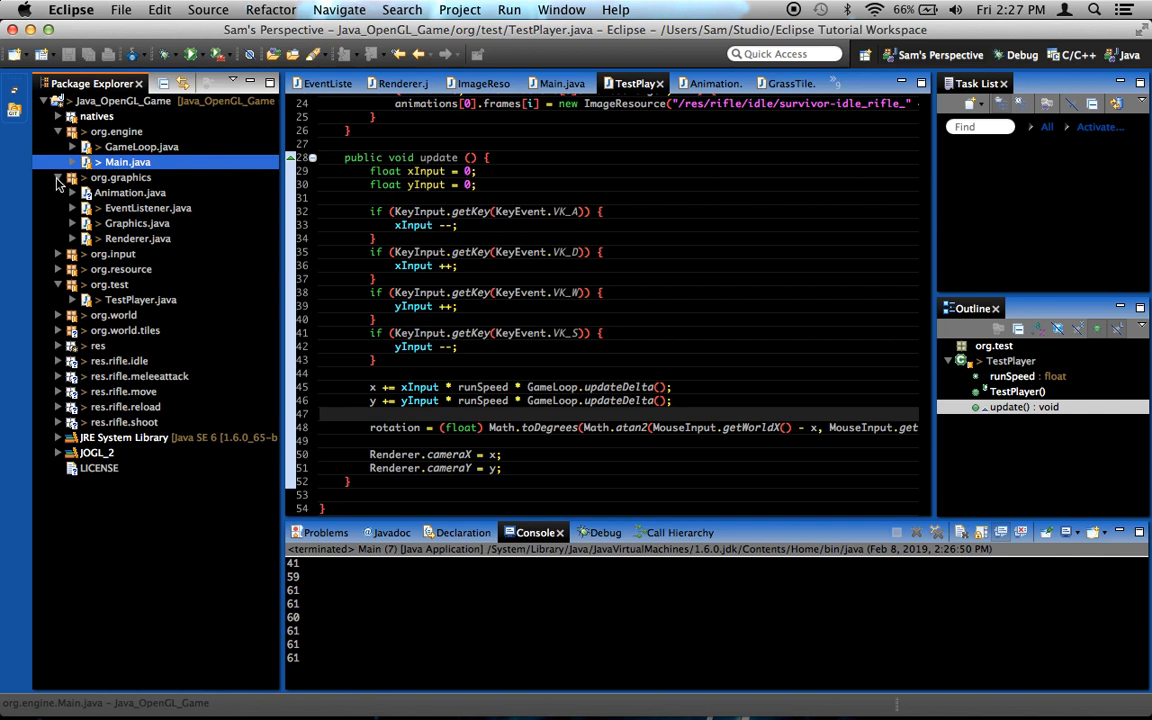
left_click(58, 177)
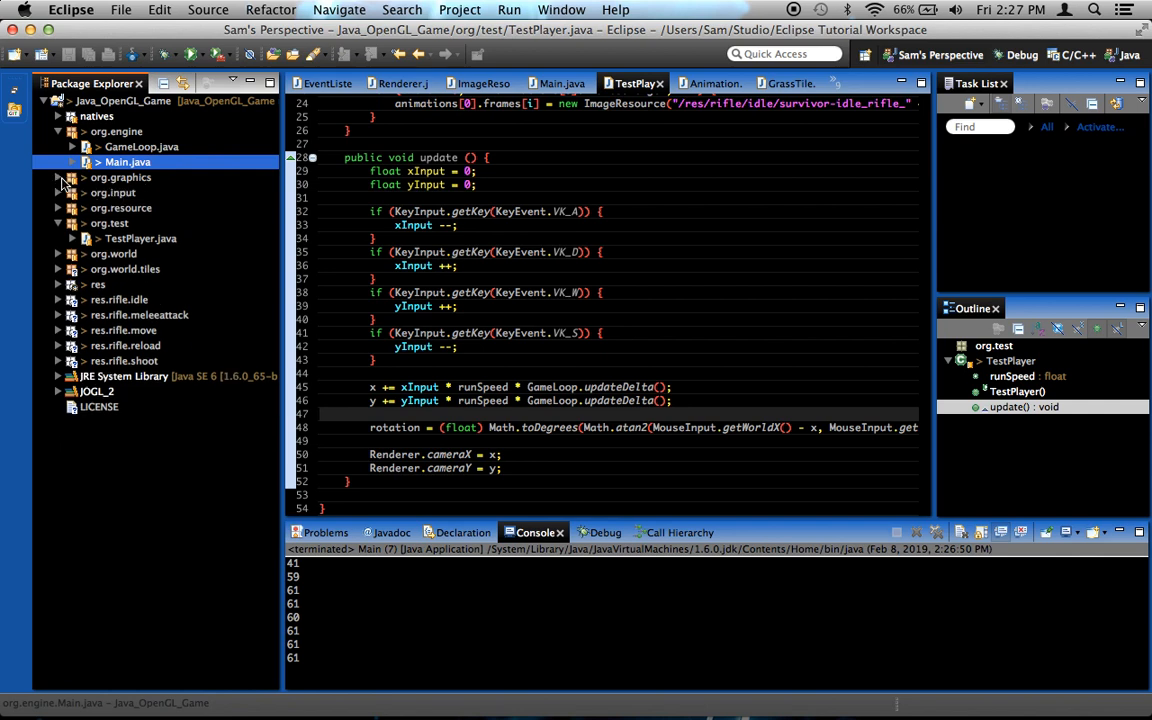
left_click(59, 177)
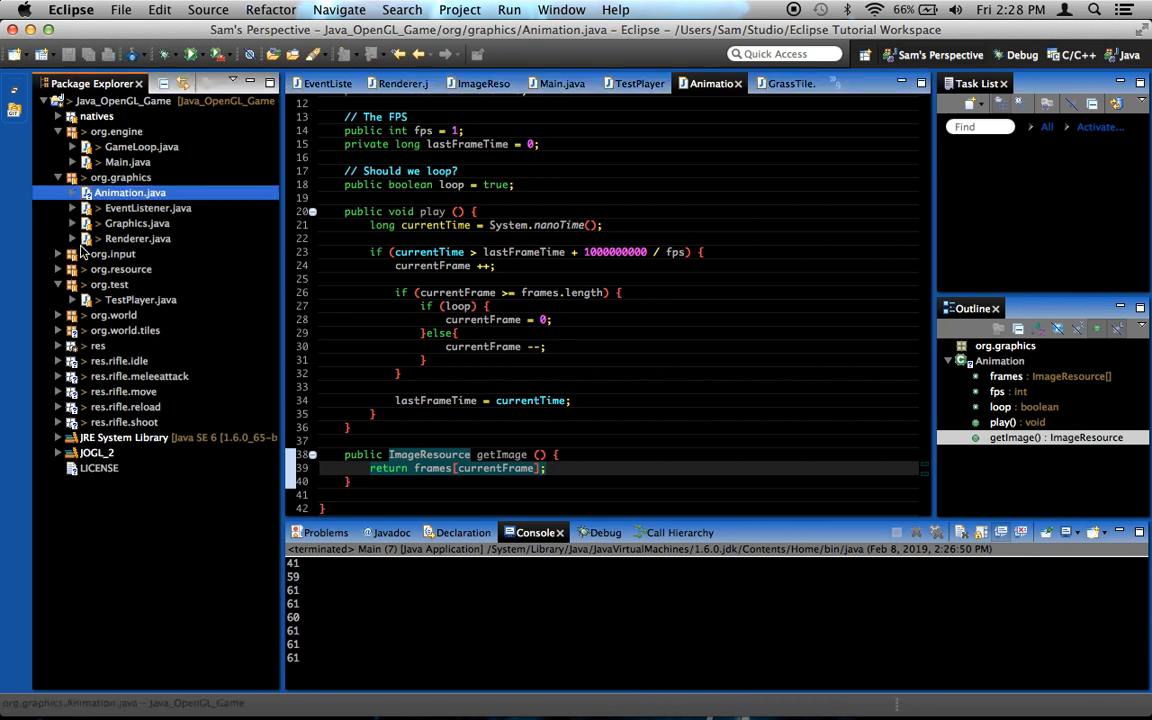
left_click(58, 177)
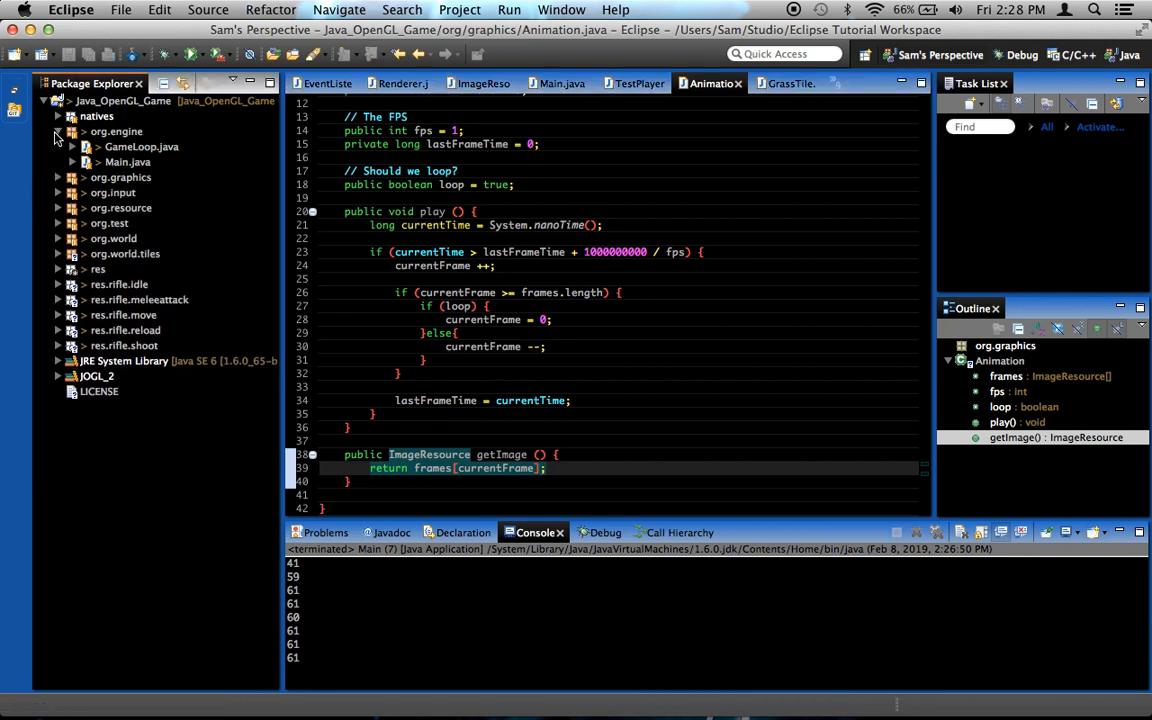
left_click(58, 131)
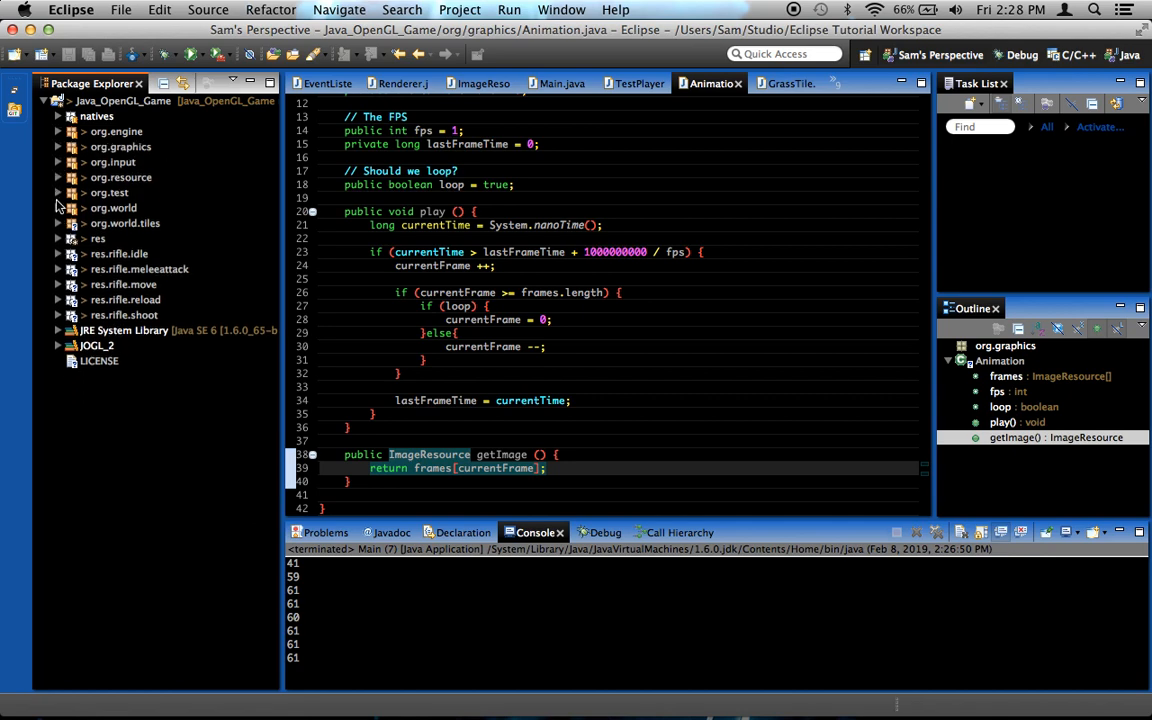
left_click(58, 207)
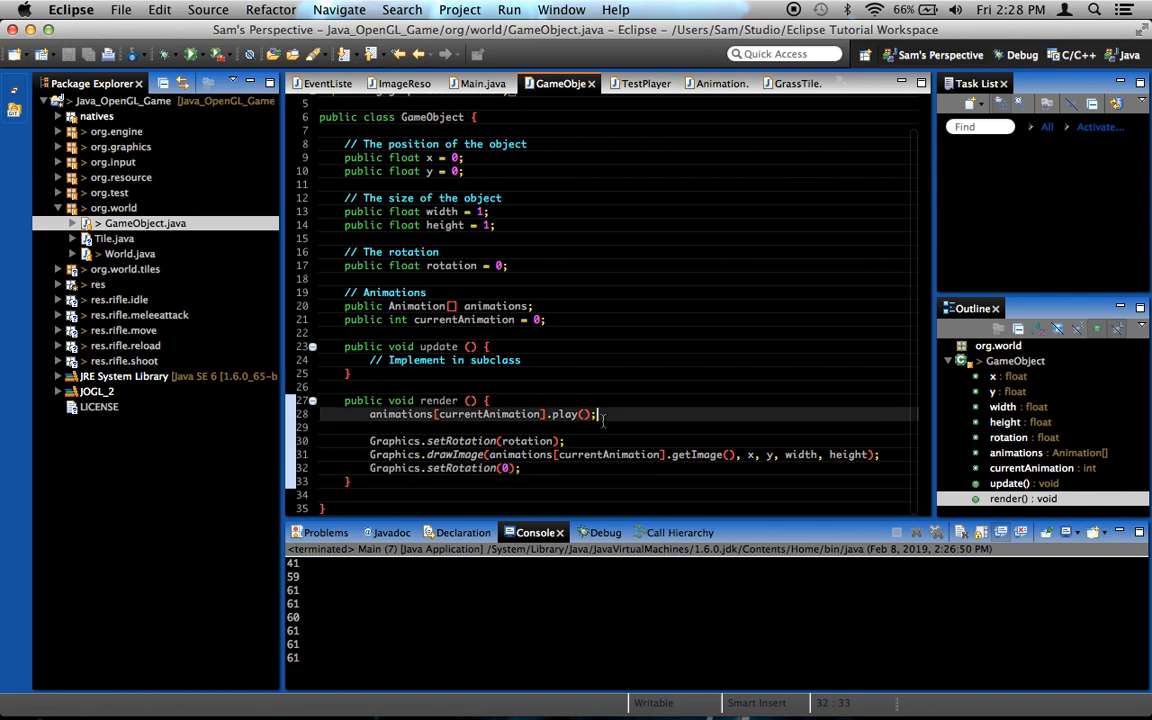
- Add a commented 'public float graphicsRotation = 0;' field and use rotation + graphicsRotation in setRotation
left_click(530, 441)
type("//")
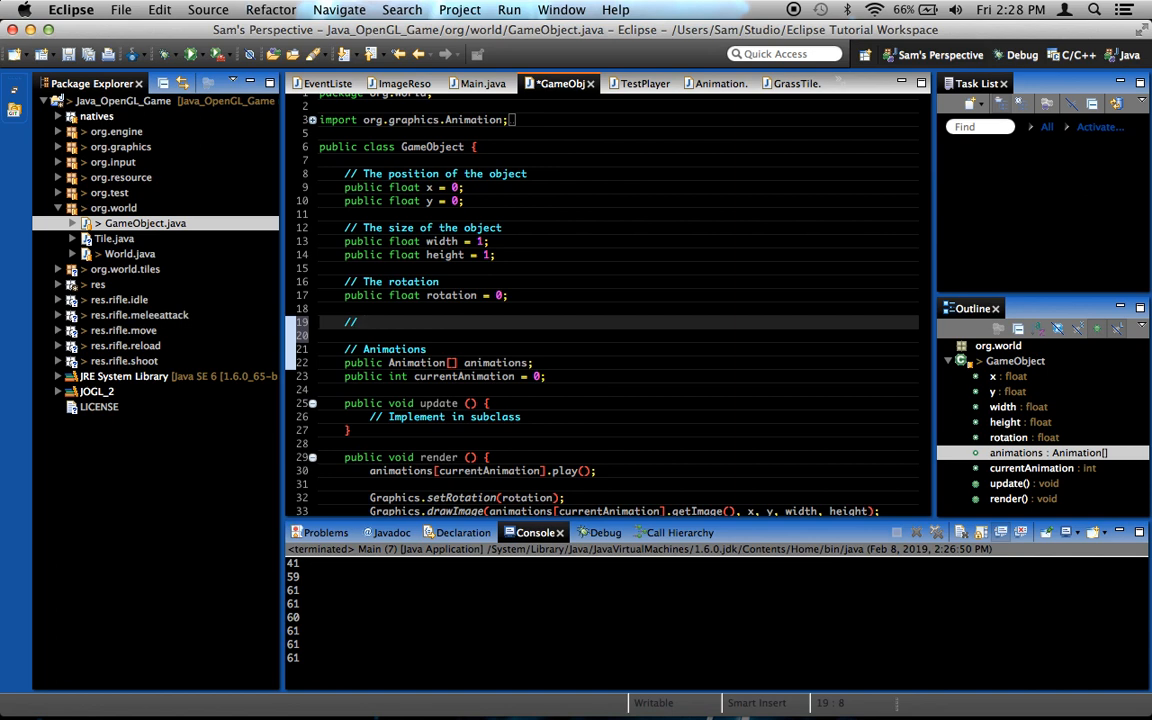
type("Of")
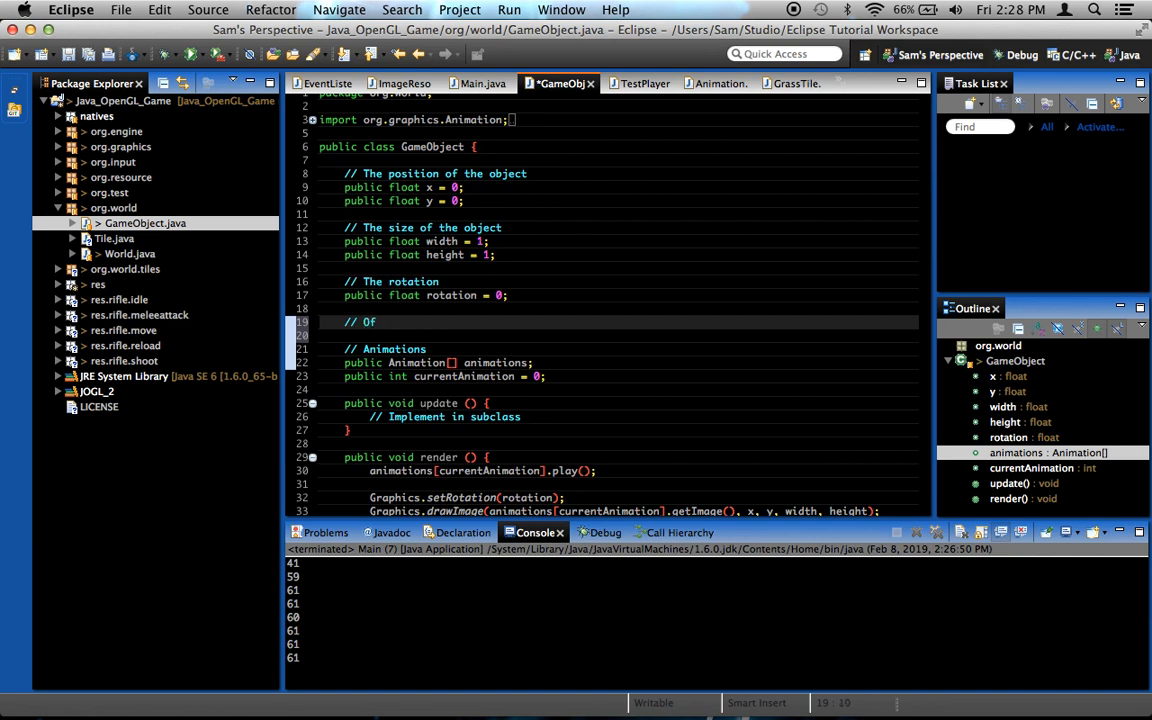
type("Rotation offset of the anima")
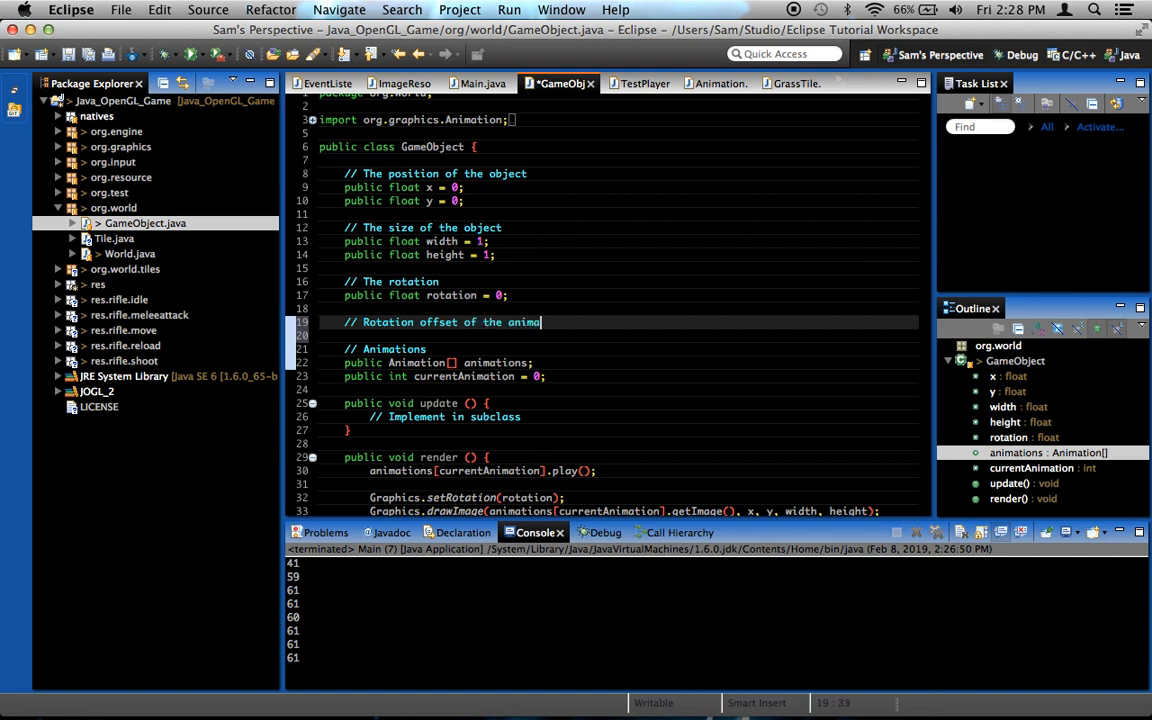
type("o")
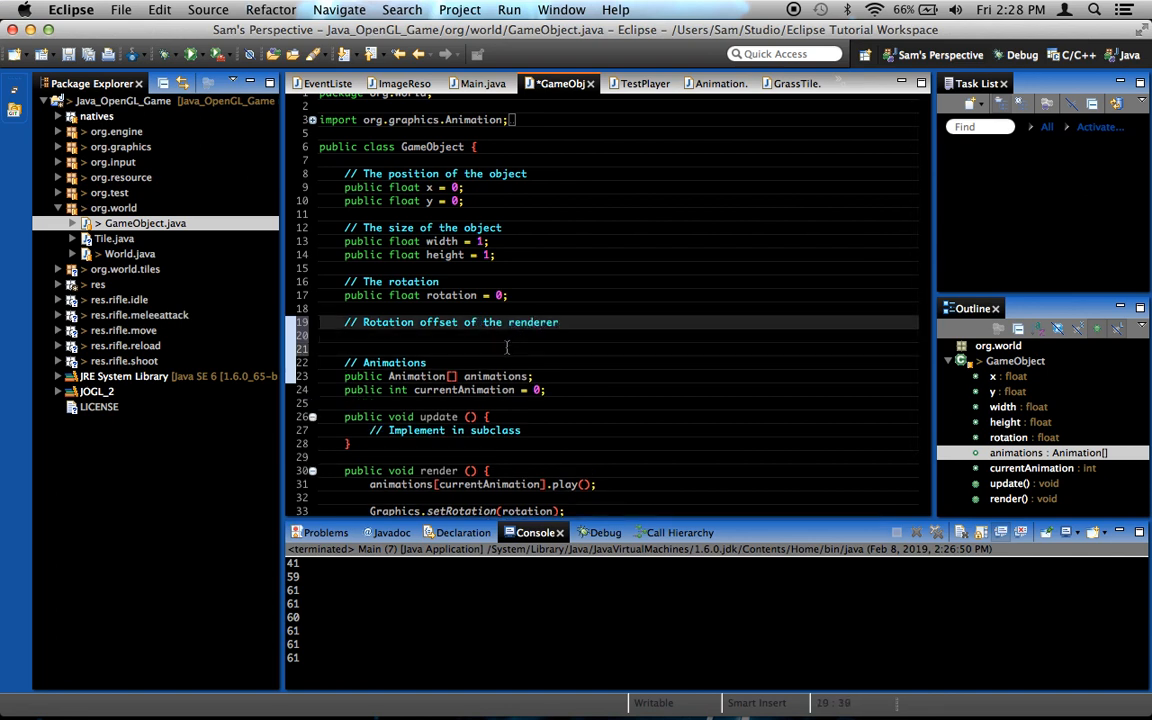
type("publ")
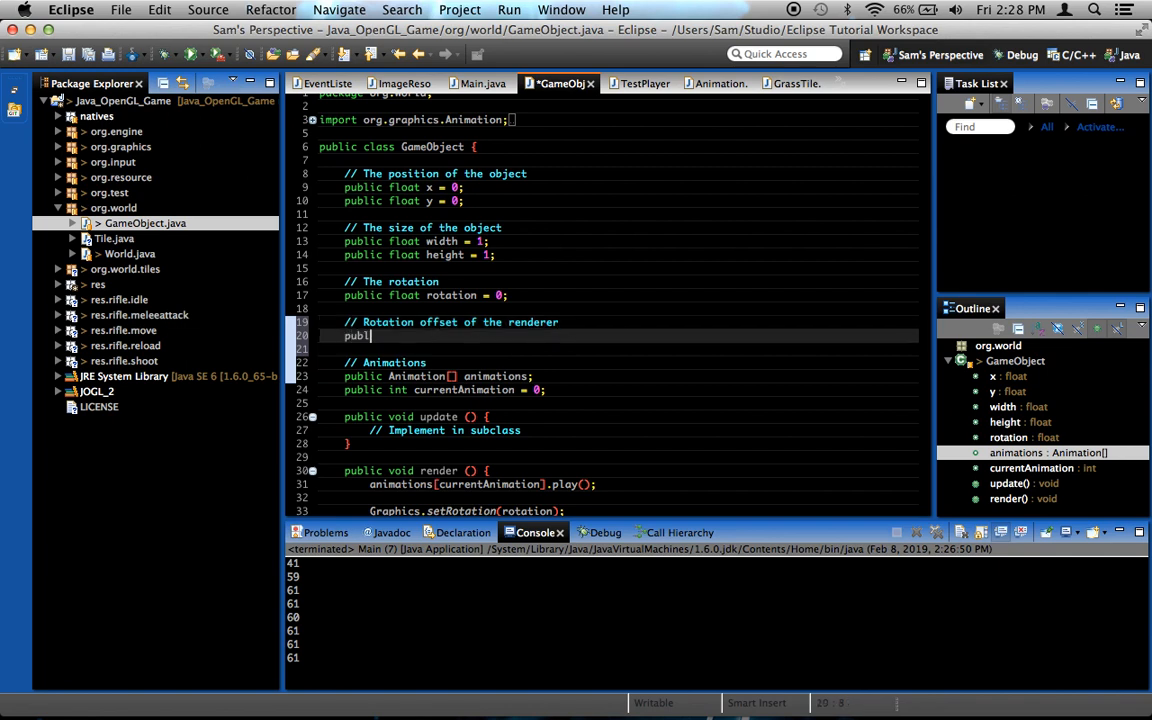
type("ic float")
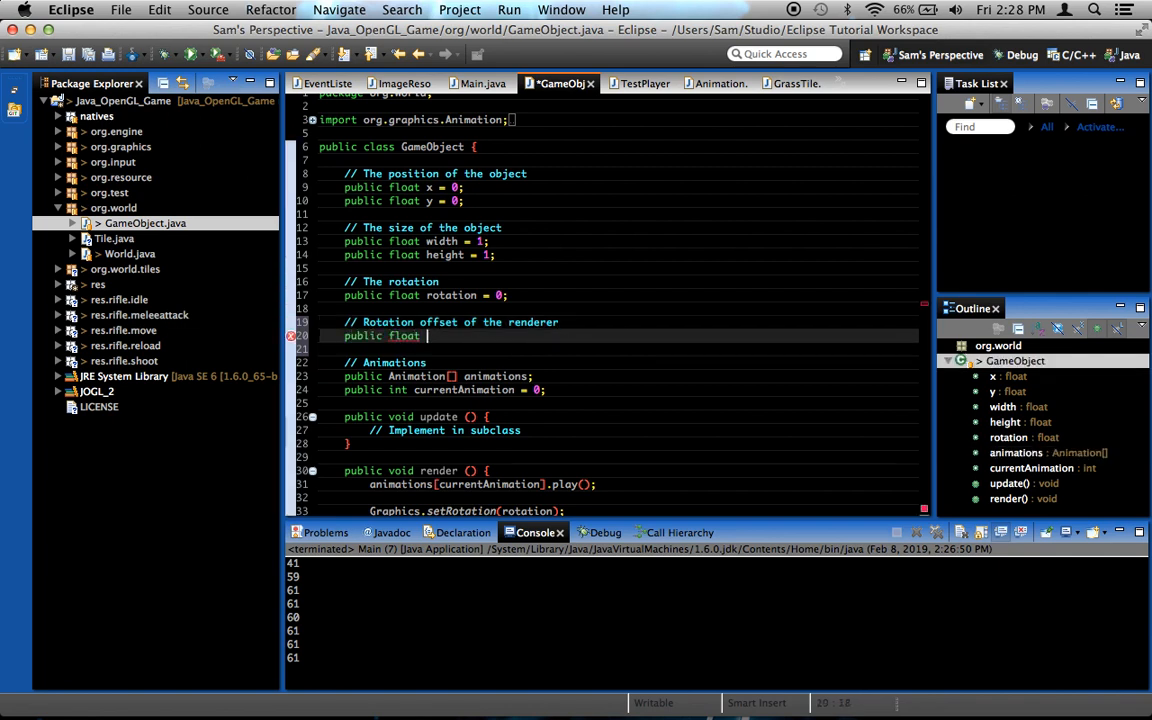
type("graphicsRotation = 0;")
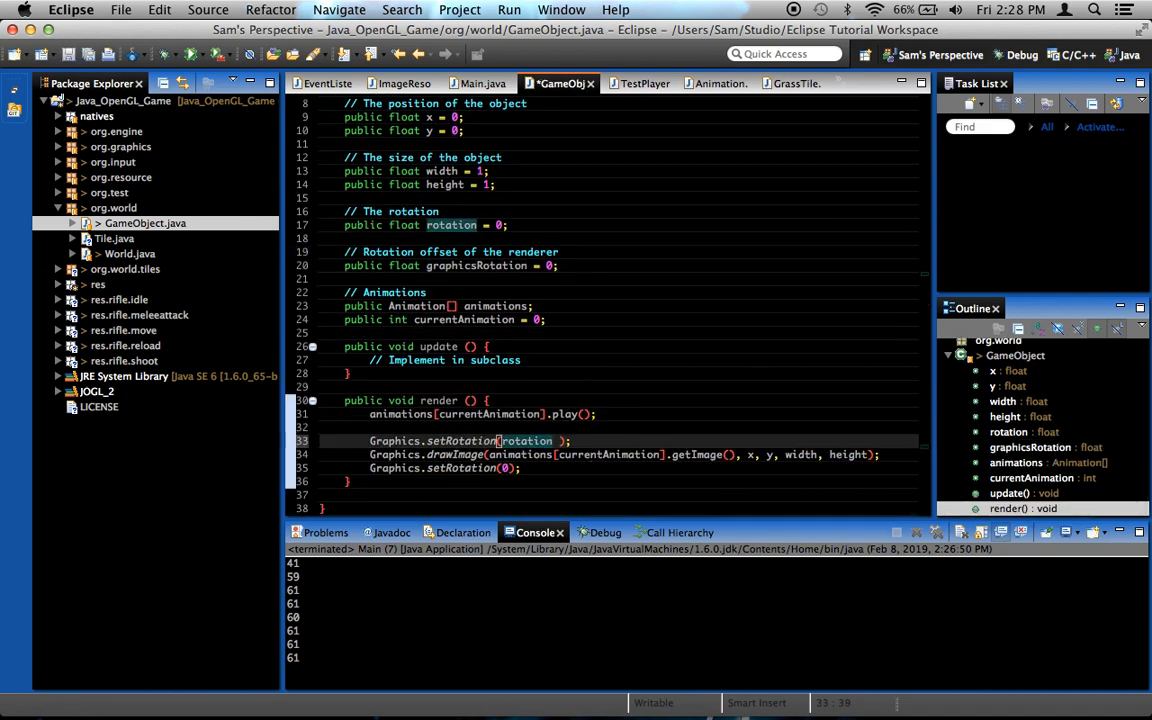
type("+ graphicsRotation")
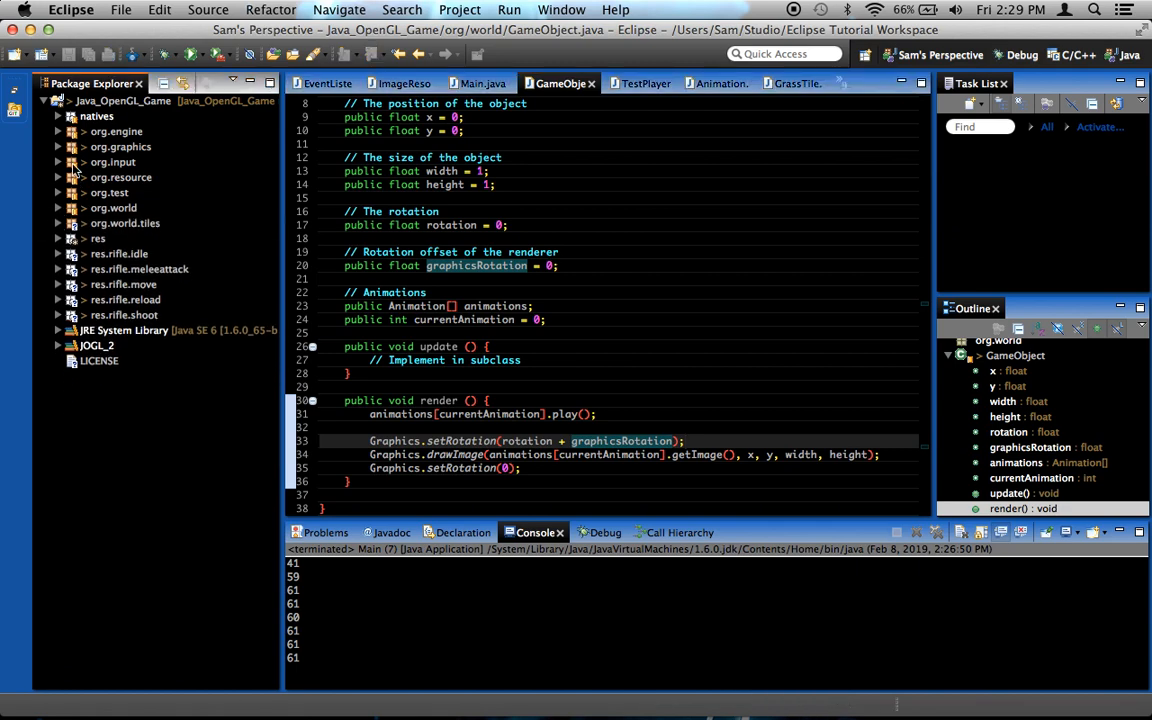
mouse_move(86, 200)
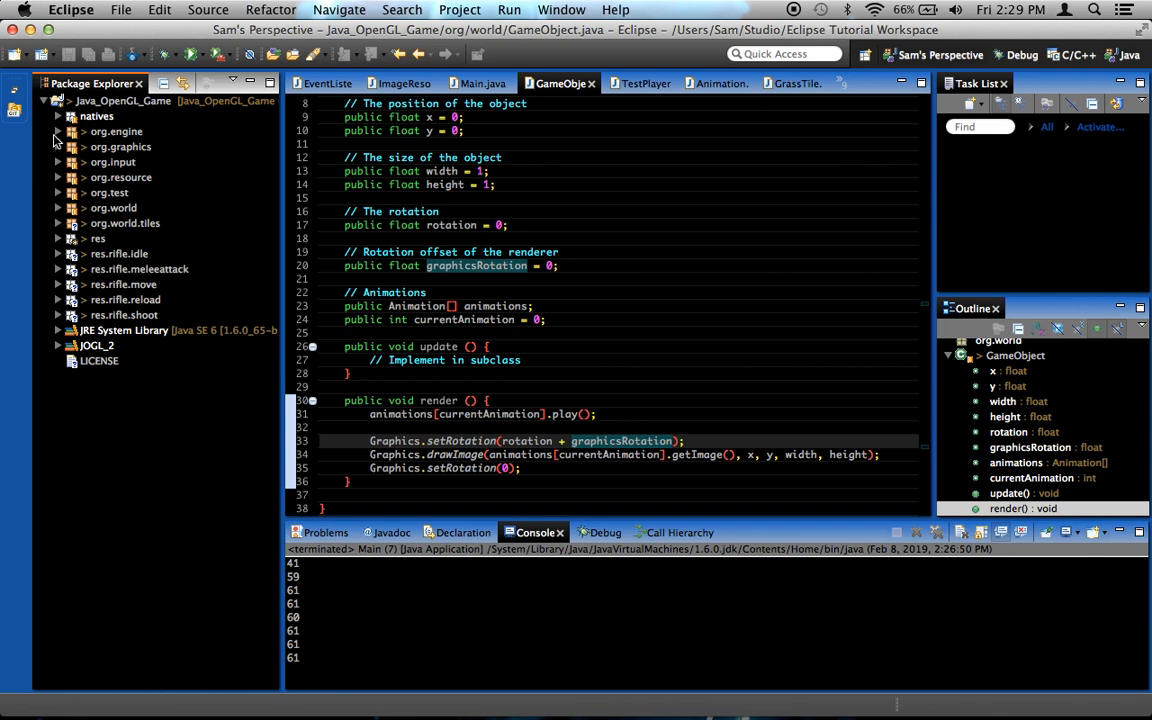
- Set graphicsRotation = -90; in the TestPlayer constructor and relaunch the game
left_click(58, 131)
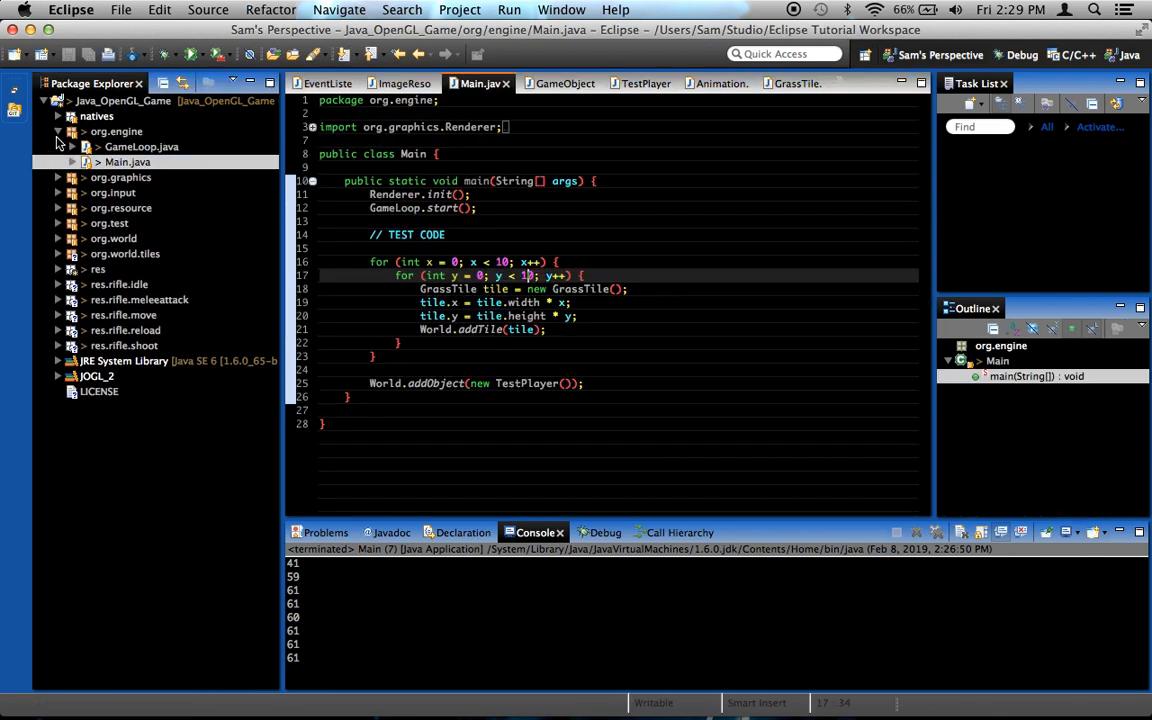
left_click(640, 83)
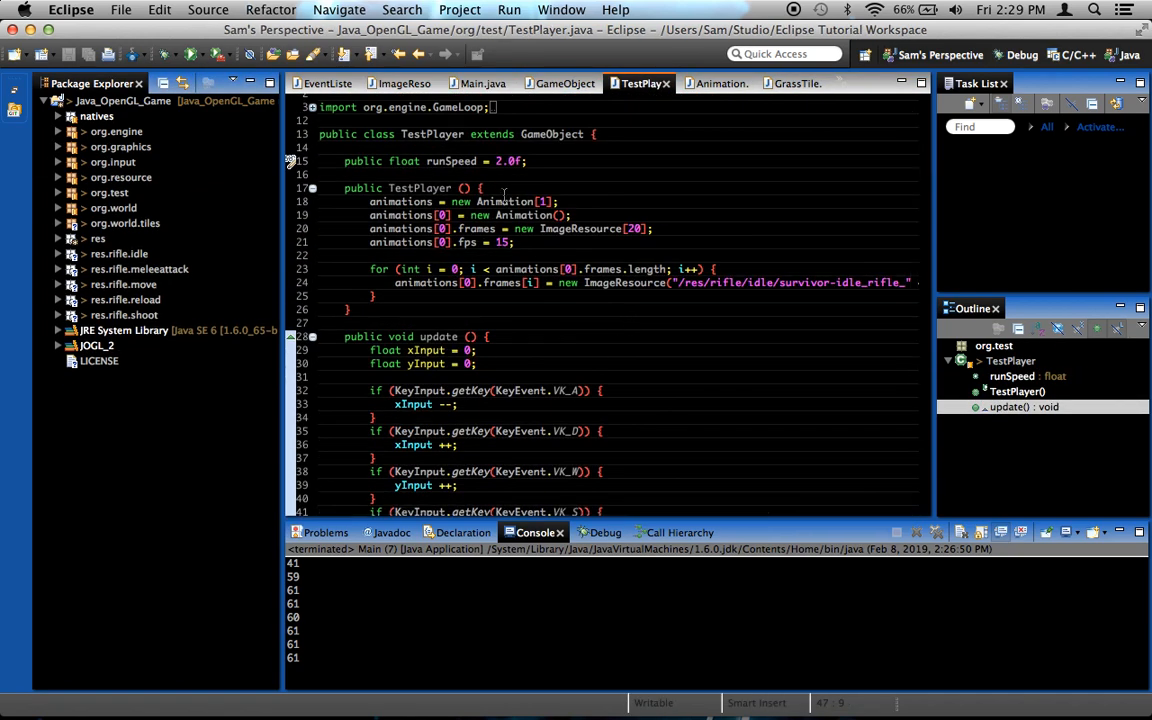
type("a")
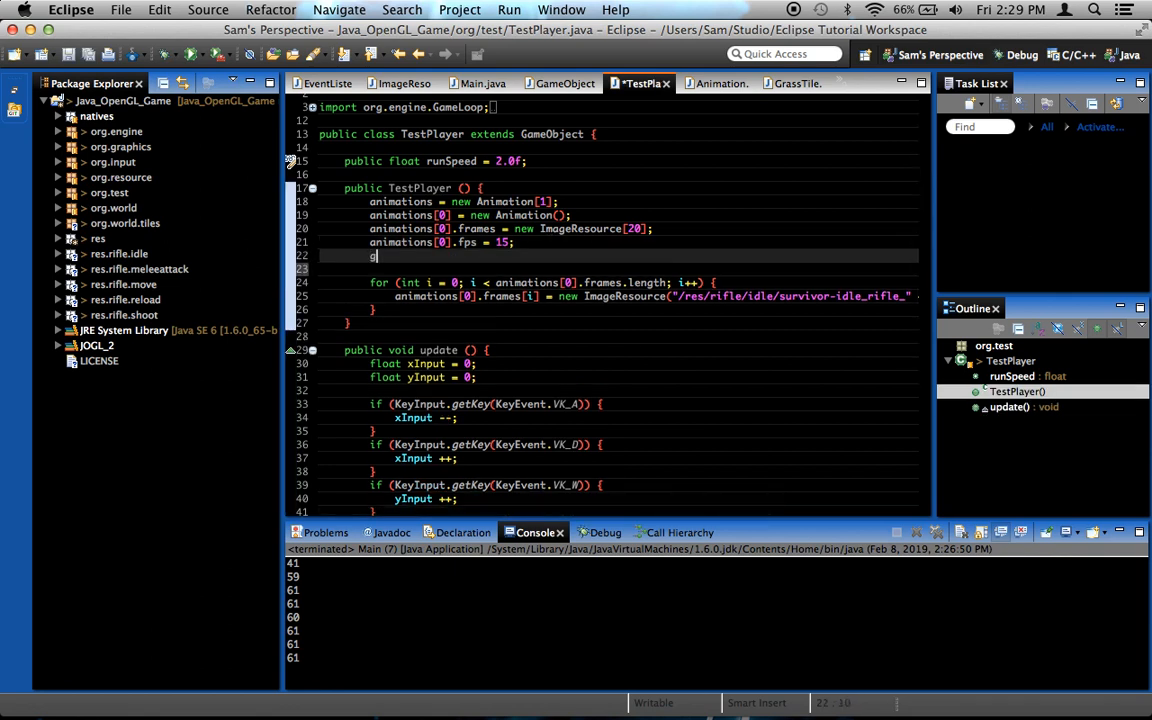
type("raphicsRotation =")
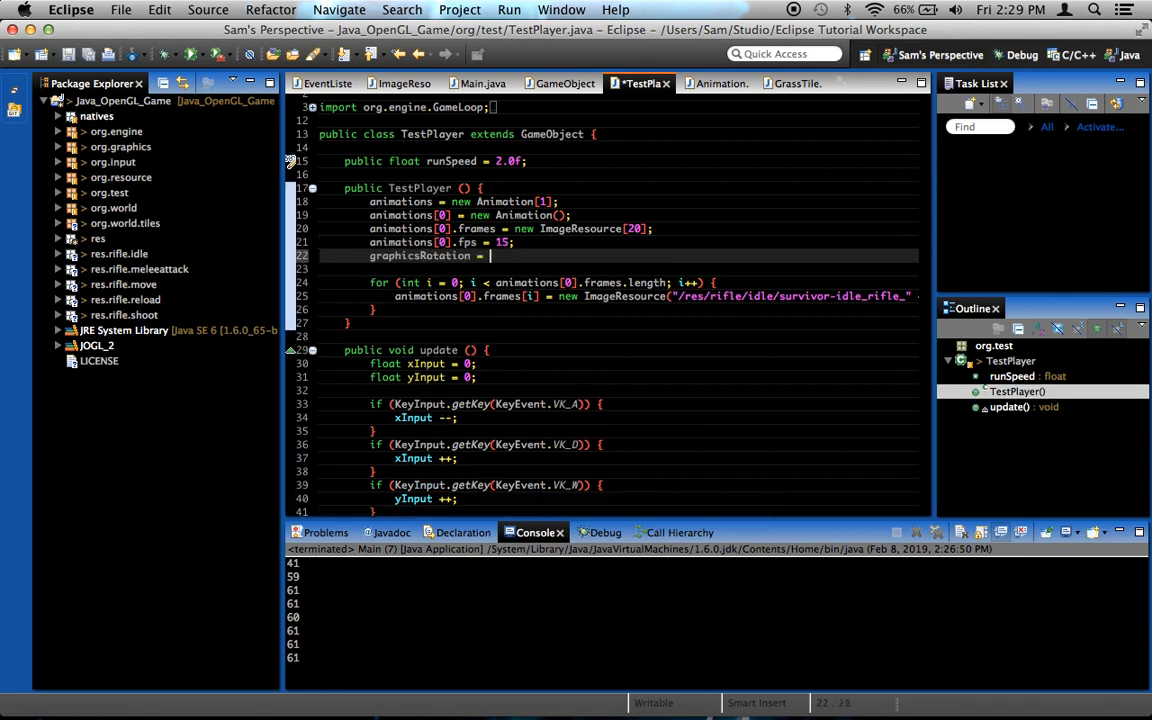
type("90;")
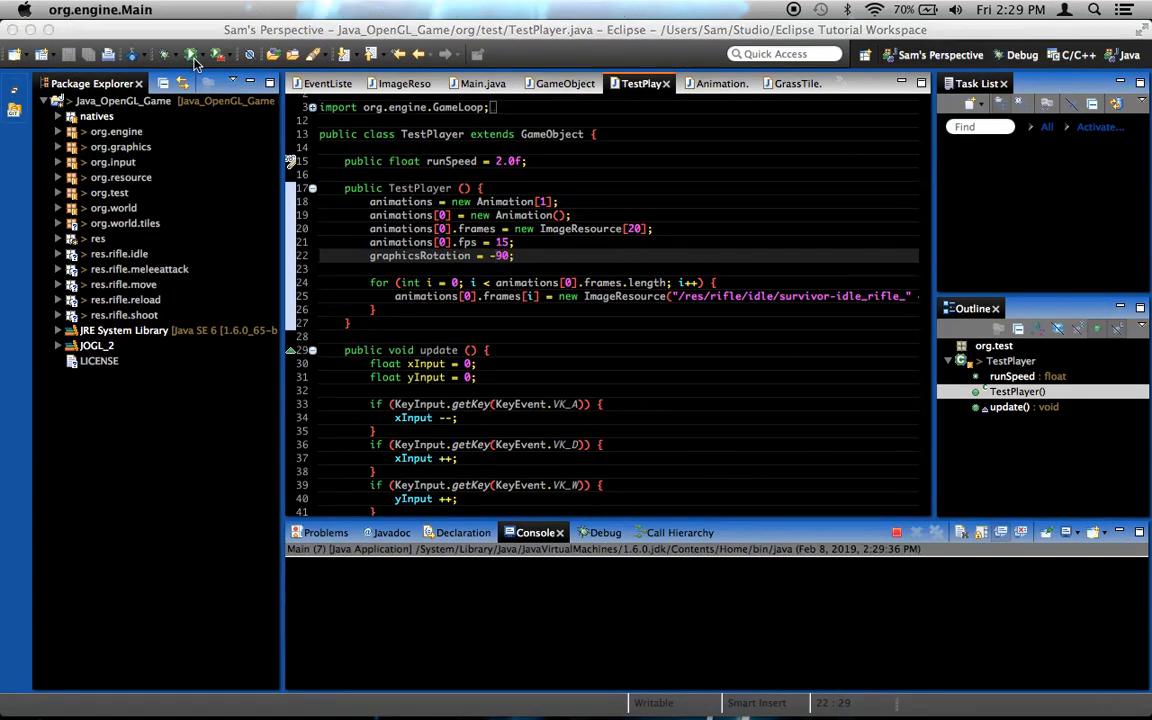
- Terminate the running game, leaving TestPlayer's constructor code on screen
left_click(188, 55)
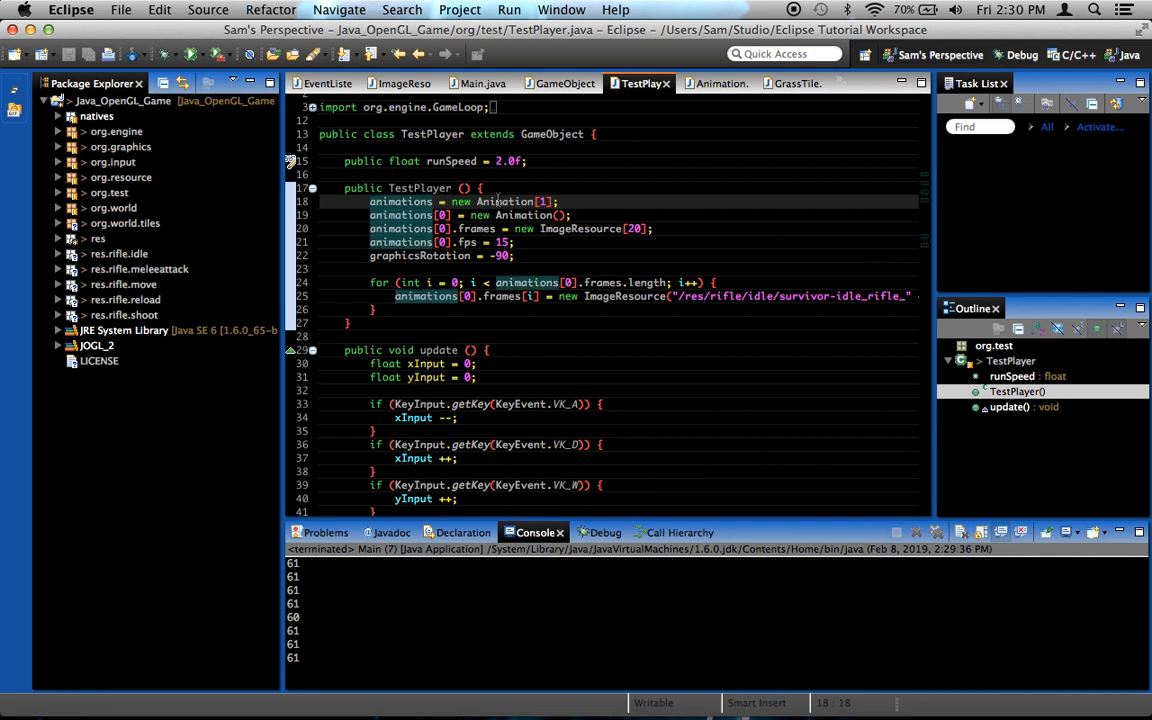
- Point the second animation loop at '/res/rifle/move/survivor-move_rifle_' frames
type("2")
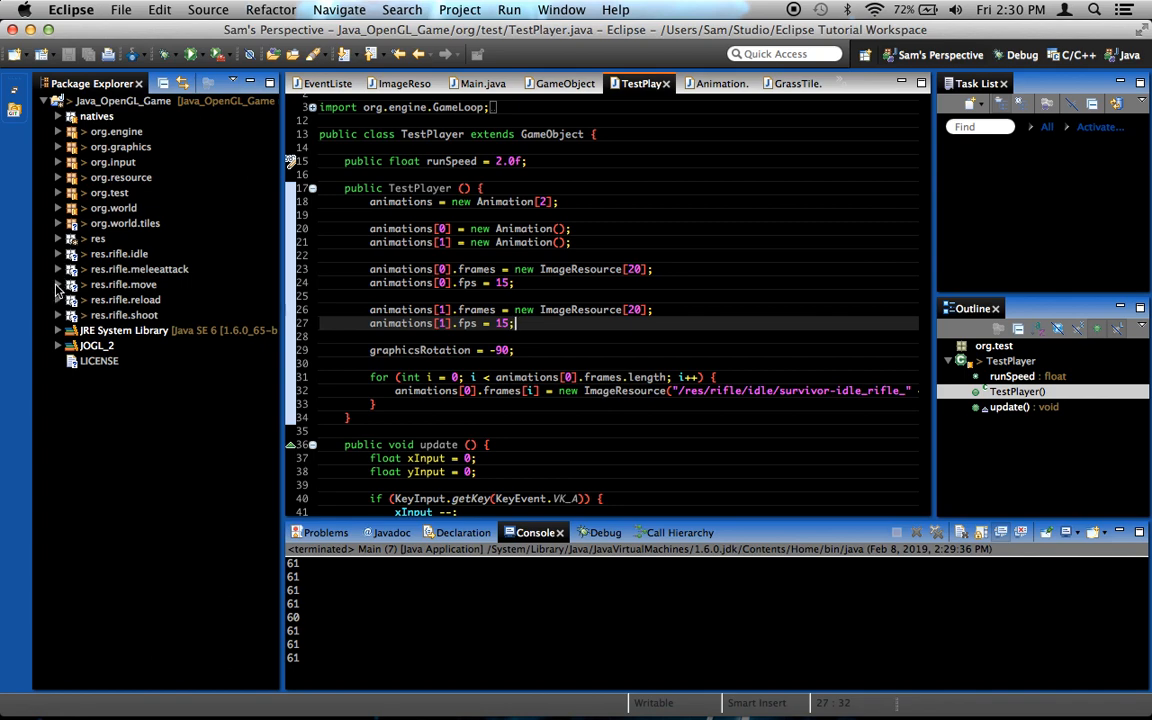
left_click(58, 284)
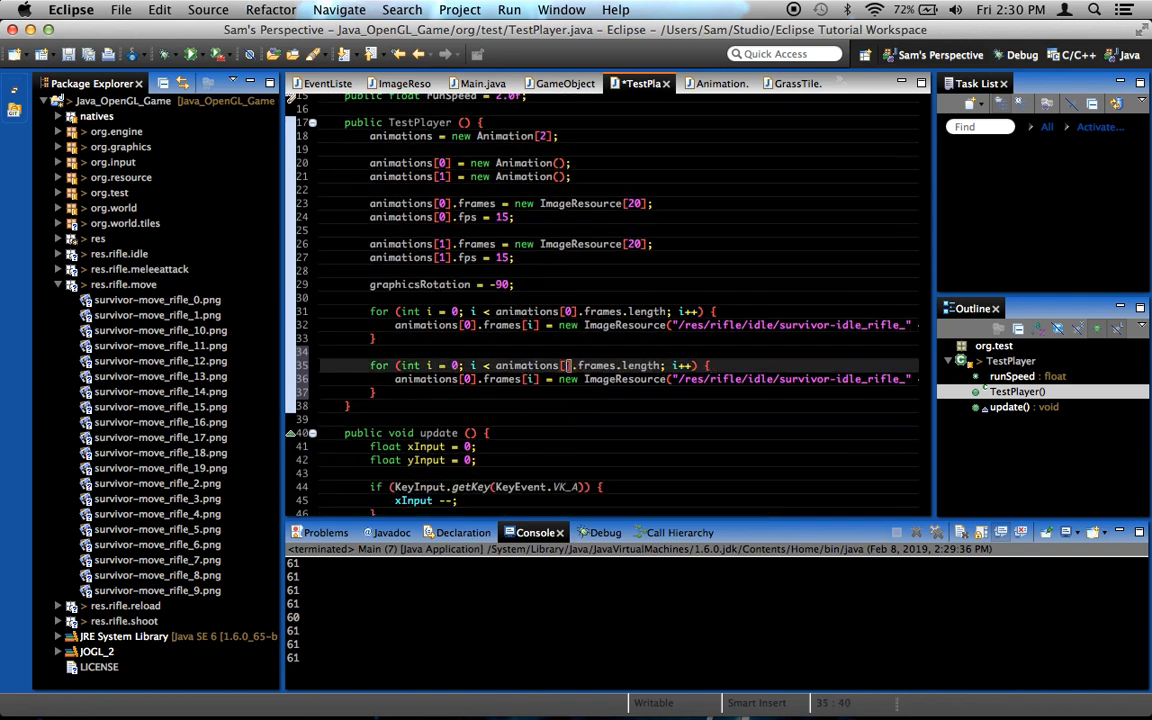
type("1")
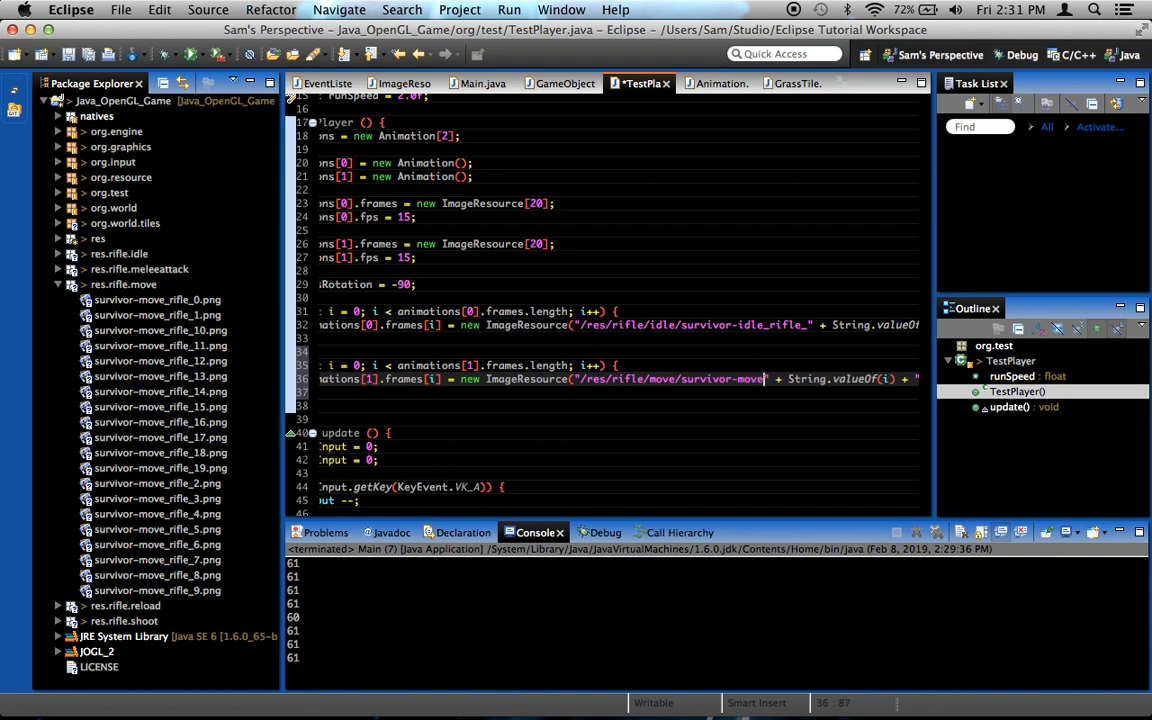
scroll("right", 3)
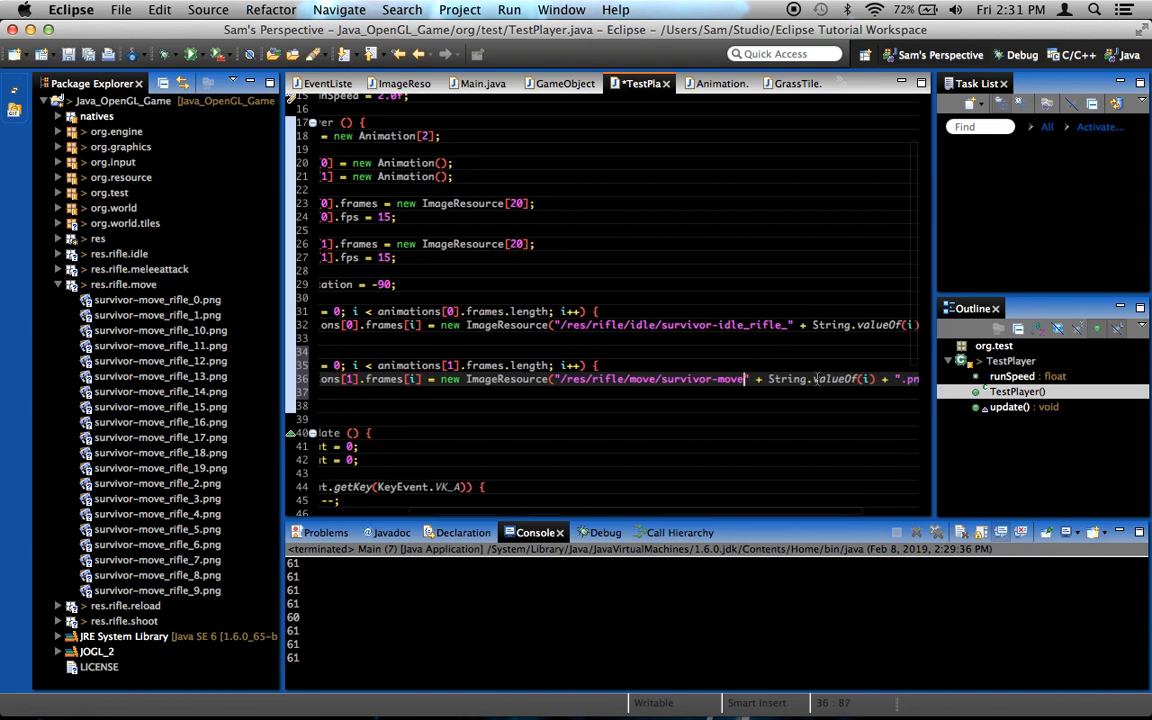
type("-rifle_")
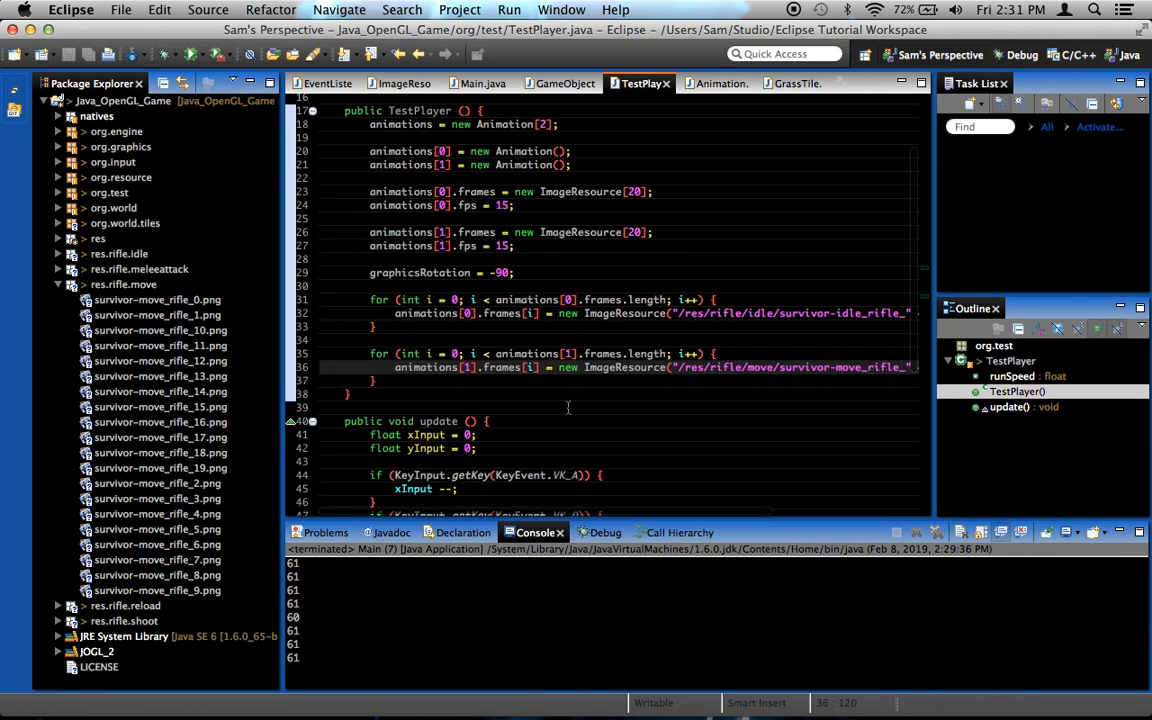
- Add an if (xInput != 0 || yInput != 0) block to update()
scroll("down", 3)
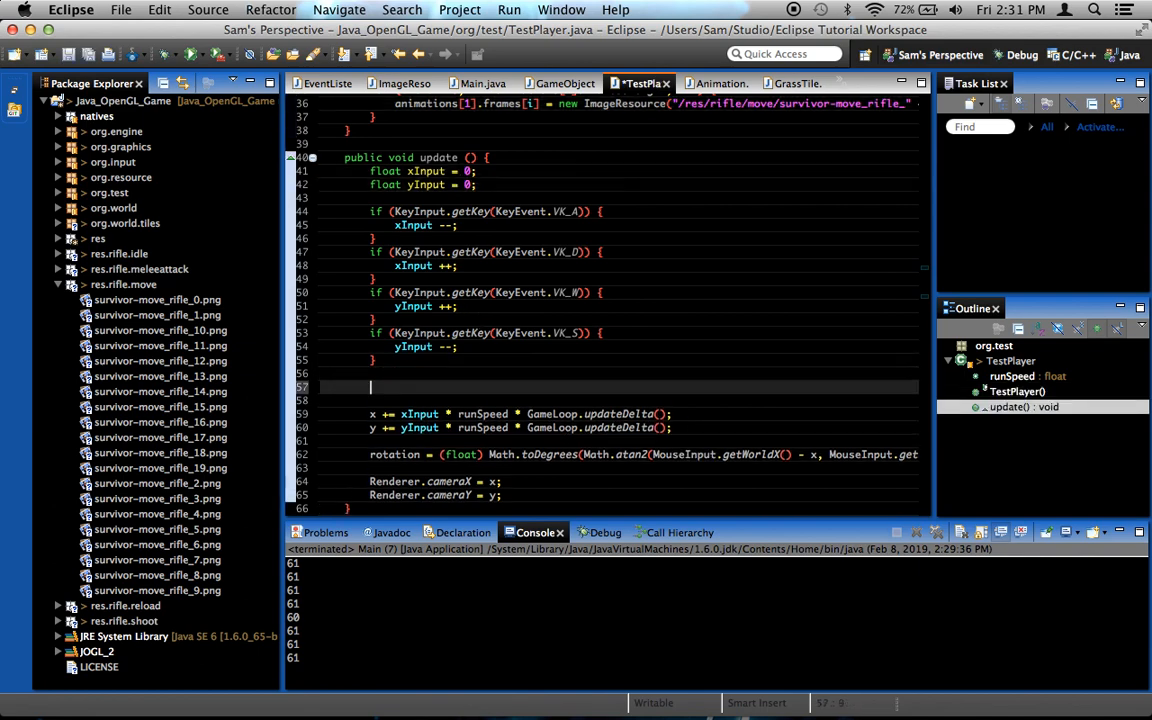
type("if () {")
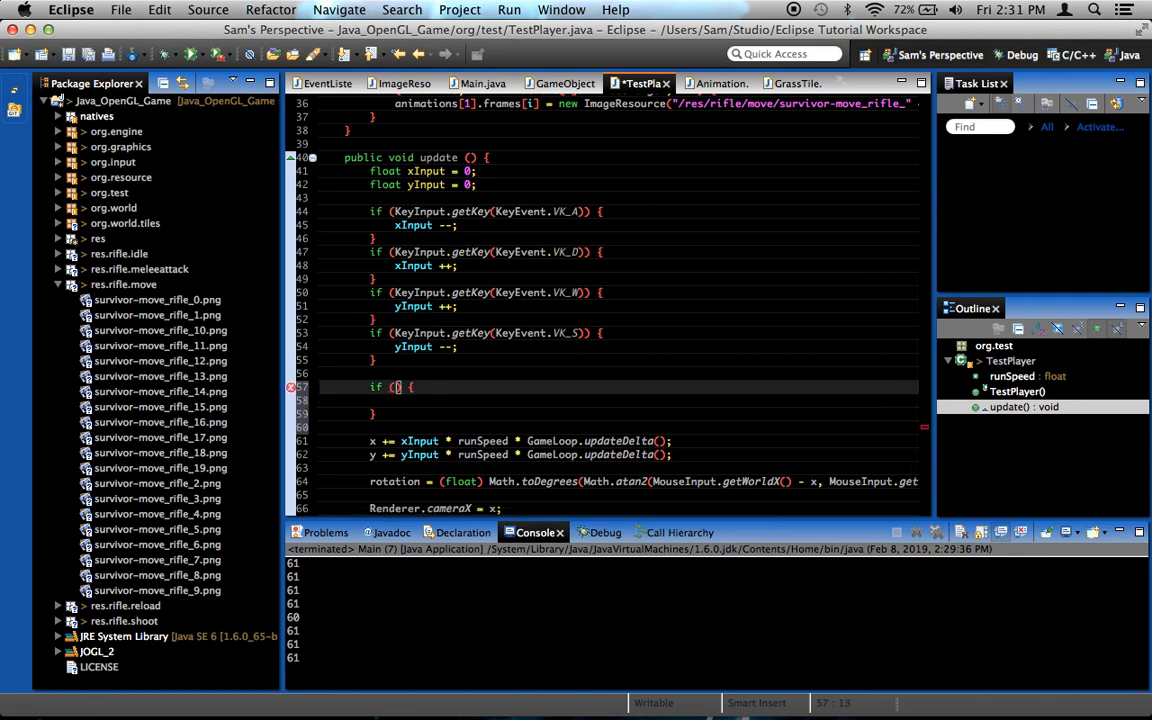
type("xInput")
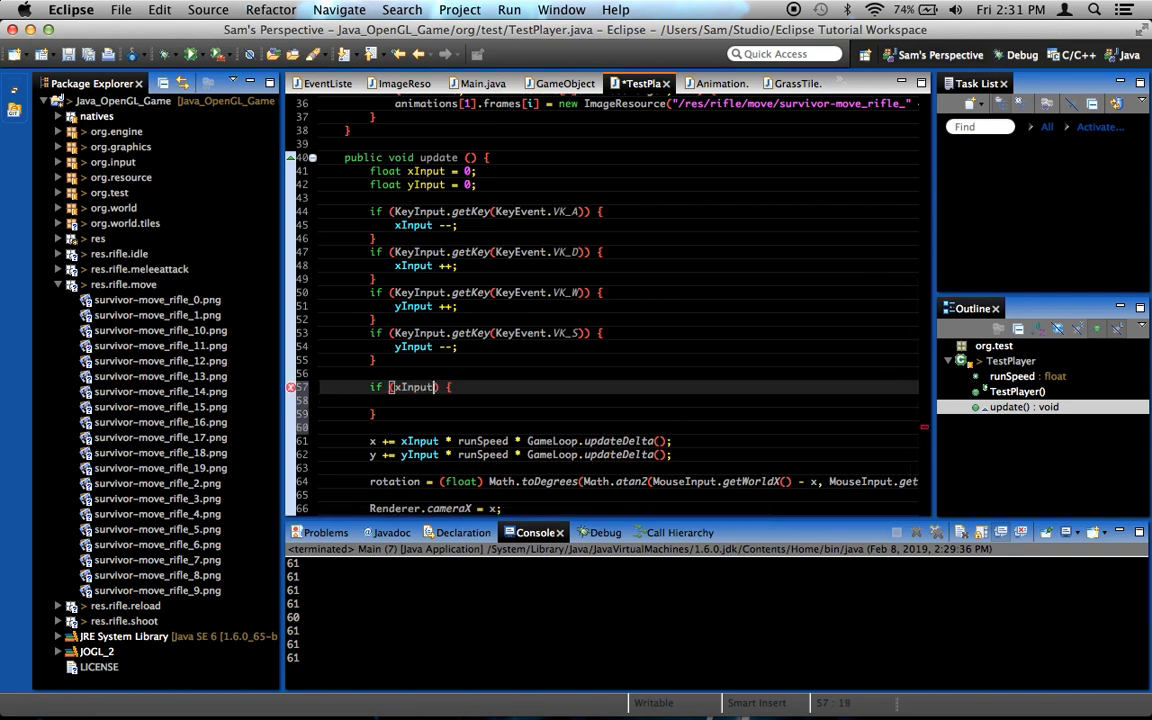
double_click(412, 387)
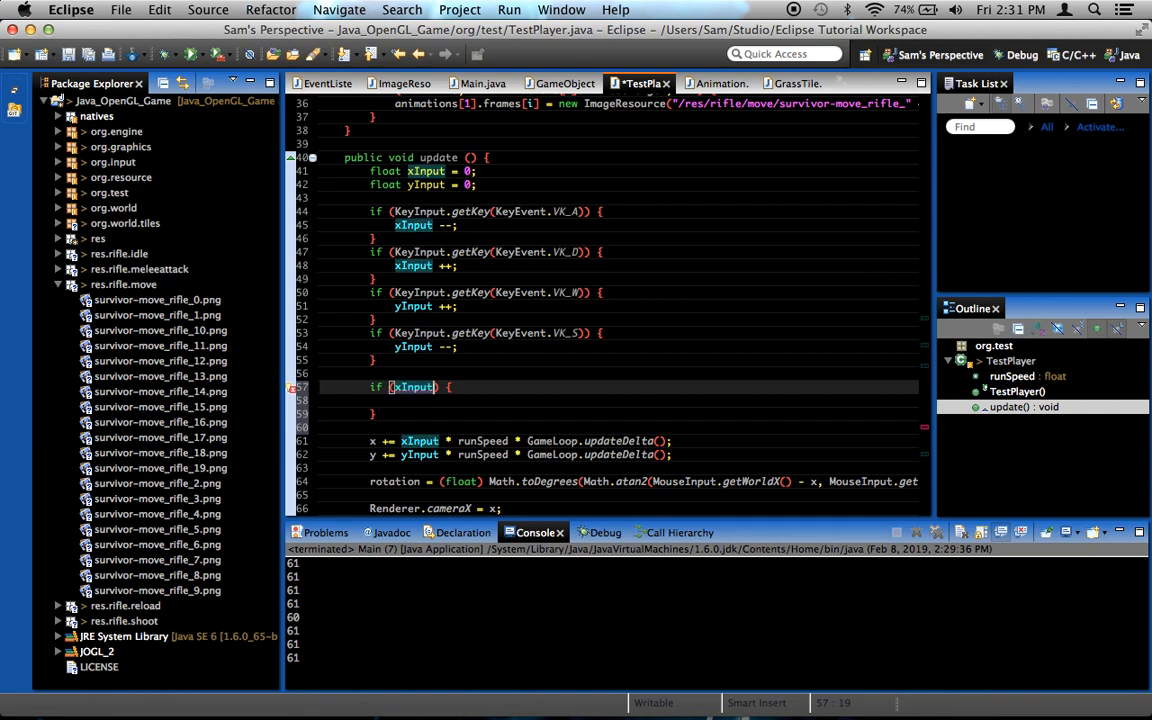
type("!= 0")
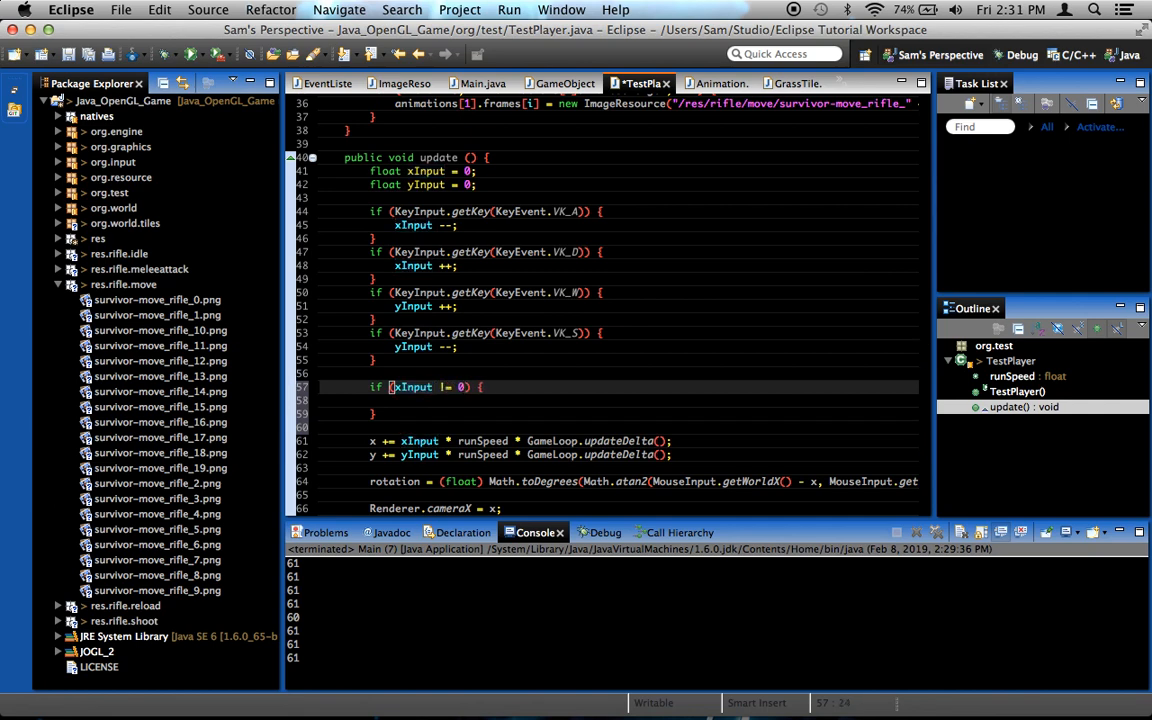
type("|| yInput != 0")
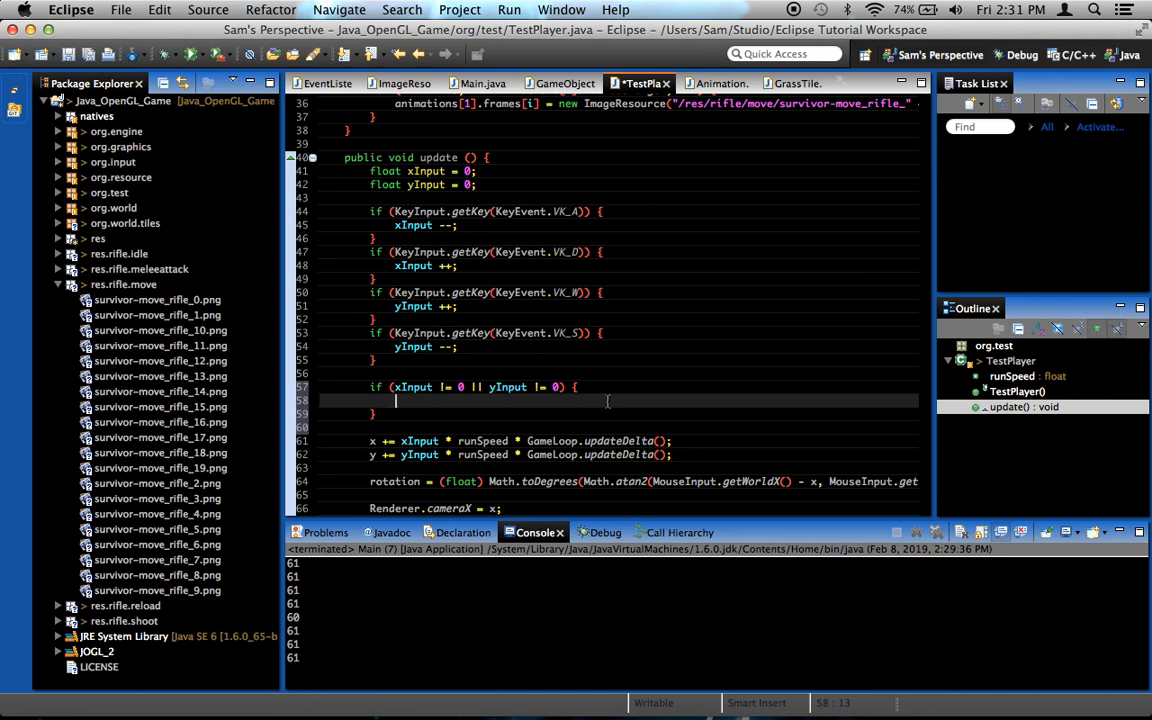
mouse_move(595, 403)
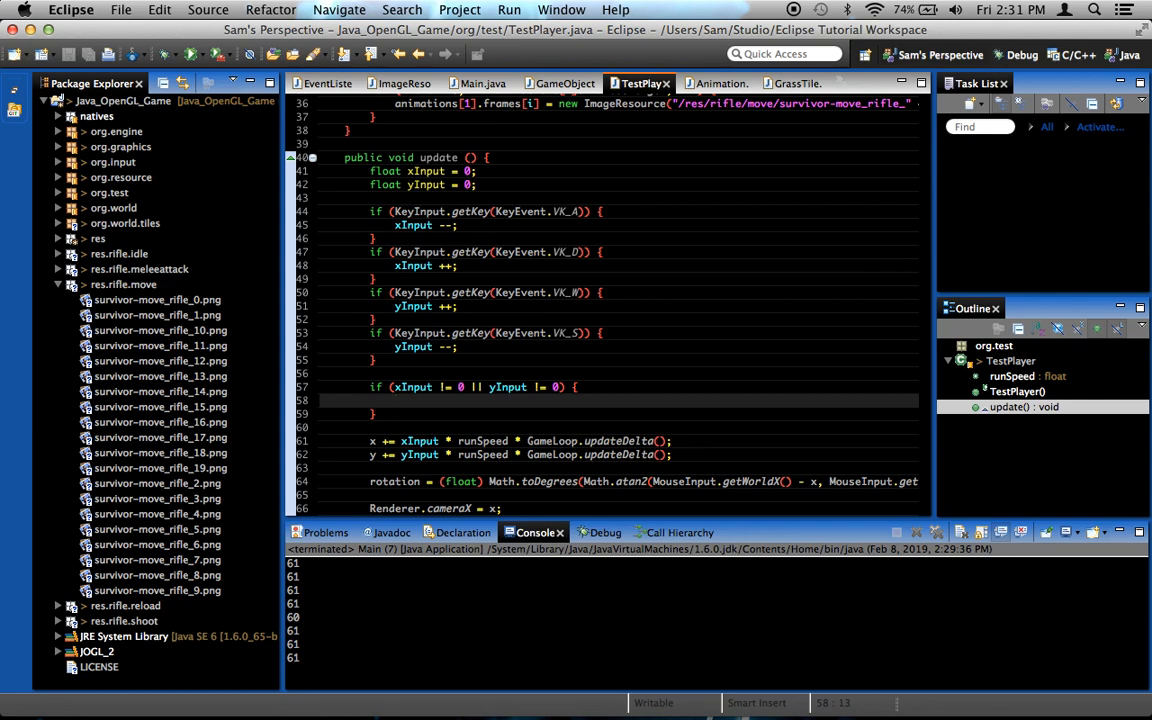
- Check GameObject for the field name and start 'currentAnimation =' inside the block
left_click(395, 400)
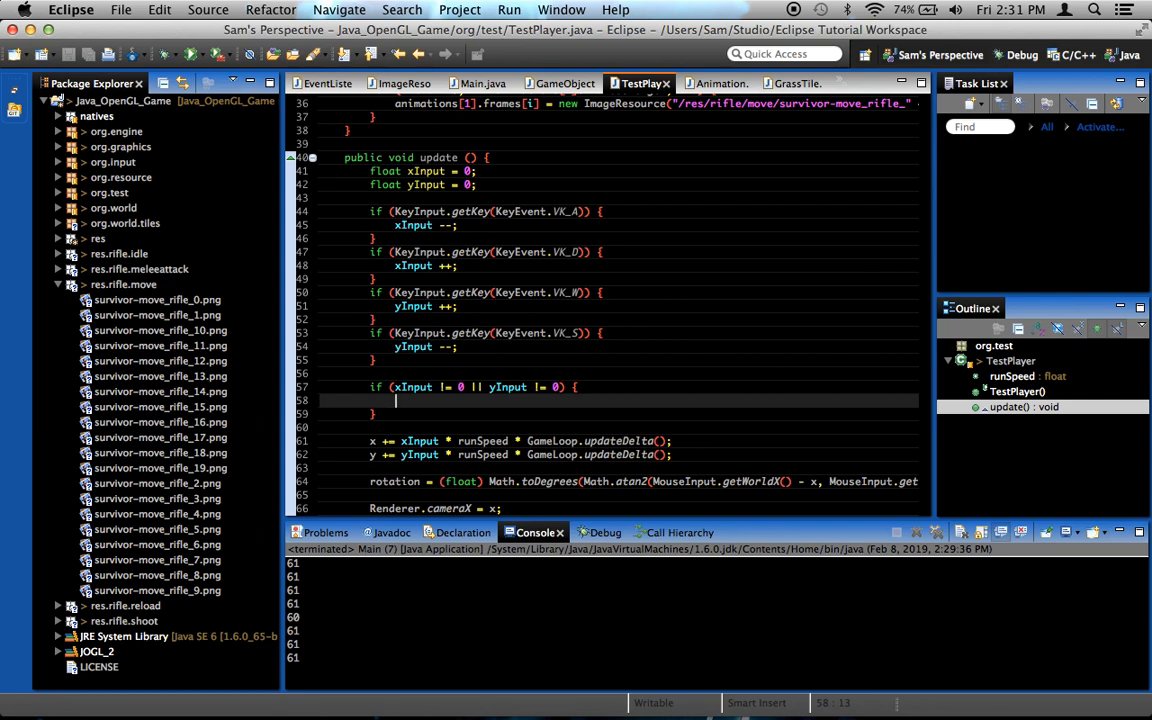
scroll("down", 3)
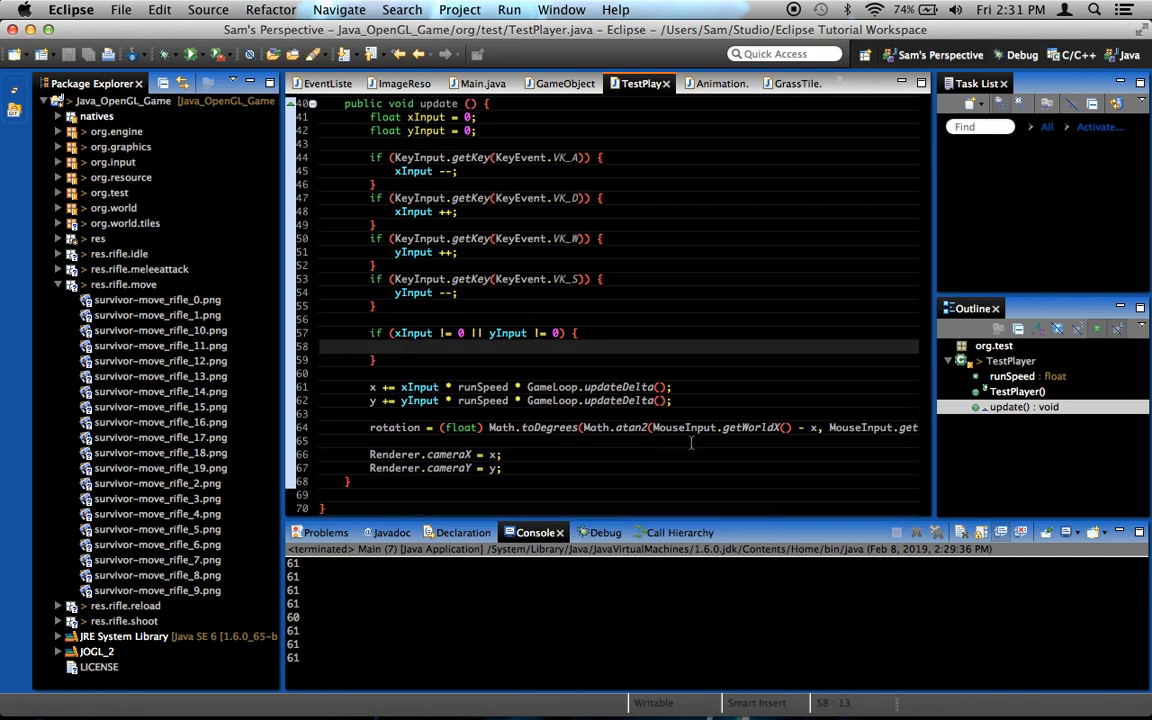
type("cur")
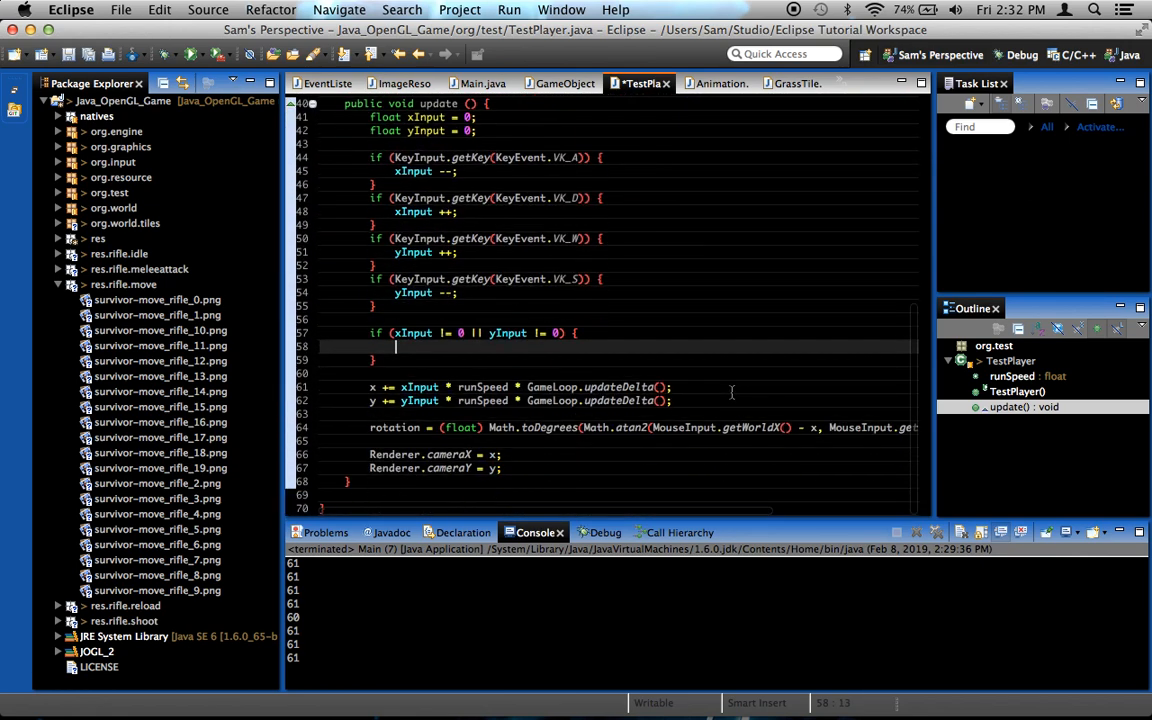
left_click(557, 83)
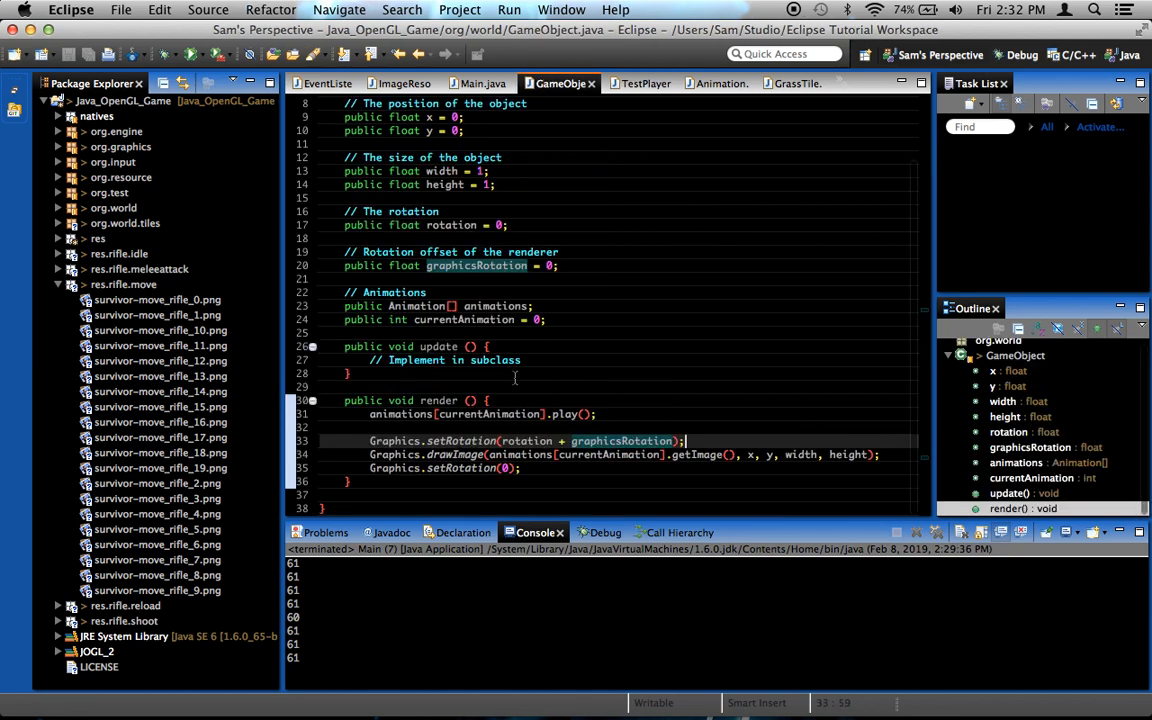
mouse_move(608, 454)
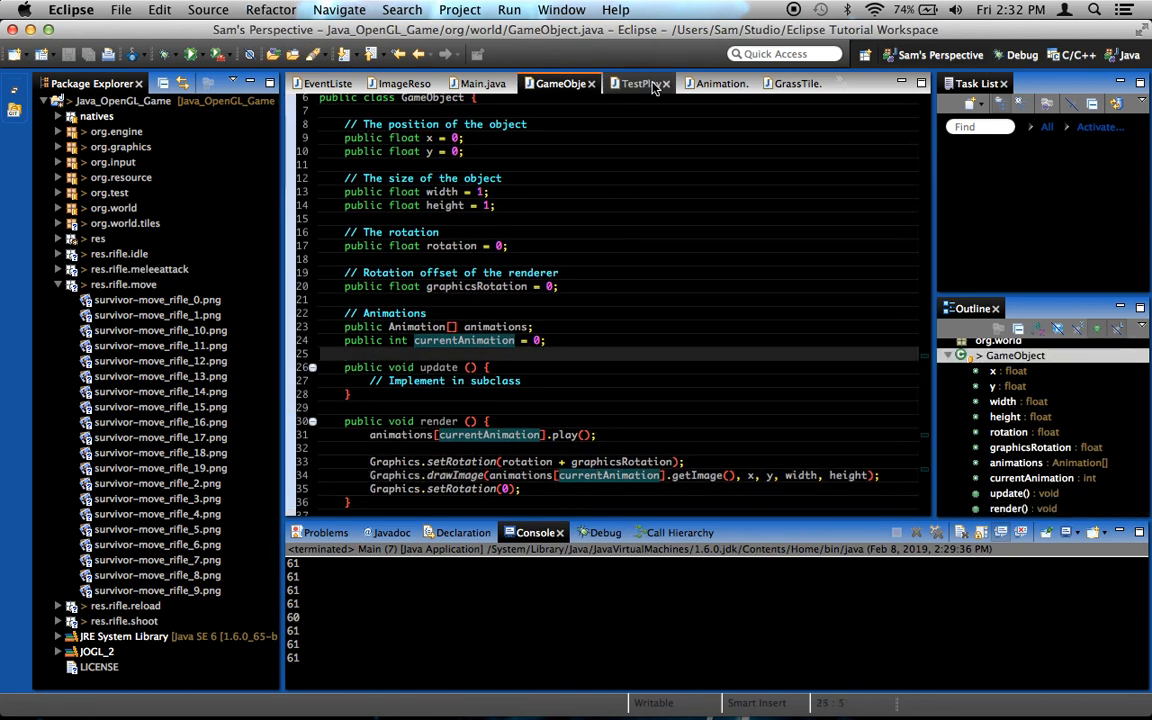
left_click(637, 83)
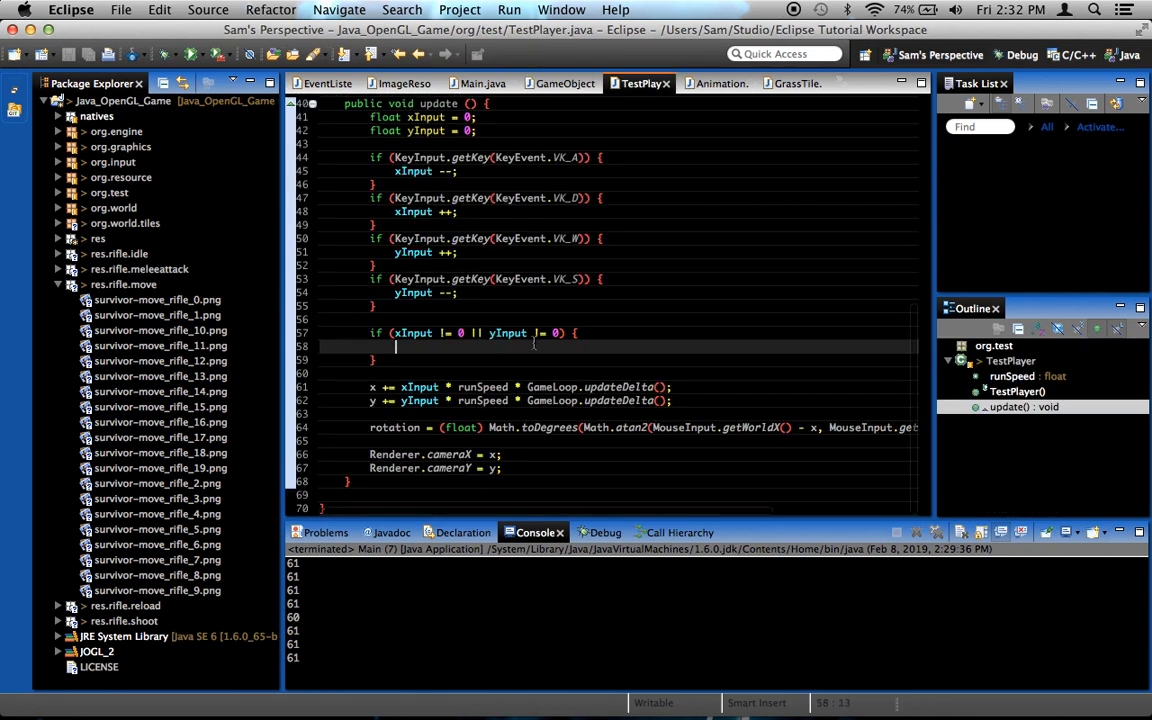
type("current")
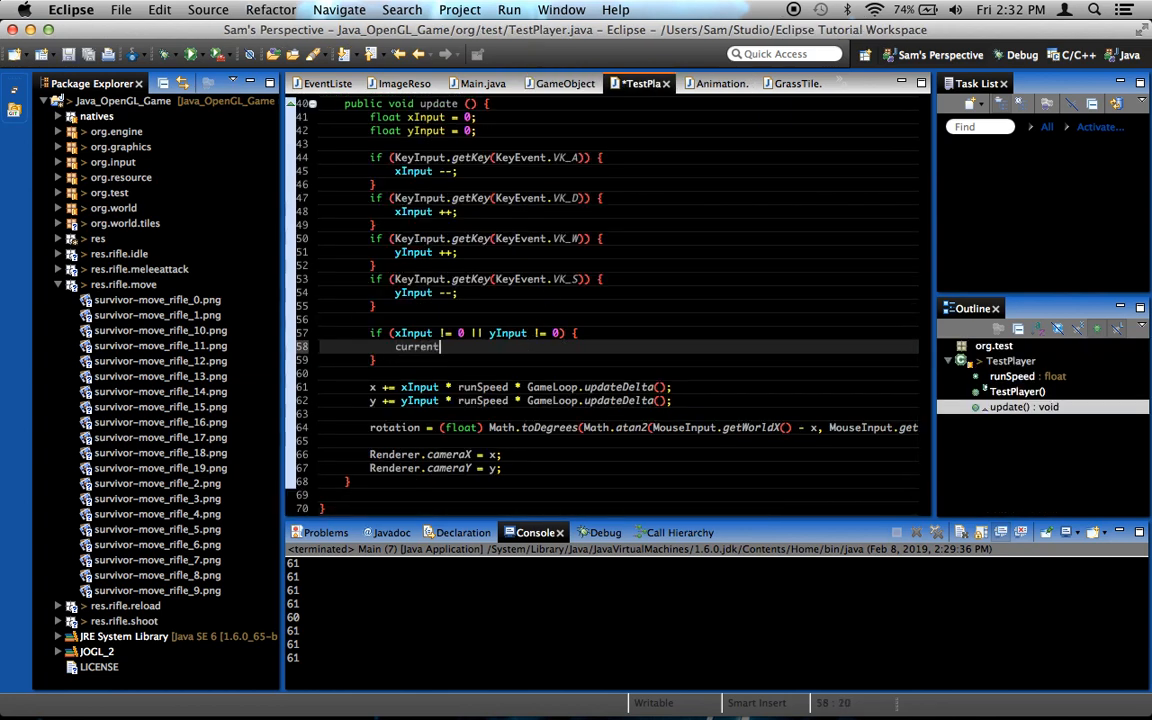
type("Animation =")
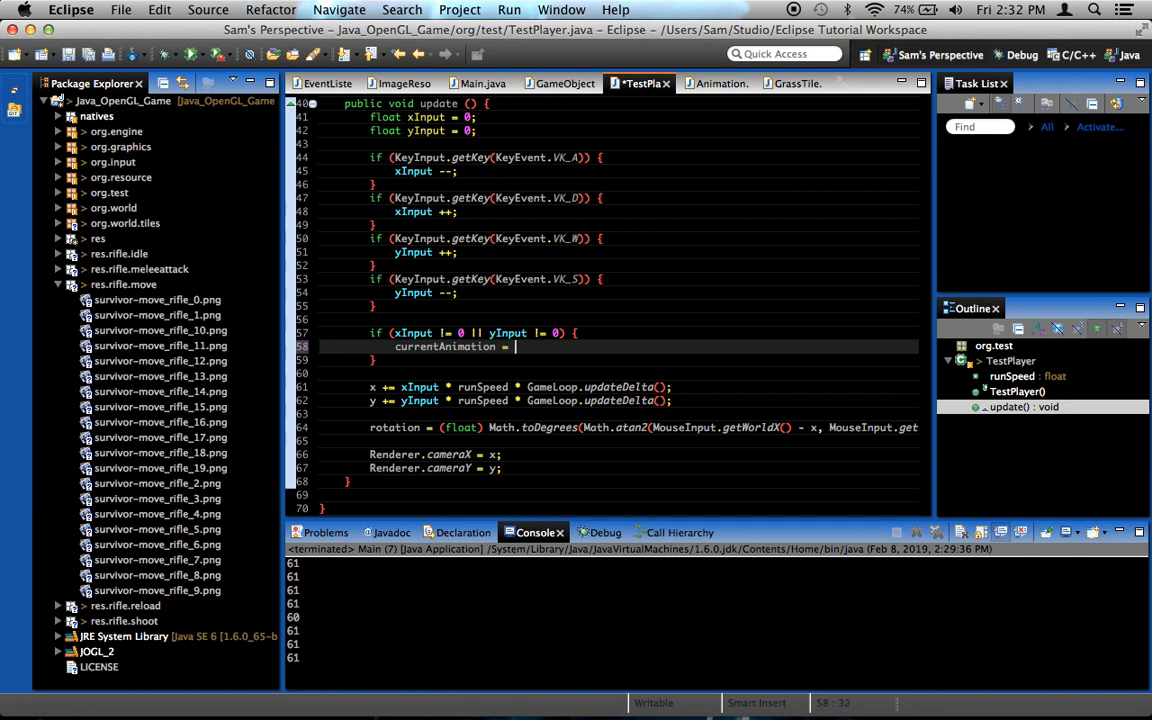
- Set currentAnimation to 1 when moving, else 0, then scroll back to animations[1].fps
type("1;")
type("currentAnimation = 0;")
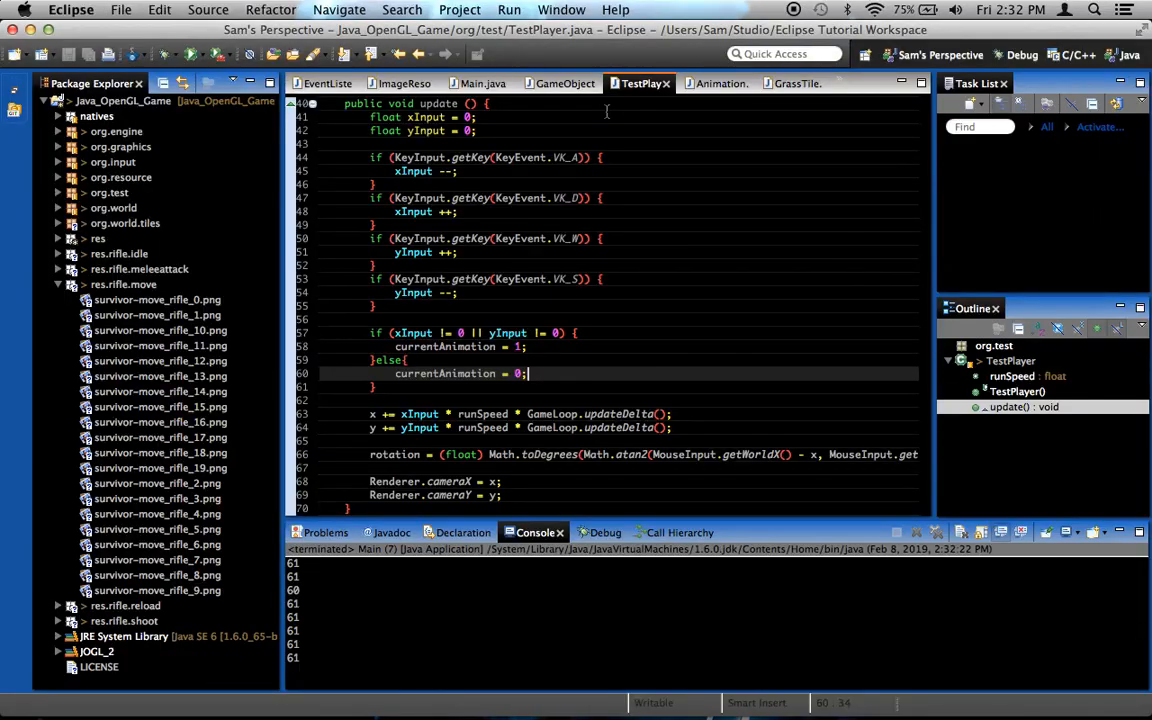
mouse_move(707, 351)
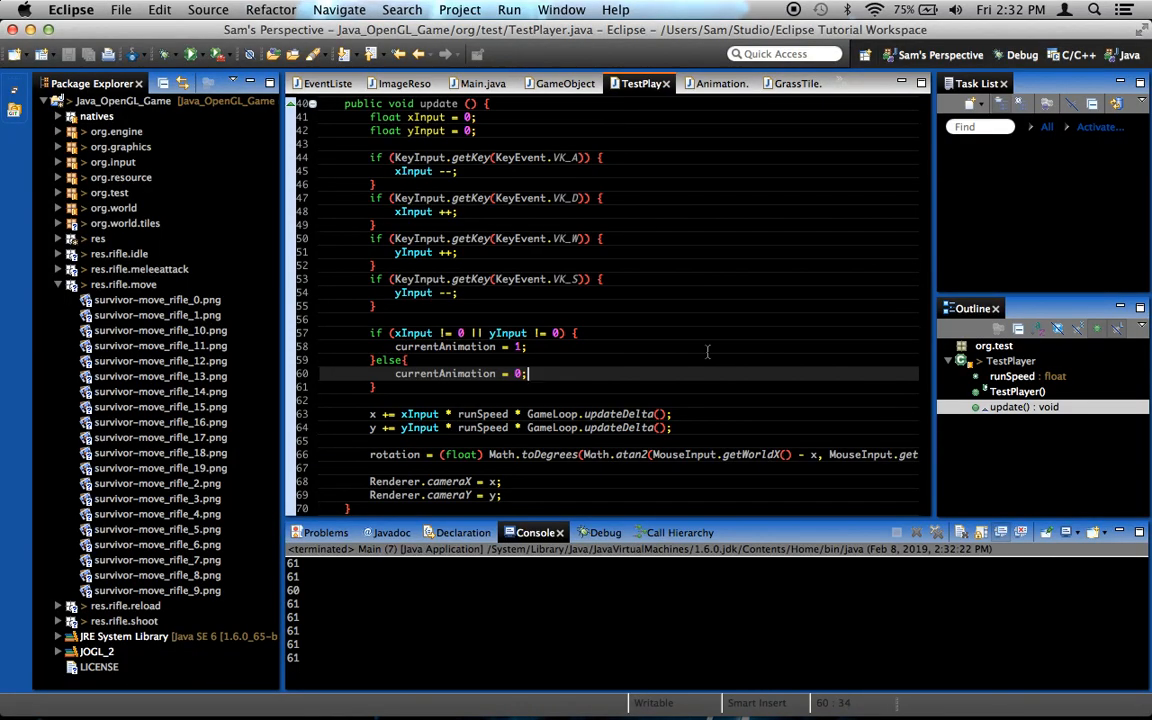
scroll("down", 3)
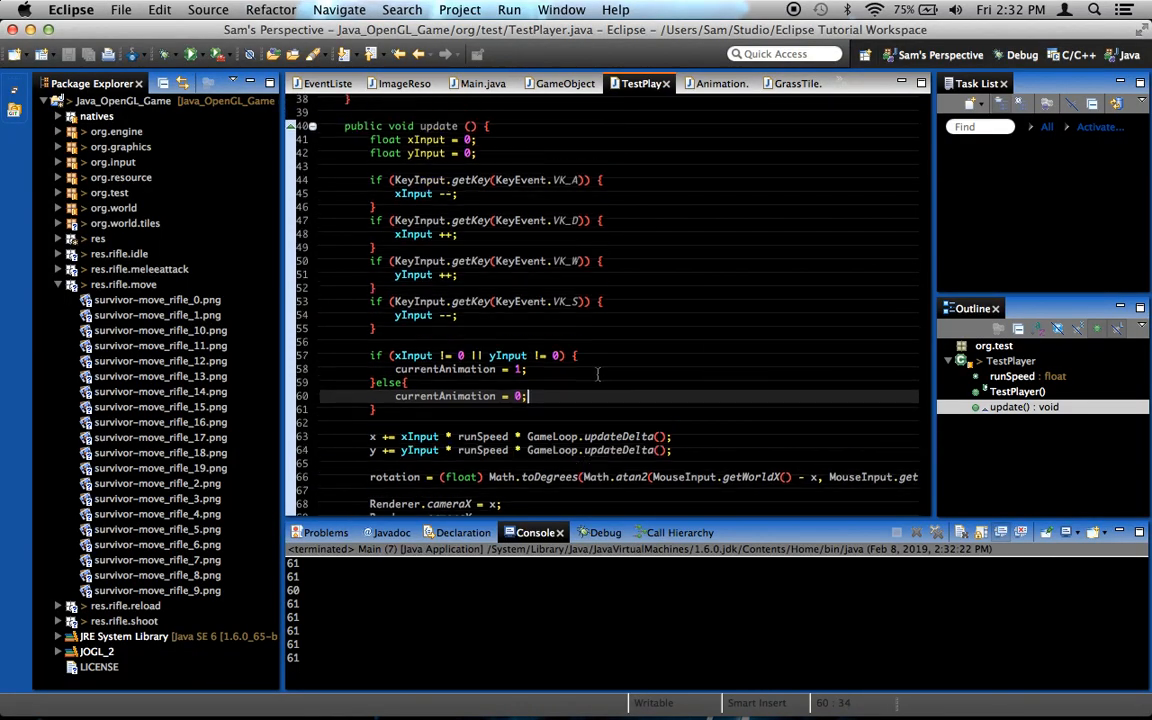
scroll("up", 3)
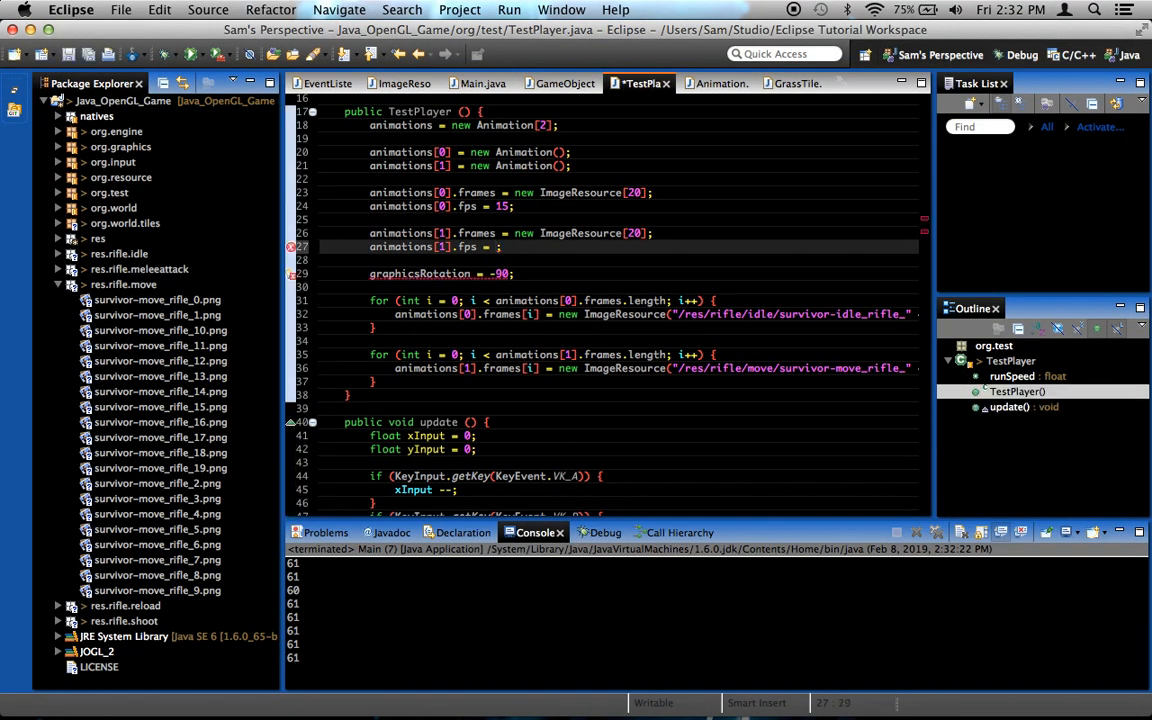
- Set animations[1].fps to 30, test the game, then raise it to 50
type("30")
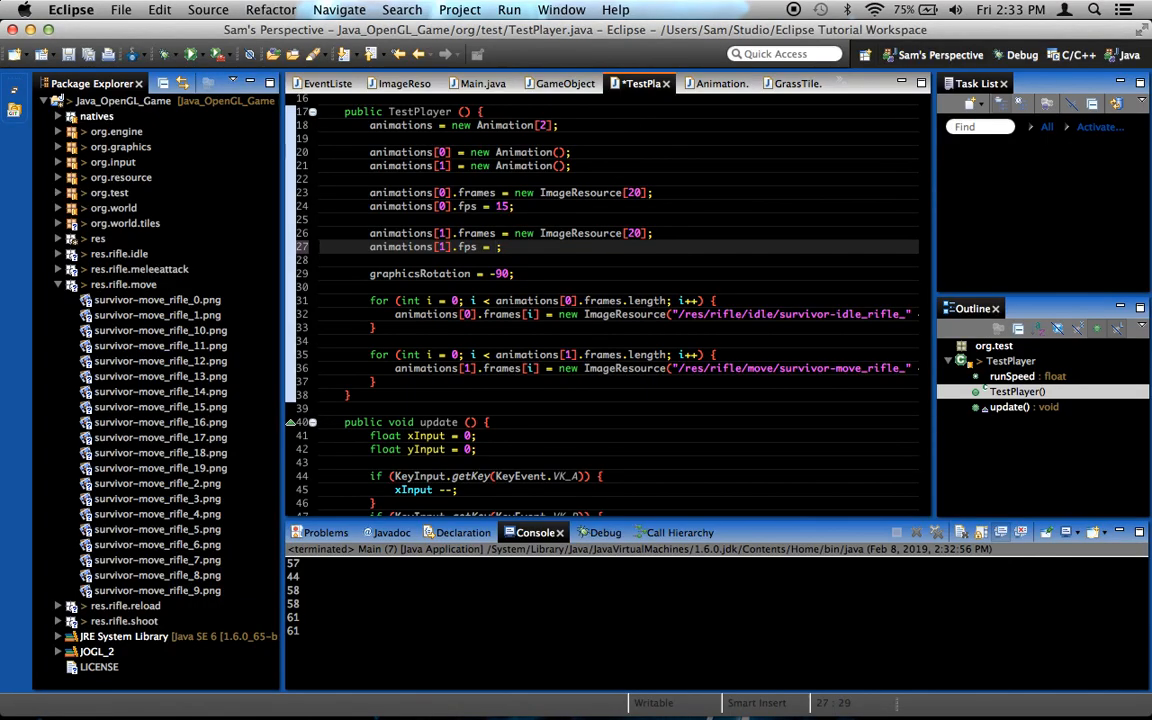
type("50")
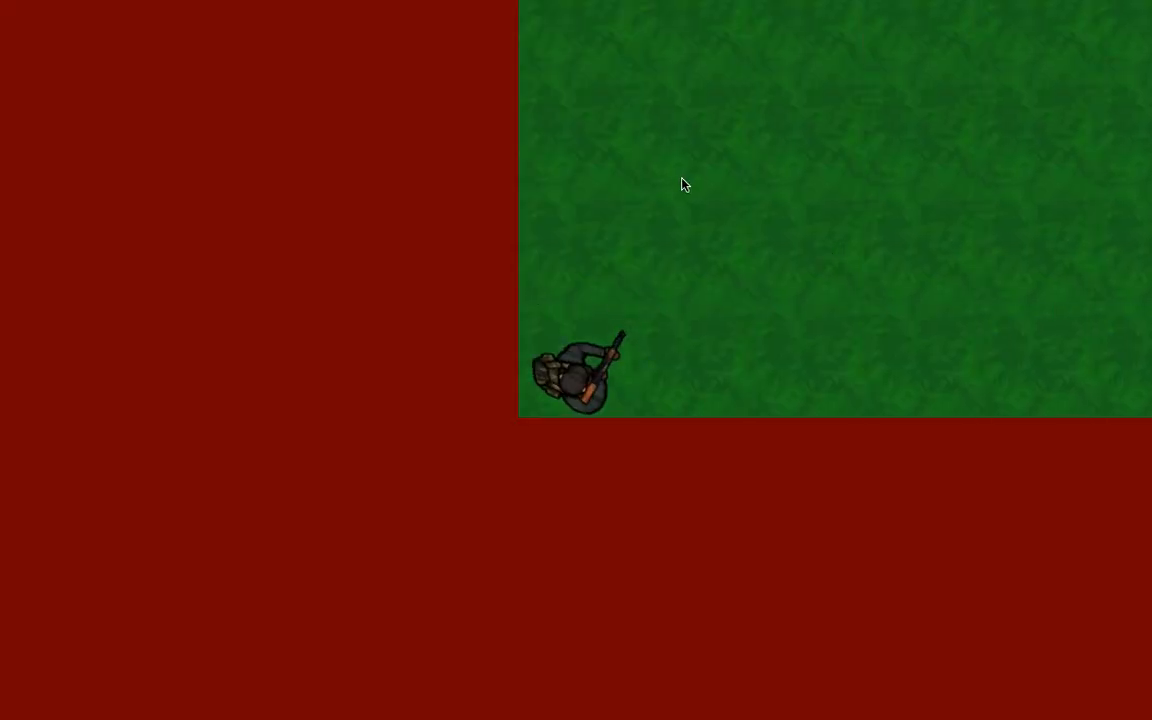
mouse_move(715, 160)
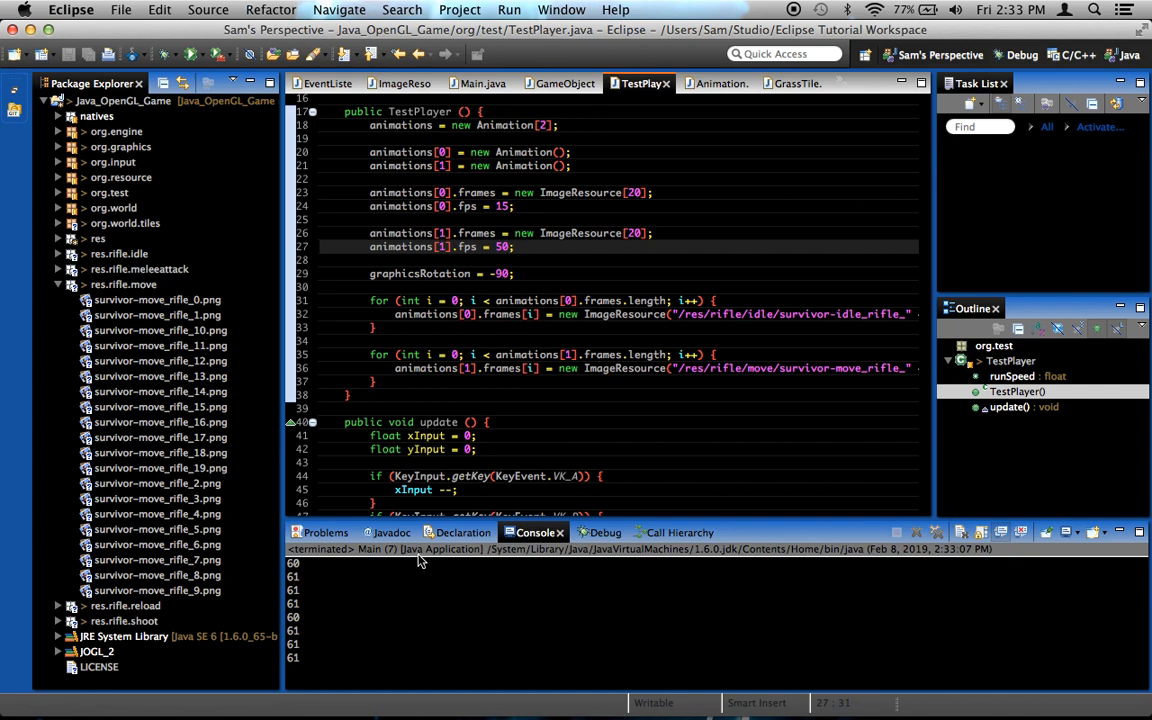
left_click(508, 247)
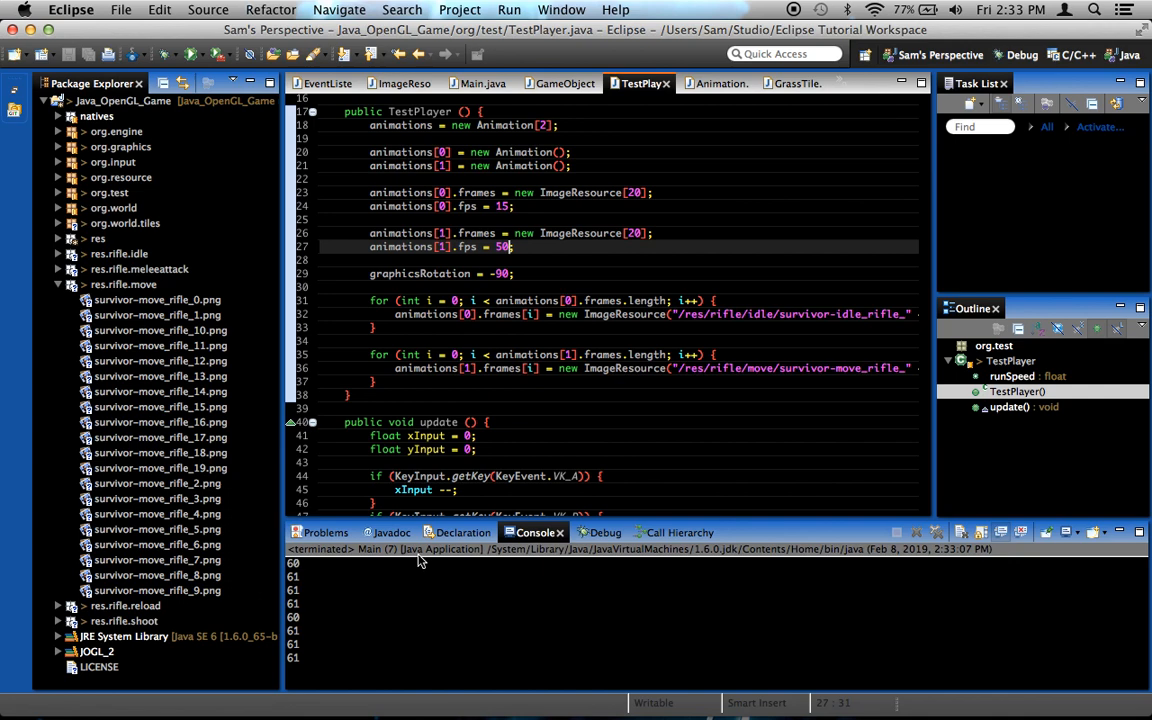